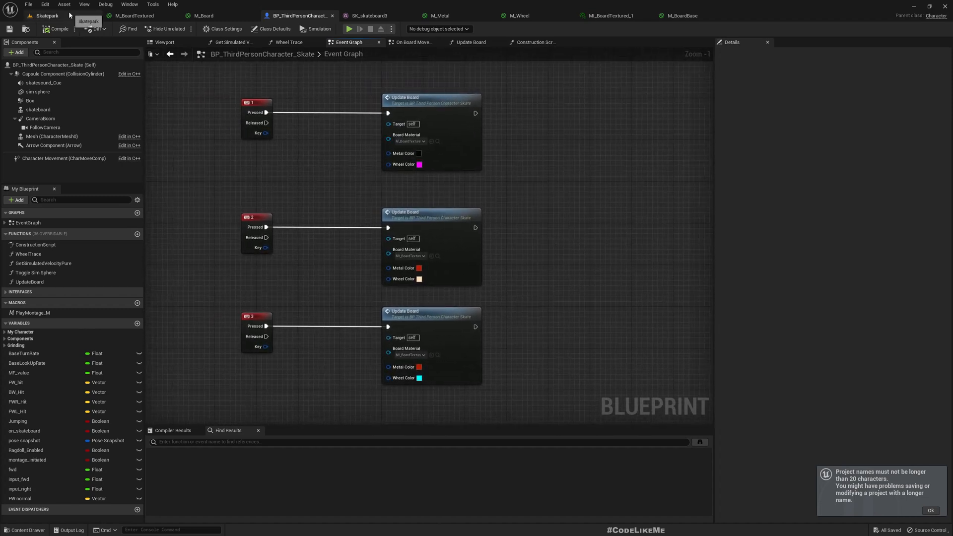
Switch from the character's event graph back to the Skatepark level tab.
click(348, 28)
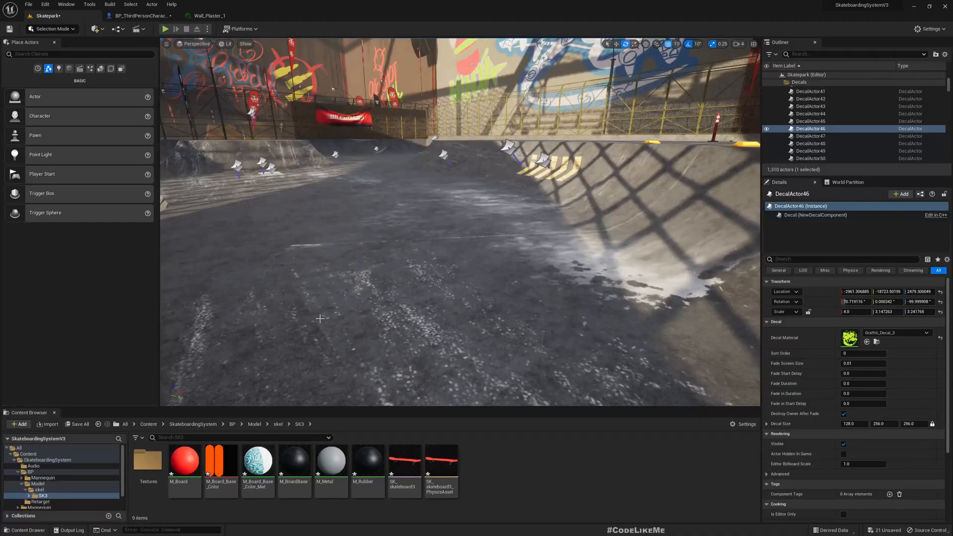
Look at the red skateboard in the BP_ThirdPersonCharacter blueprint, then return to Skatepark.
click(166, 29)
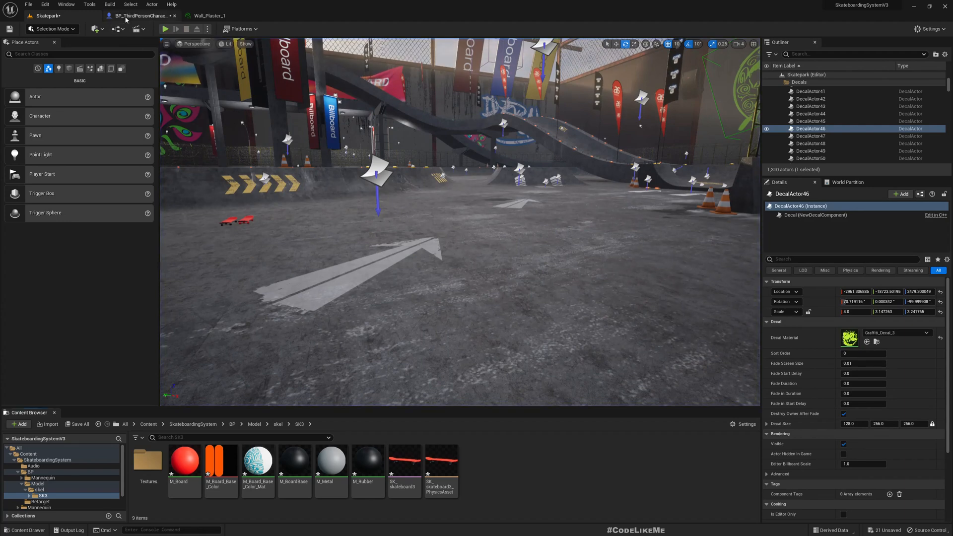
click(141, 15)
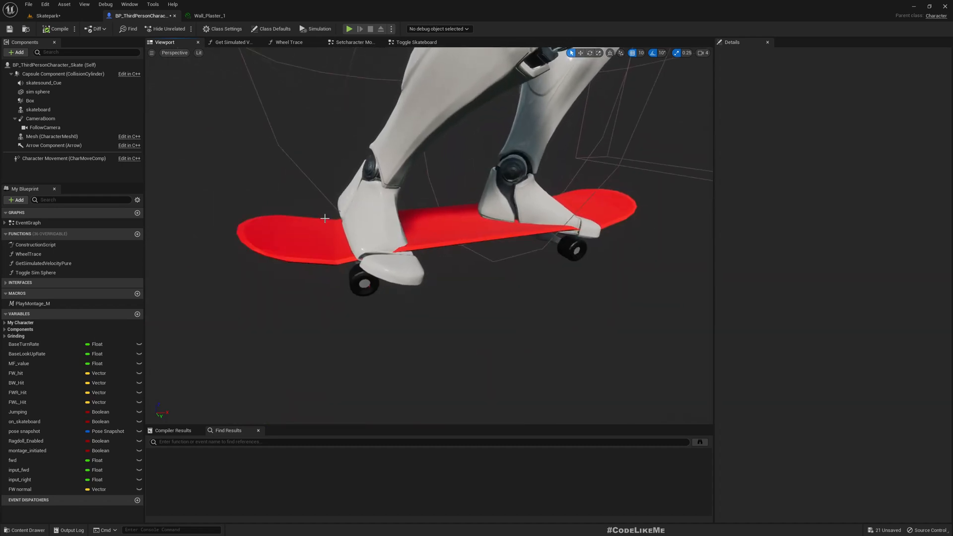
click(46, 15)
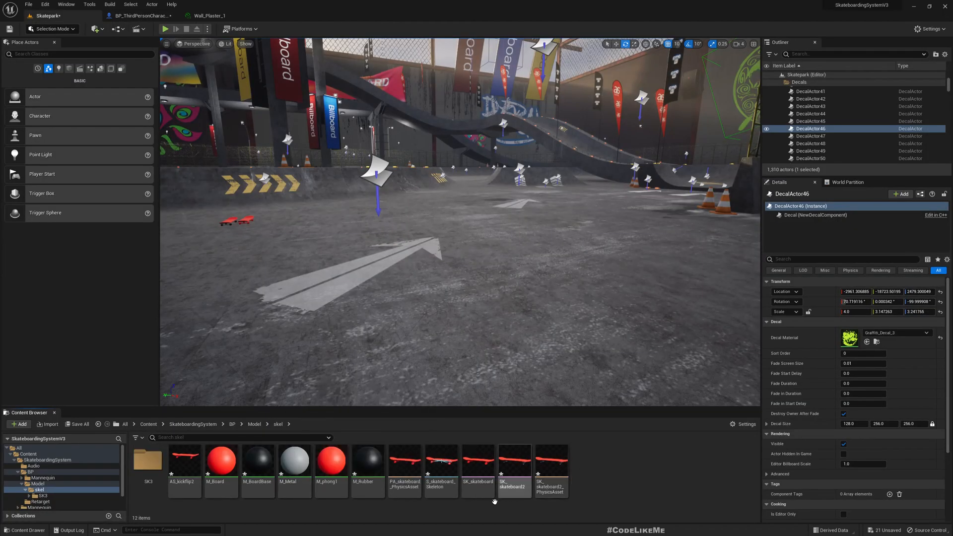
Open the SK_skateboard mesh from the skel folder and answer the regenerate-skeleton prompt.
click(440, 458)
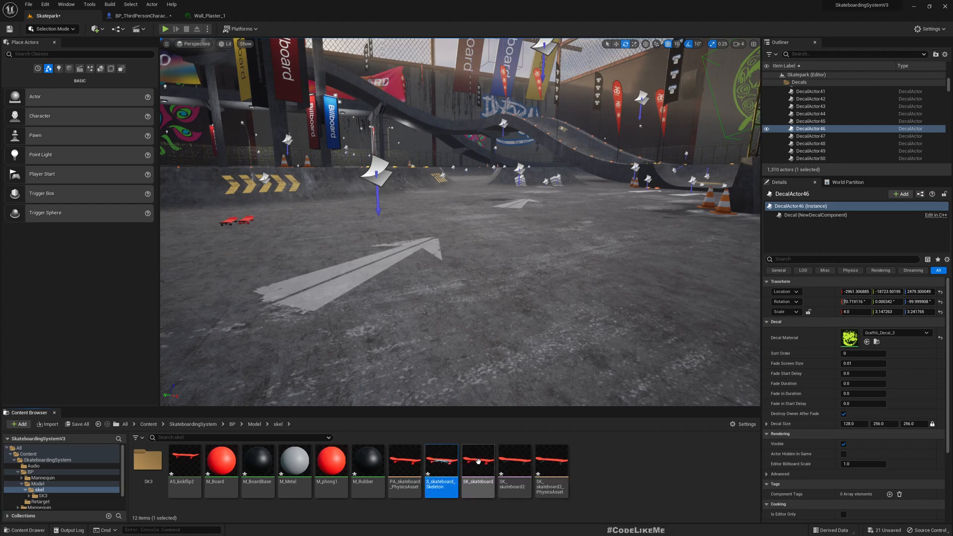
double_click(477, 459)
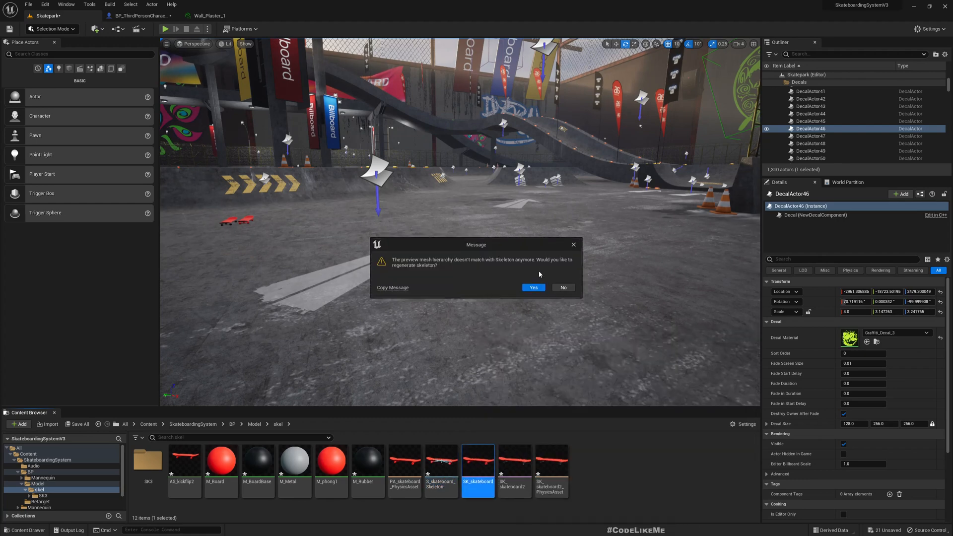
click(532, 286)
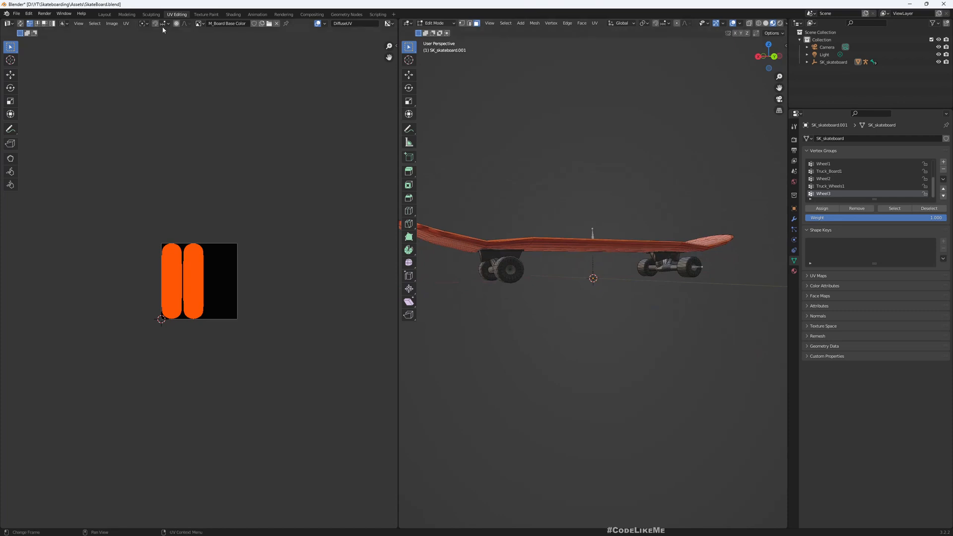
click(232, 14)
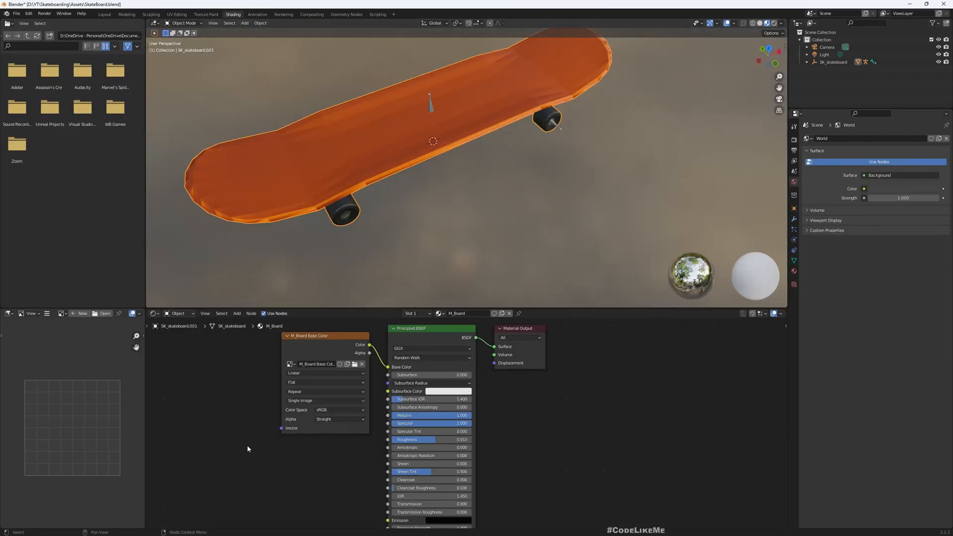
click(438, 312)
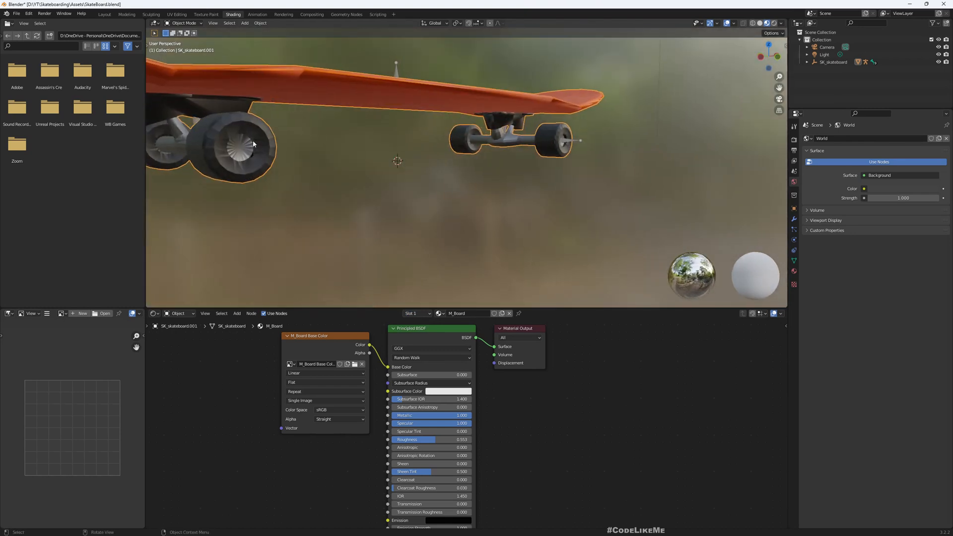
mouse_move(239, 148)
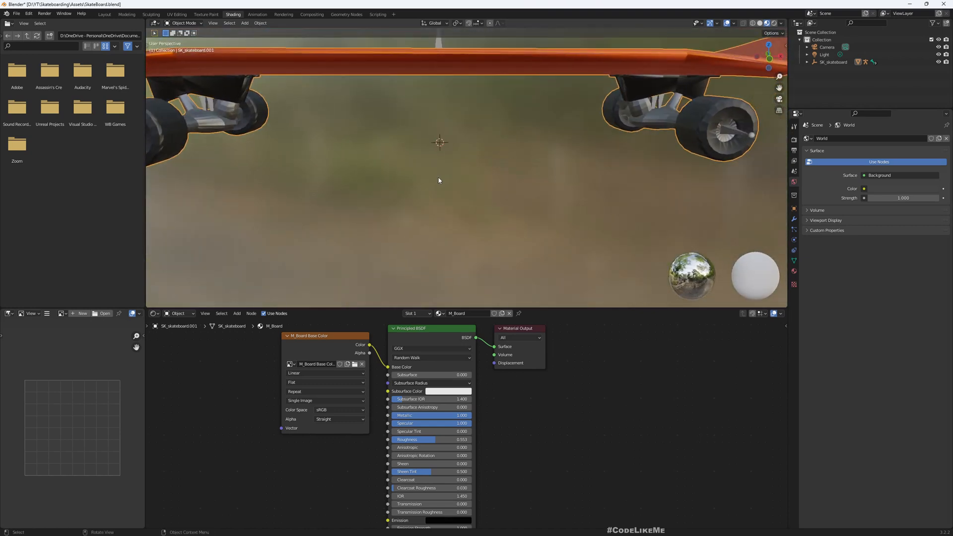
click(408, 328)
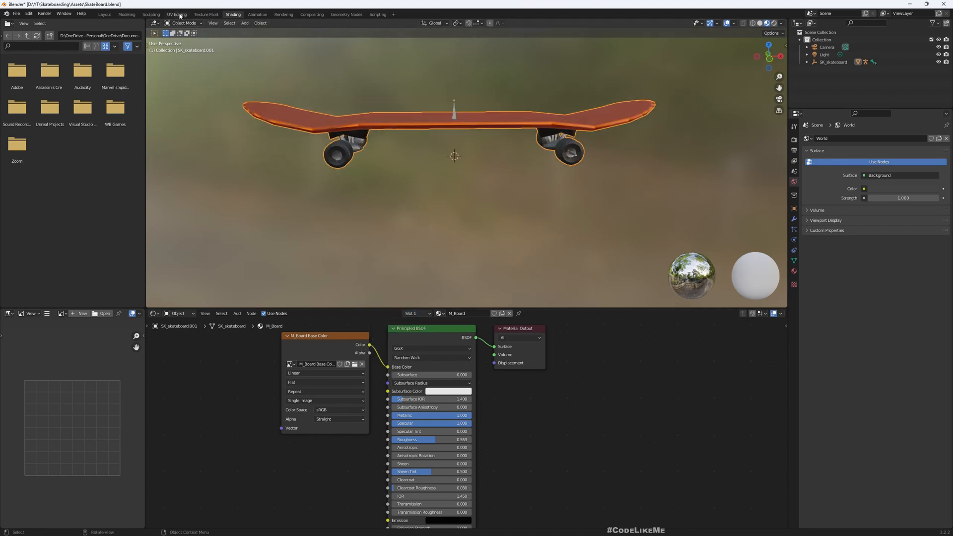
click(176, 14)
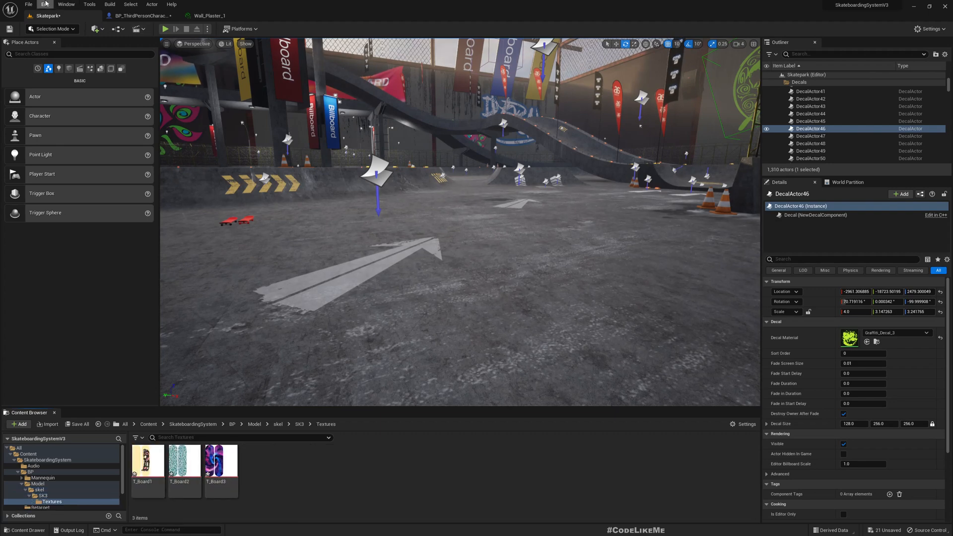
Open the SK_skateboard3 mesh and show its Asset Details with the material slots.
click(141, 15)
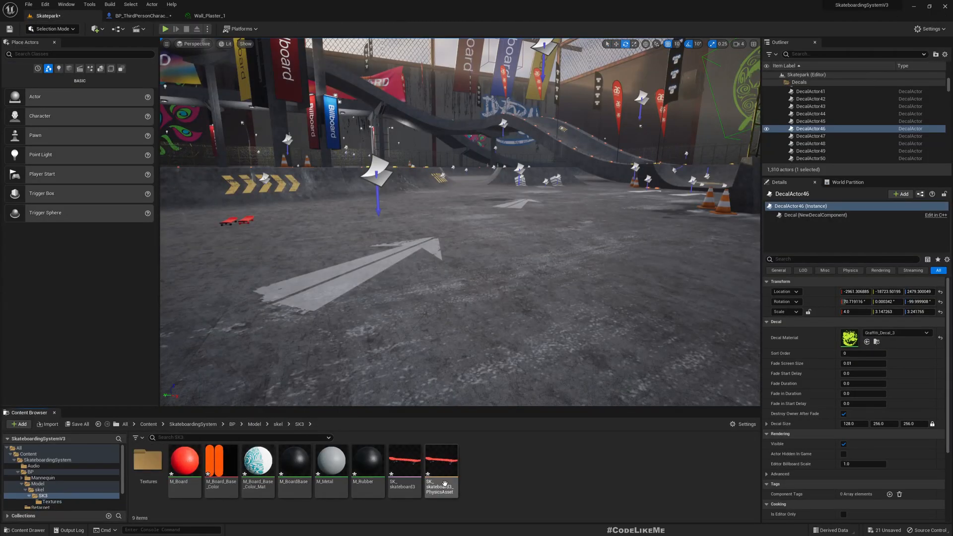
click(404, 460)
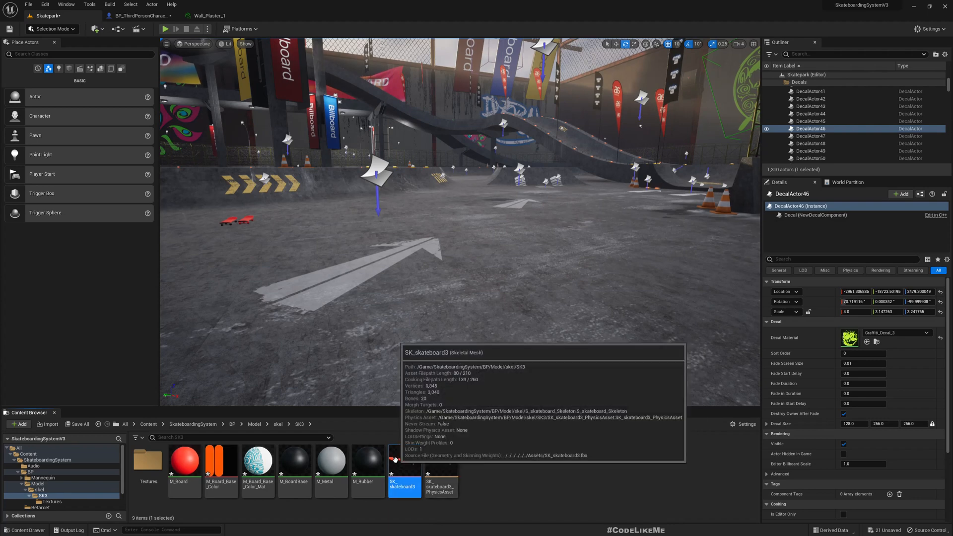
double_click(404, 460)
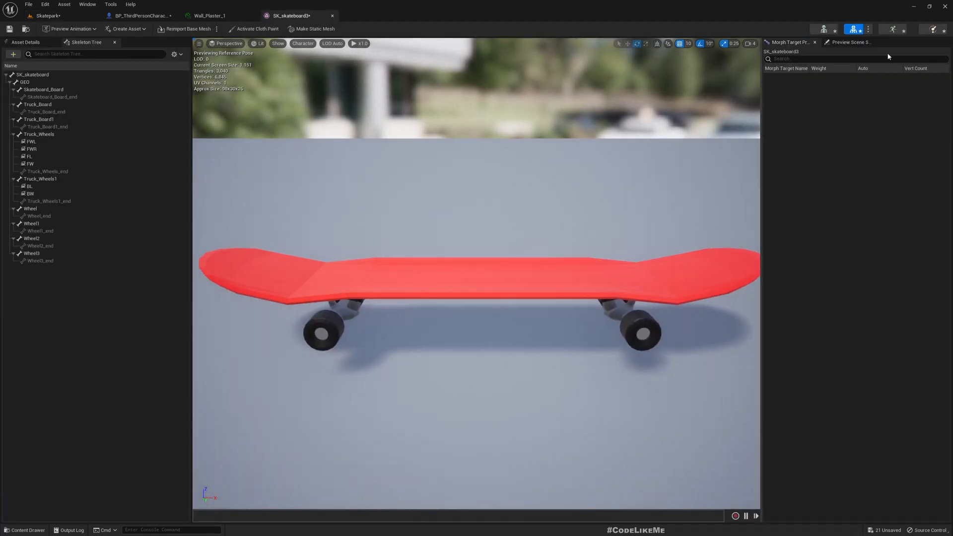
click(849, 42)
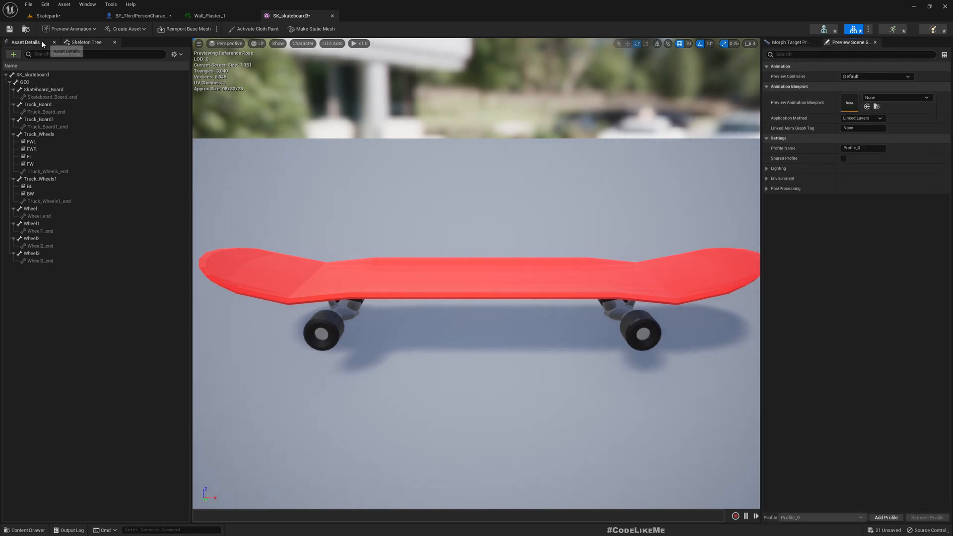
click(25, 42)
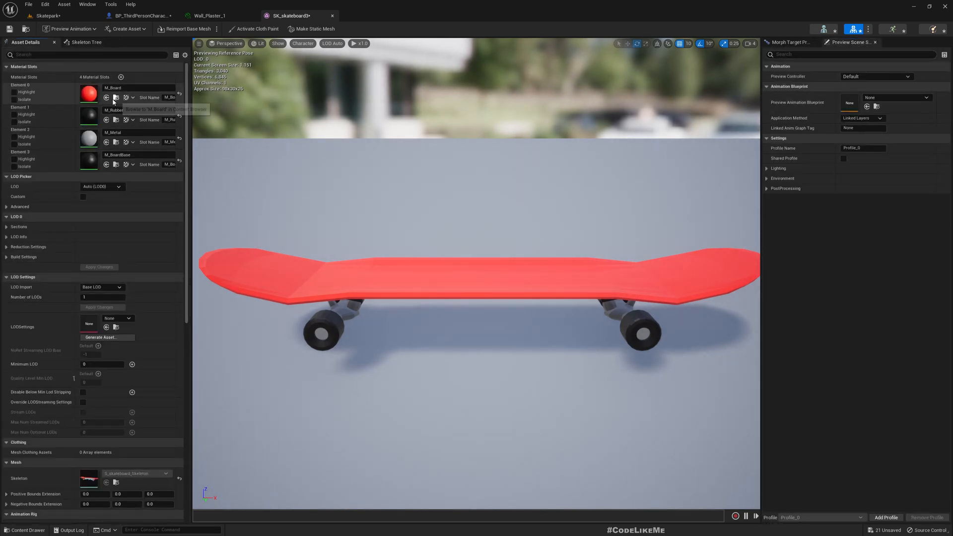
Isolate the rubber, metal and board base slots in turn, then show the whole skateboard again.
click(12, 99)
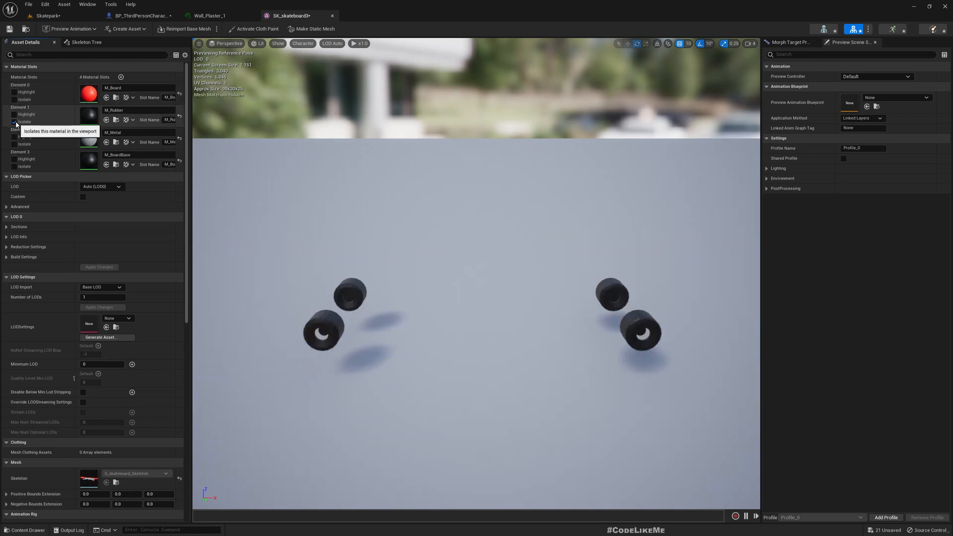
click(15, 143)
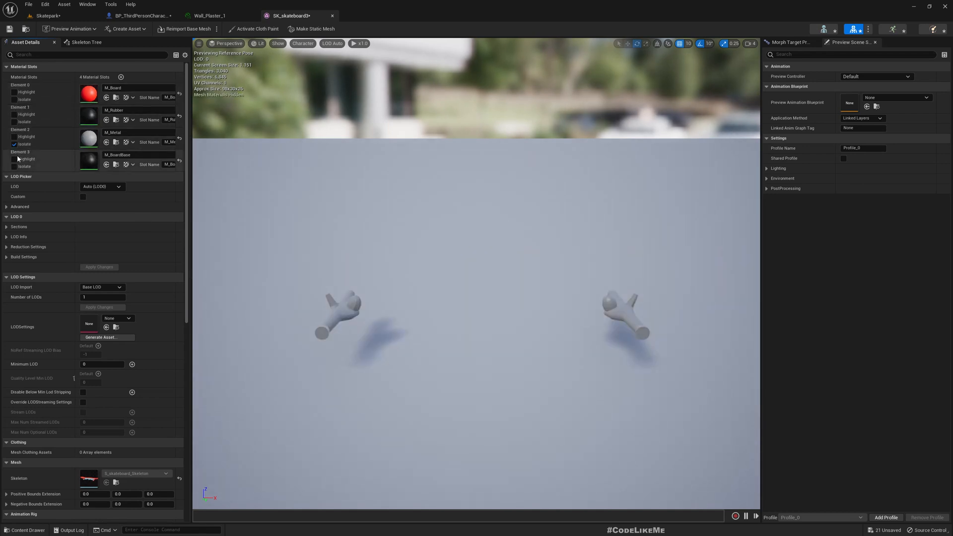
click(17, 143)
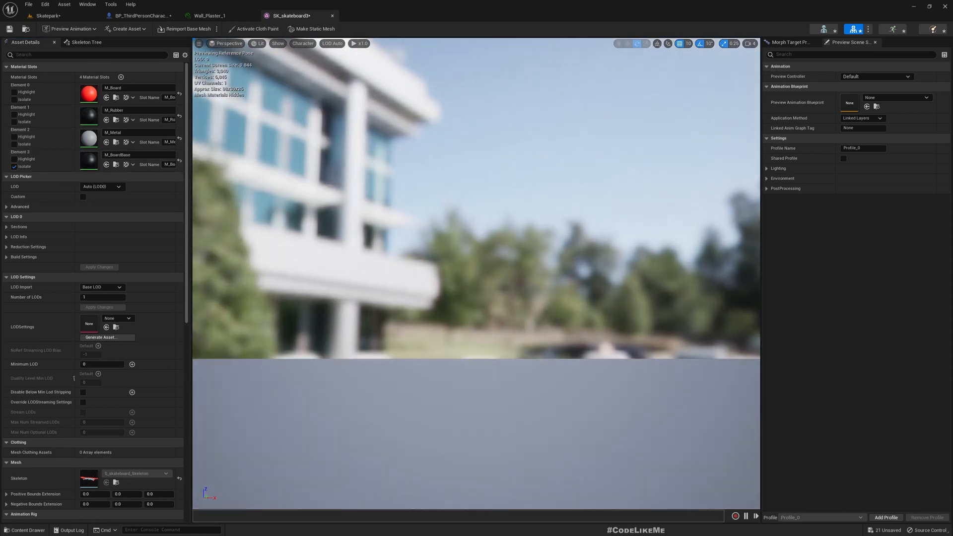
click(15, 167)
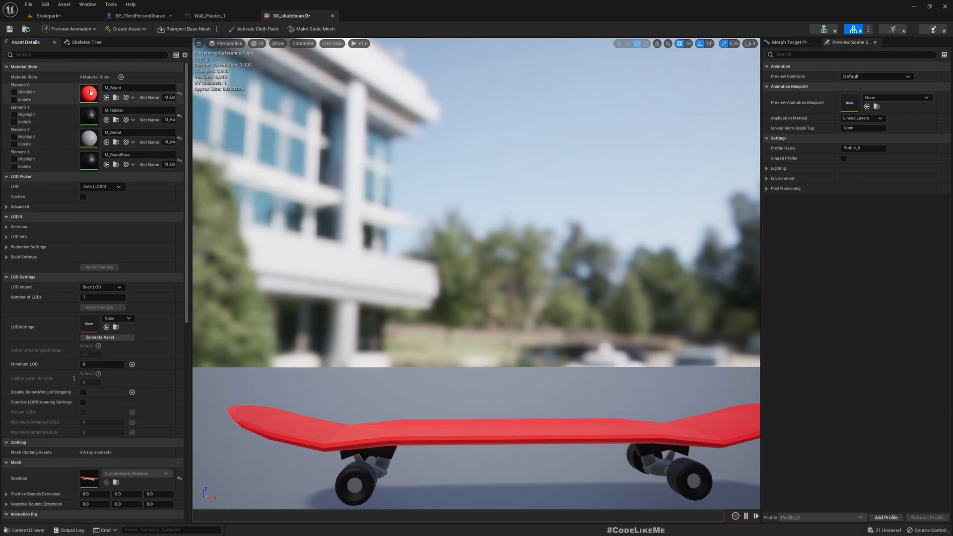
Confirm the character's skateboard component still uses SK_skateboard2 without changing it.
click(140, 15)
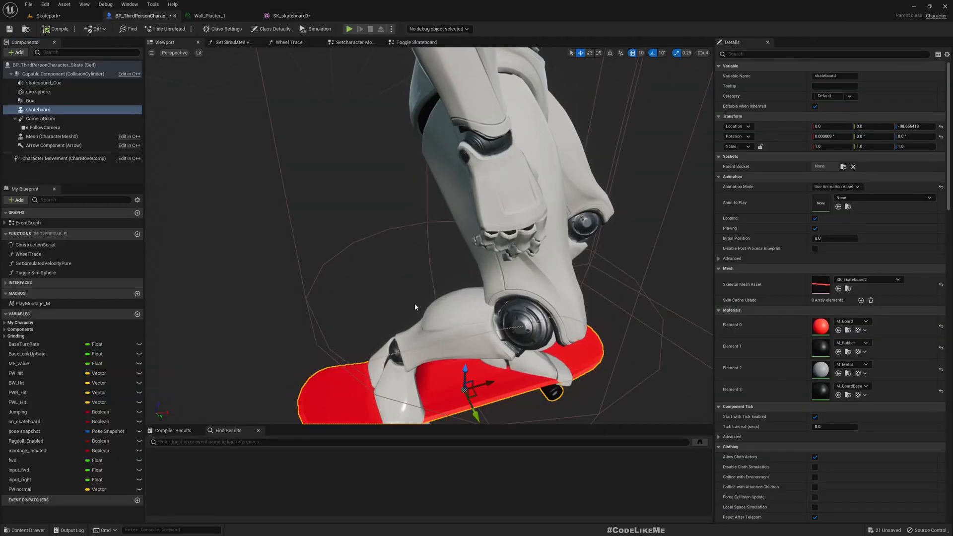
click(880, 279)
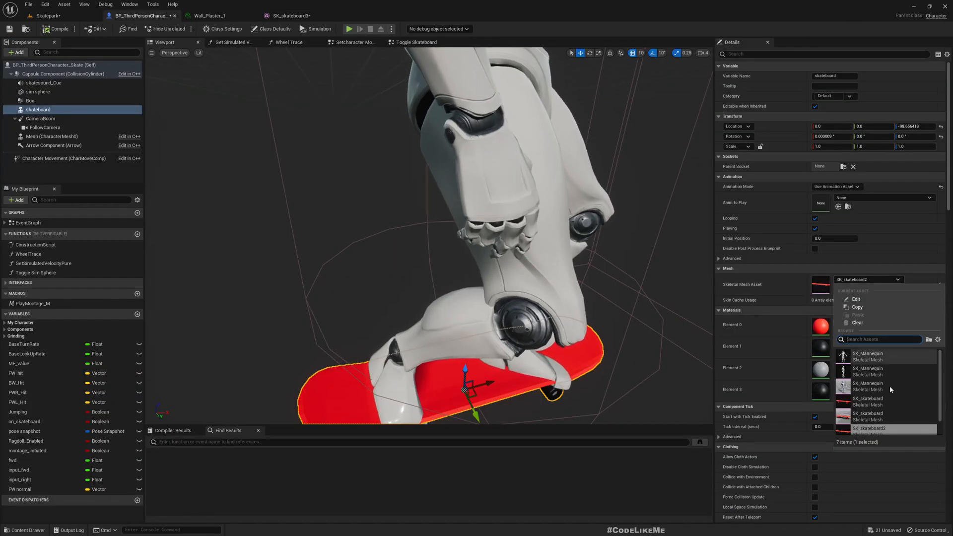
click(871, 427)
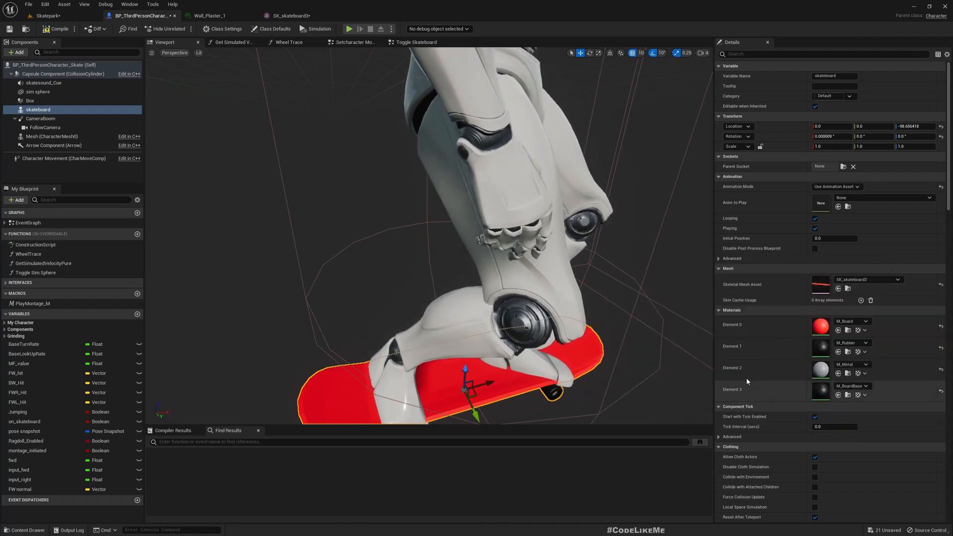
Return to the Skatepark level and open the M_Board material.
click(46, 15)
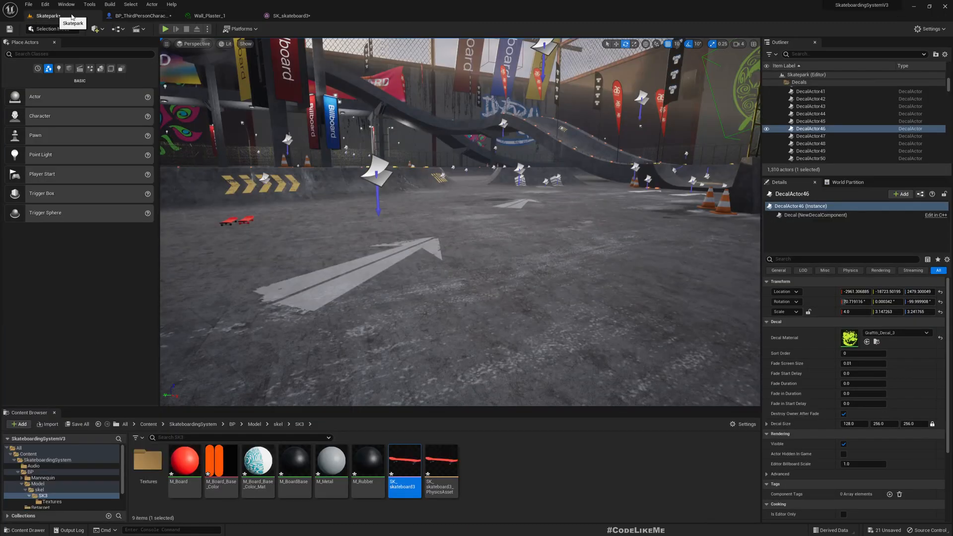
click(166, 28)
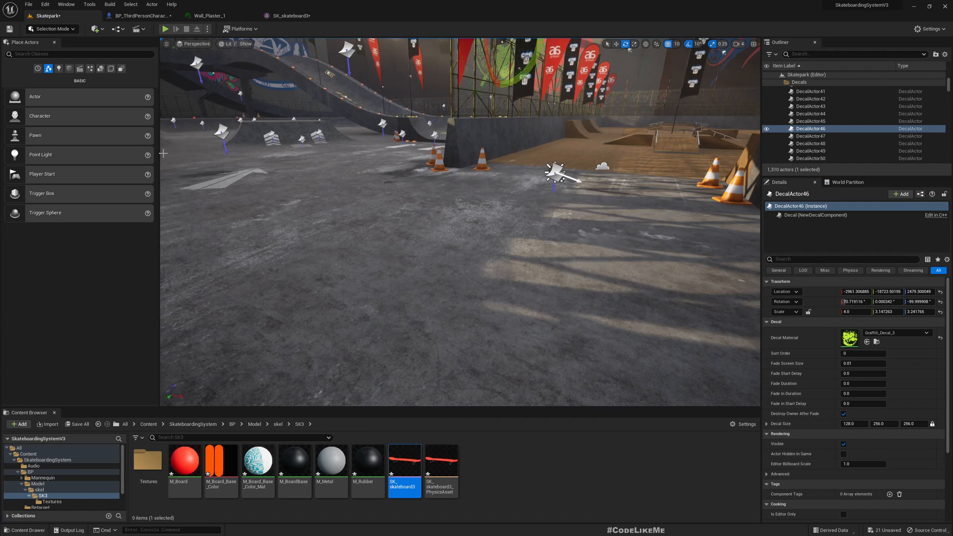
double_click(185, 459)
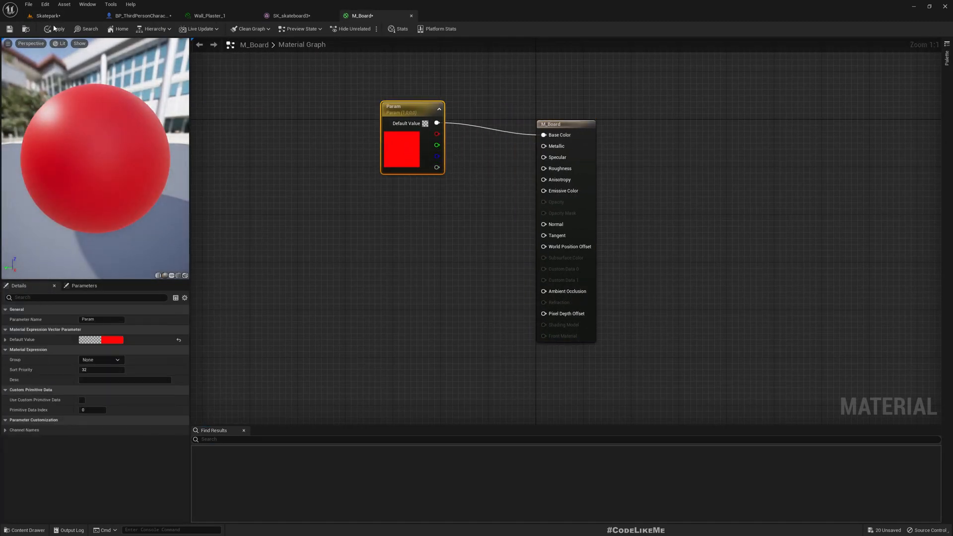
Apply M_Board with its base colour now a fixed red Constant3Vector.
click(47, 15)
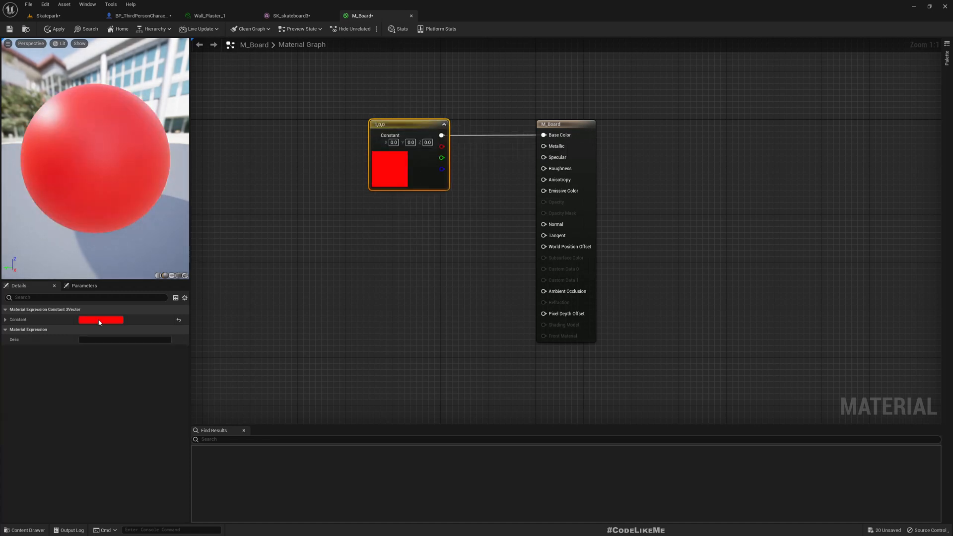
mouse_move(574, 233)
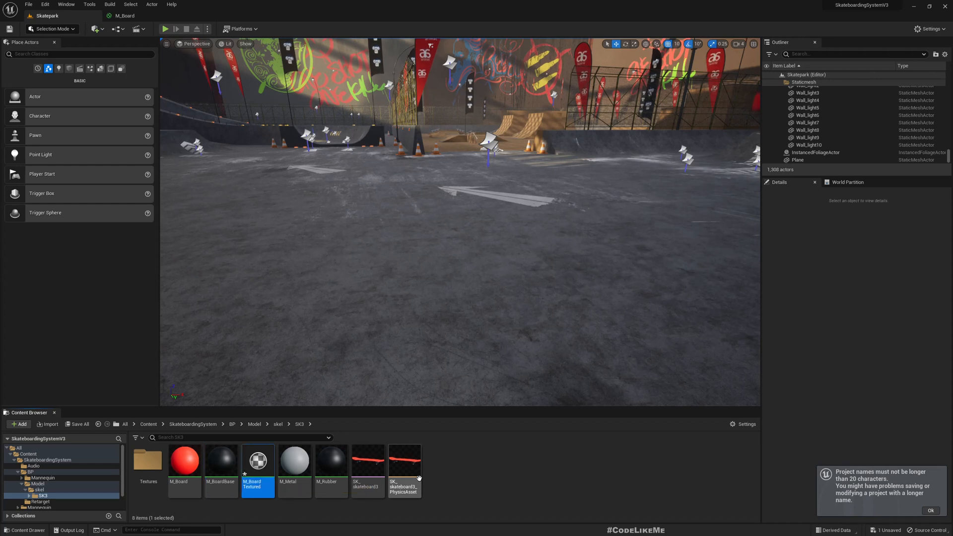
Bring T_Board3 into M_BoardTextured and remove the red colour parameter.
double_click(258, 461)
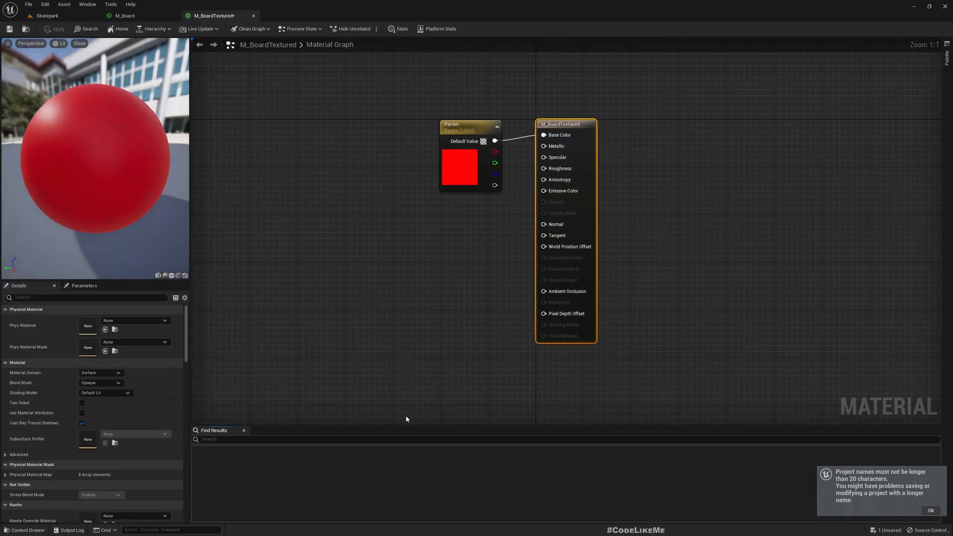
click(47, 15)
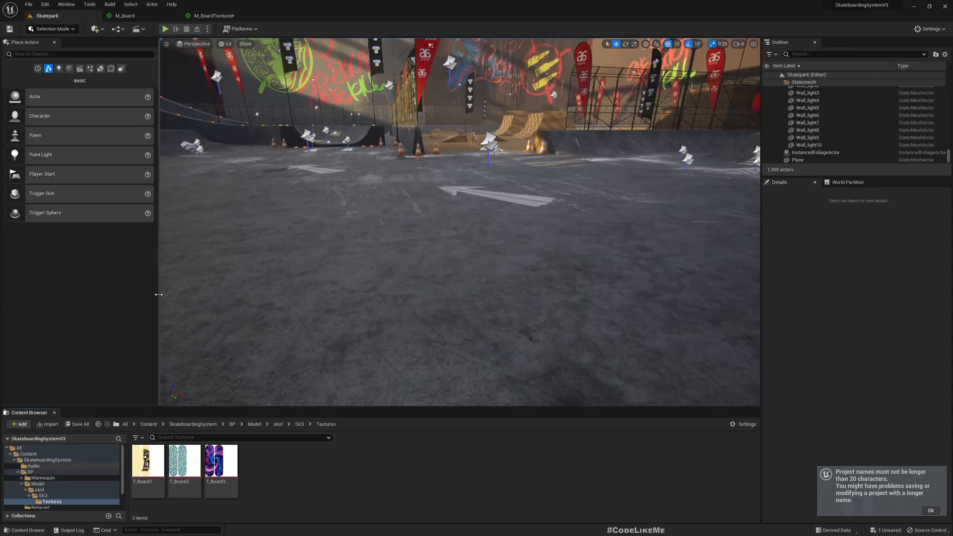
mouse_move(220, 459)
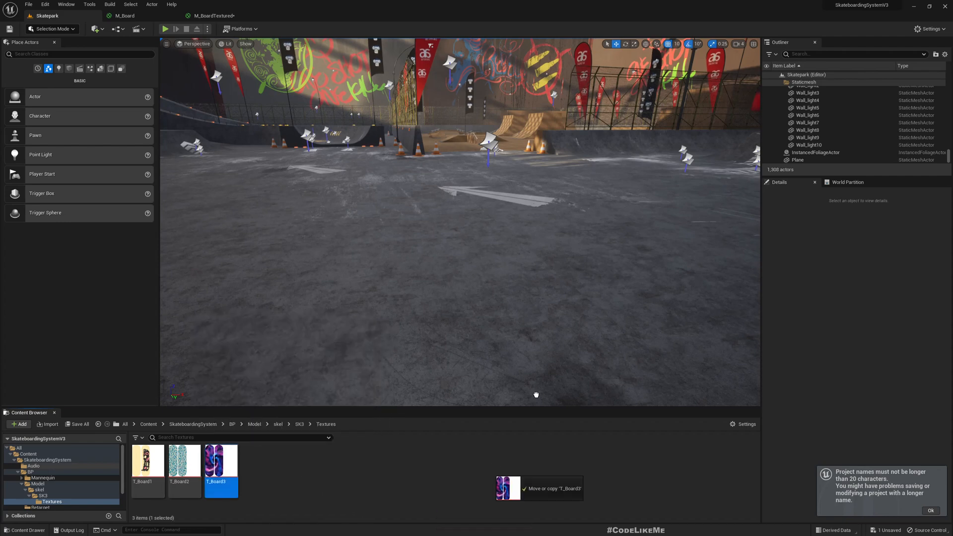
click(214, 15)
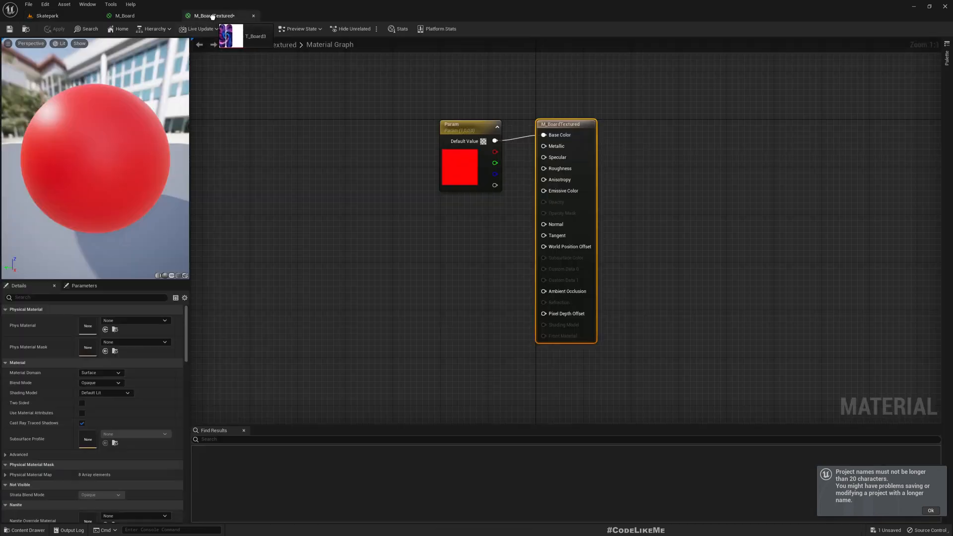
click(393, 118)
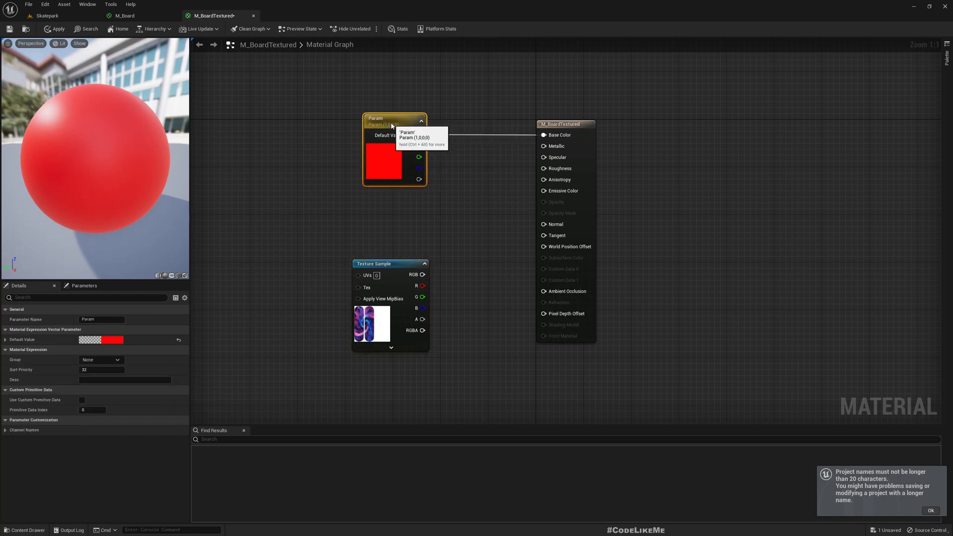
Convert the texture sample to a BoardTexture parameter and wire its RGB into Base Color.
right_click(392, 272)
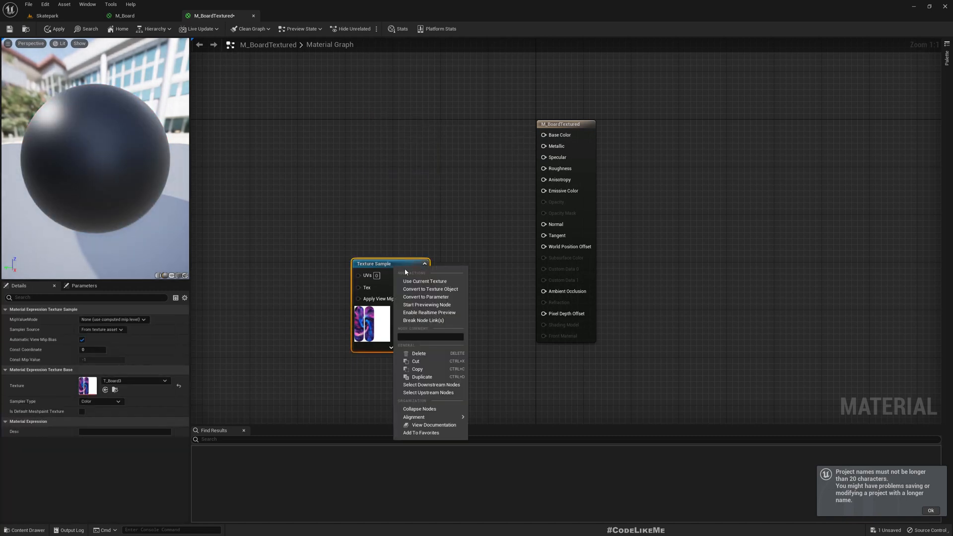
mouse_move(426, 296)
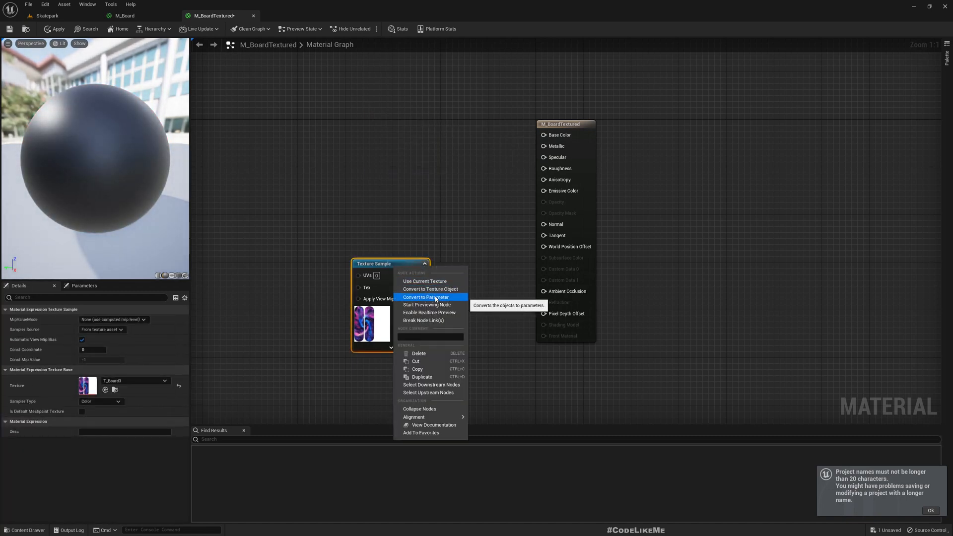
click(425, 297)
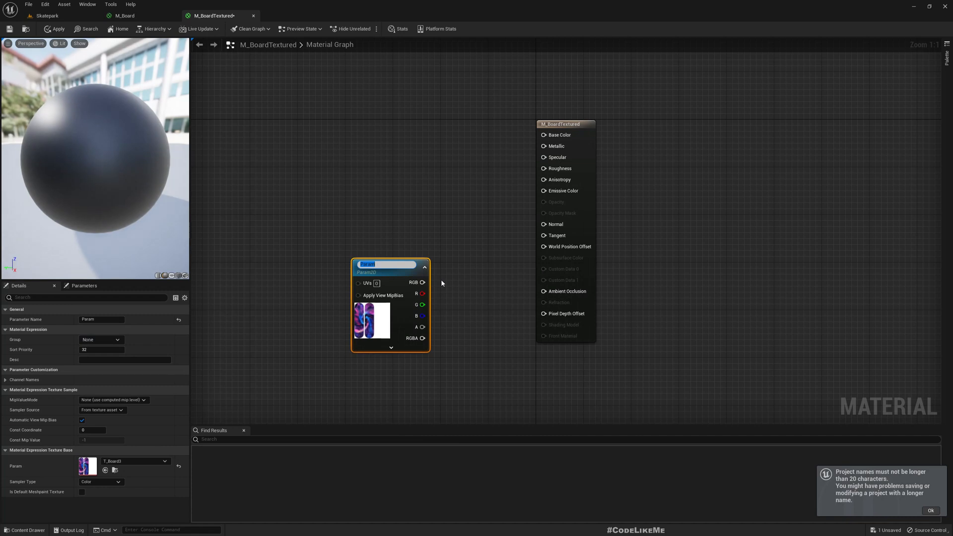
text(BoardTexture)
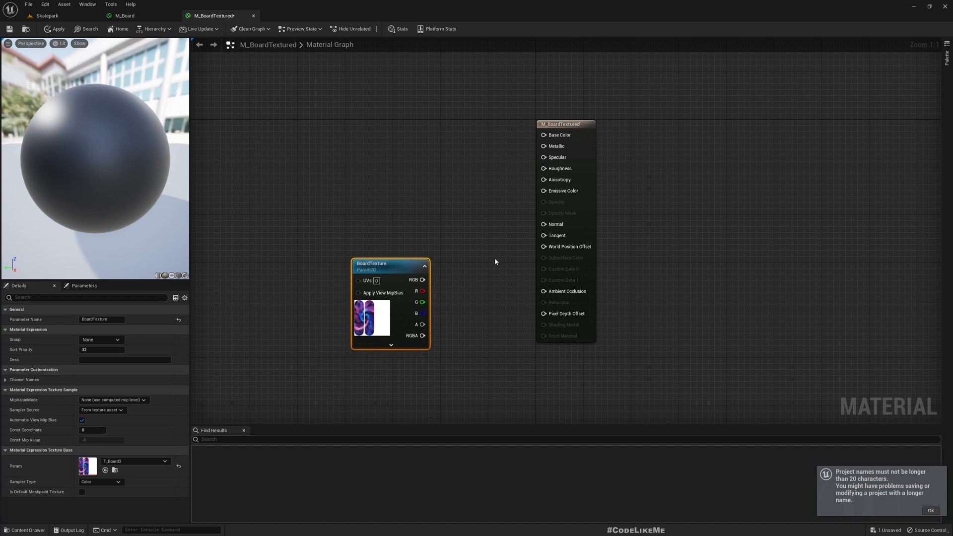
drag(423, 280, 541, 134)
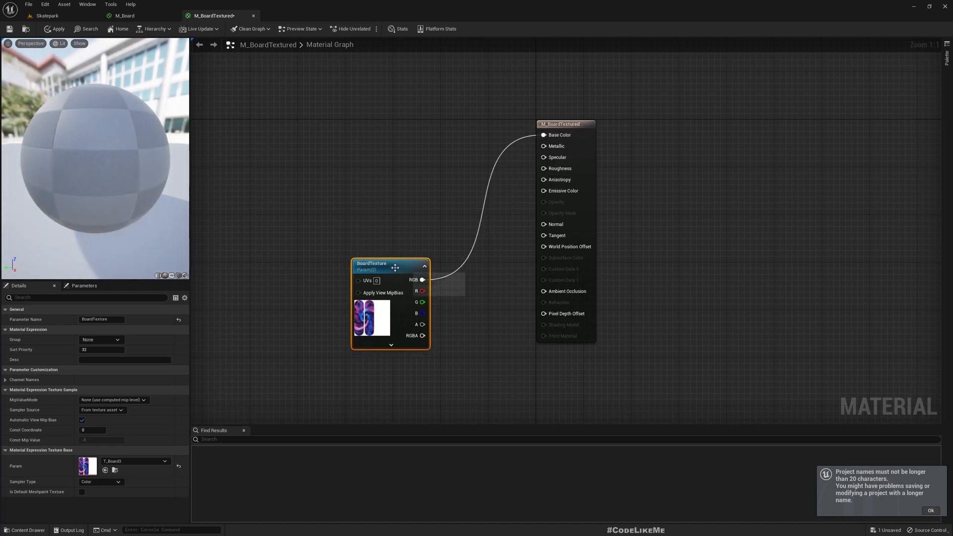
drag(395, 266, 395, 131)
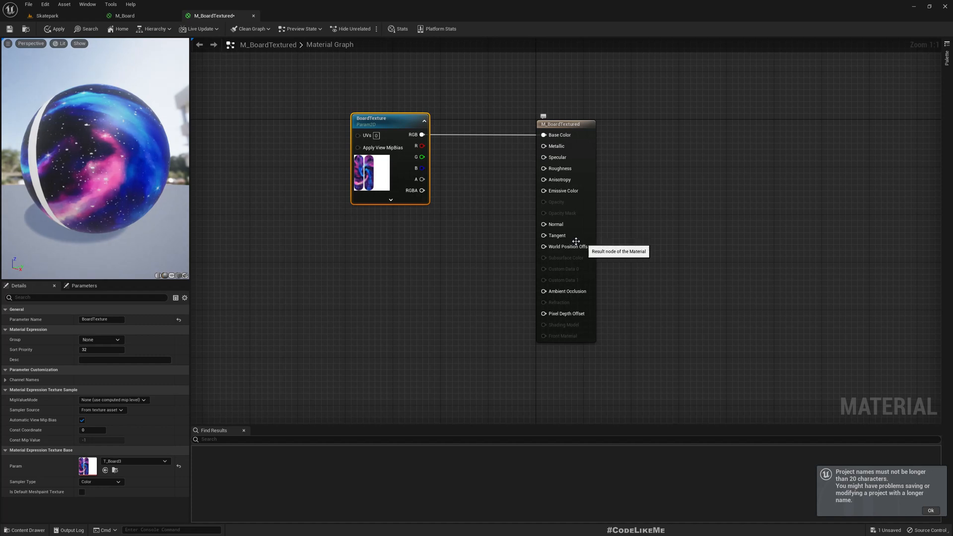
mouse_move(58, 28)
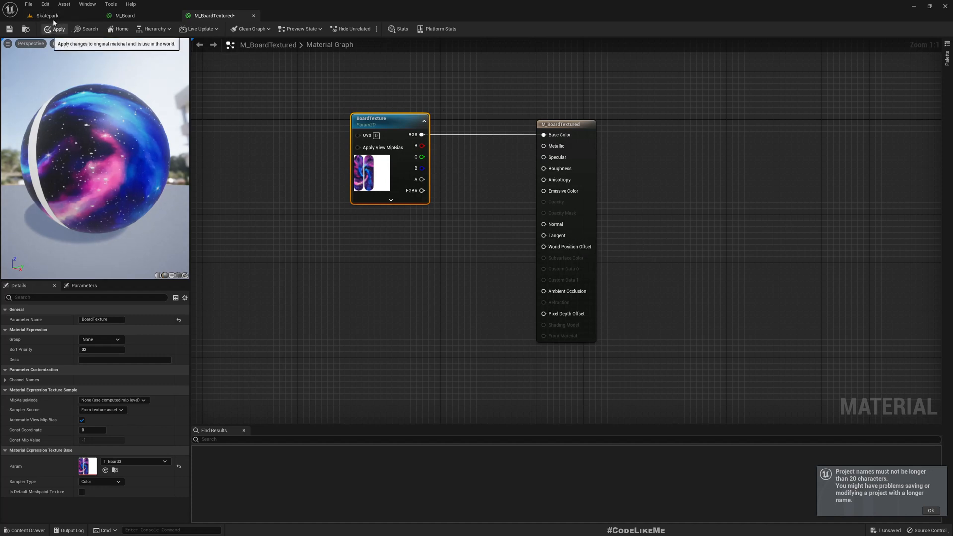
Set SK_skateboard3's Element 0 material slot to M_BoardTextured and check it on the character.
click(47, 15)
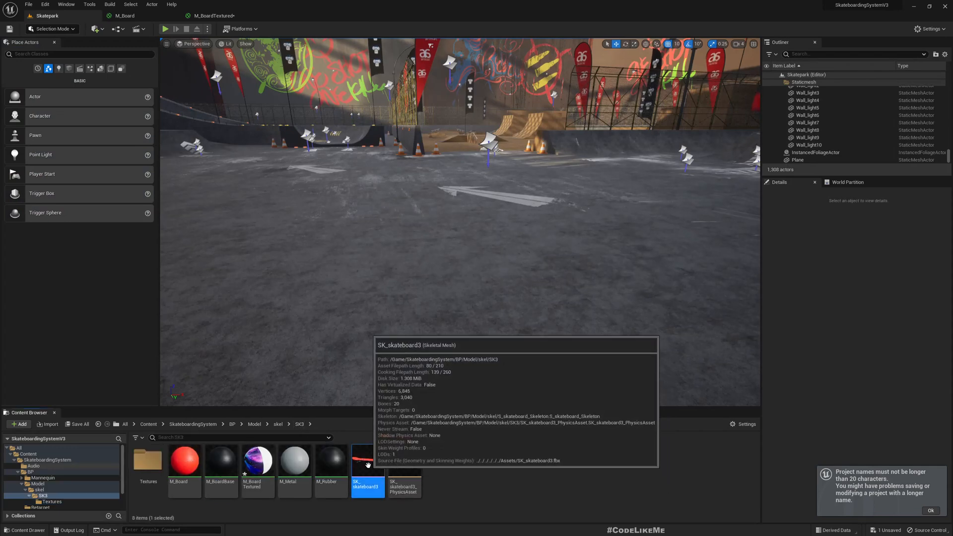
double_click(367, 461)
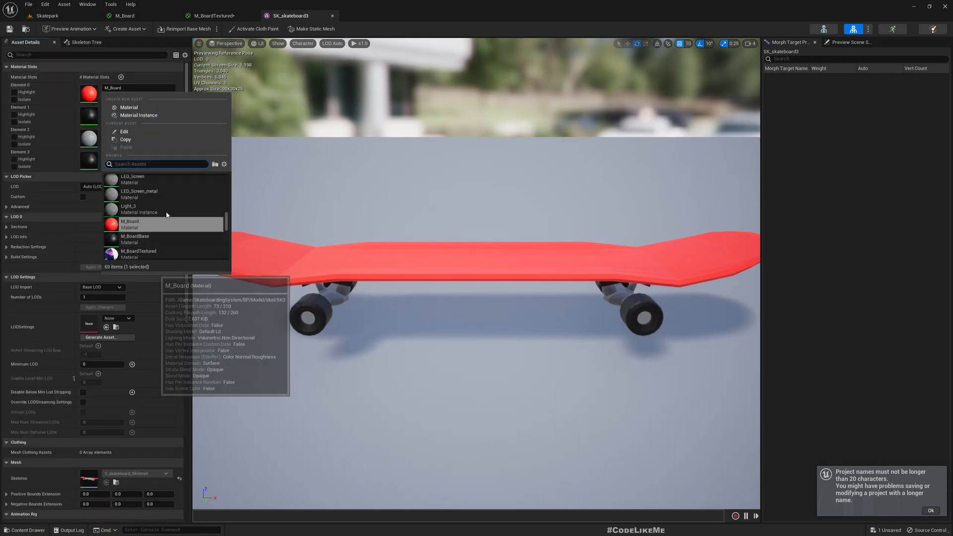
click(138, 253)
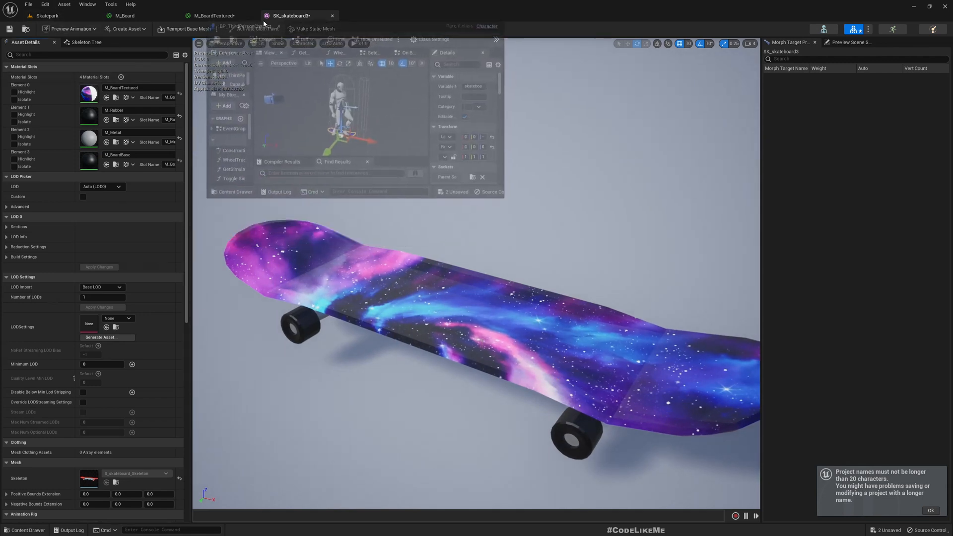
click(218, 15)
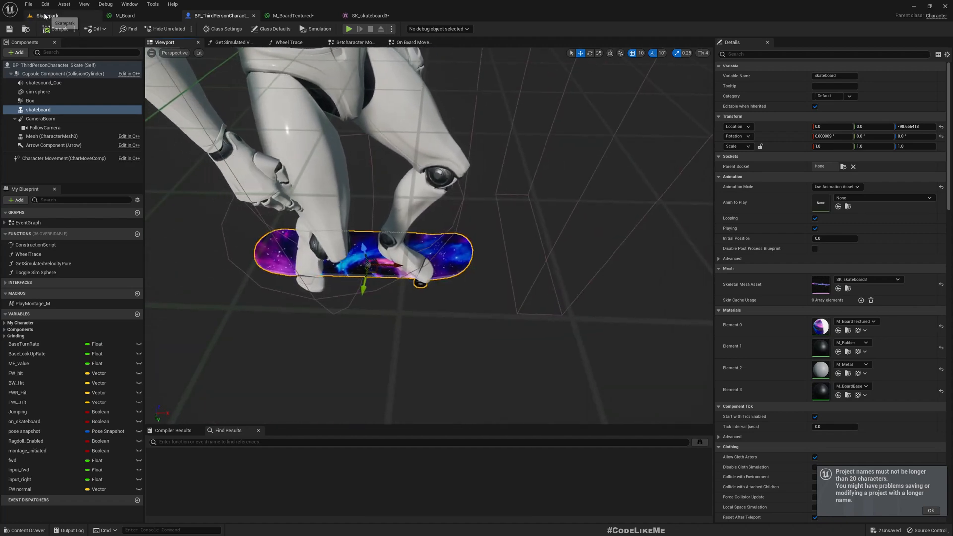
Play the Skatepark level with the galaxy board, then open the M_Metal material.
click(349, 29)
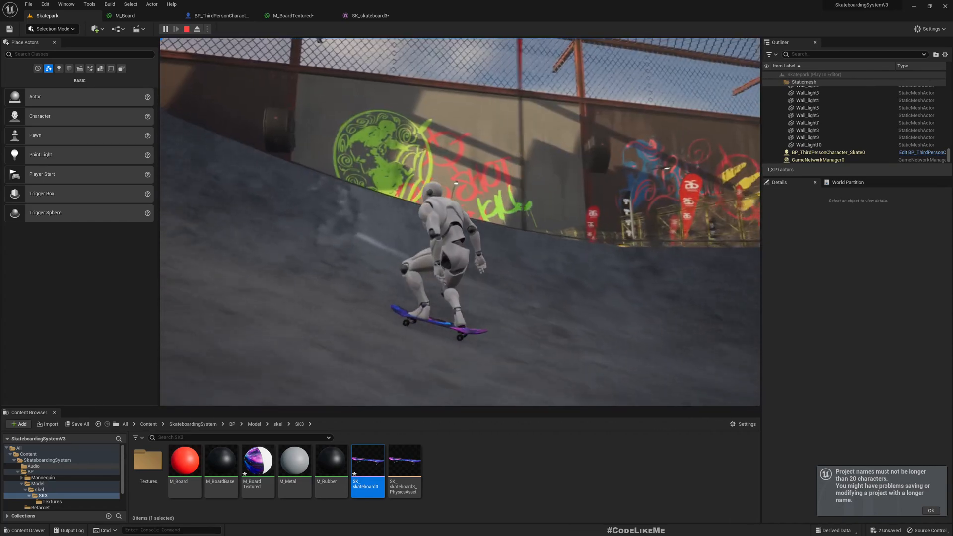
click(196, 29)
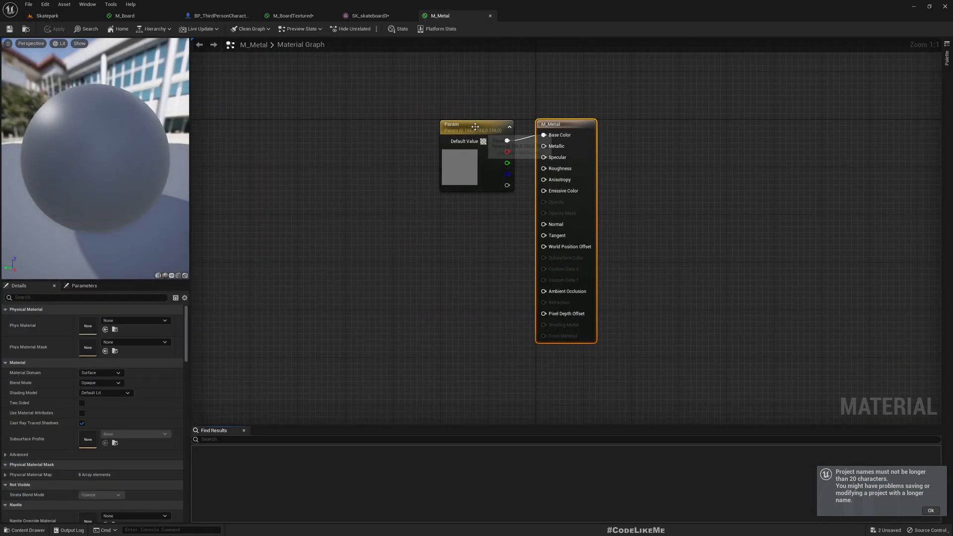
Give M_Metal a Color parameter plus promoted Metallic and Roughness (0.2) parameters and apply.
right_click(475, 126)
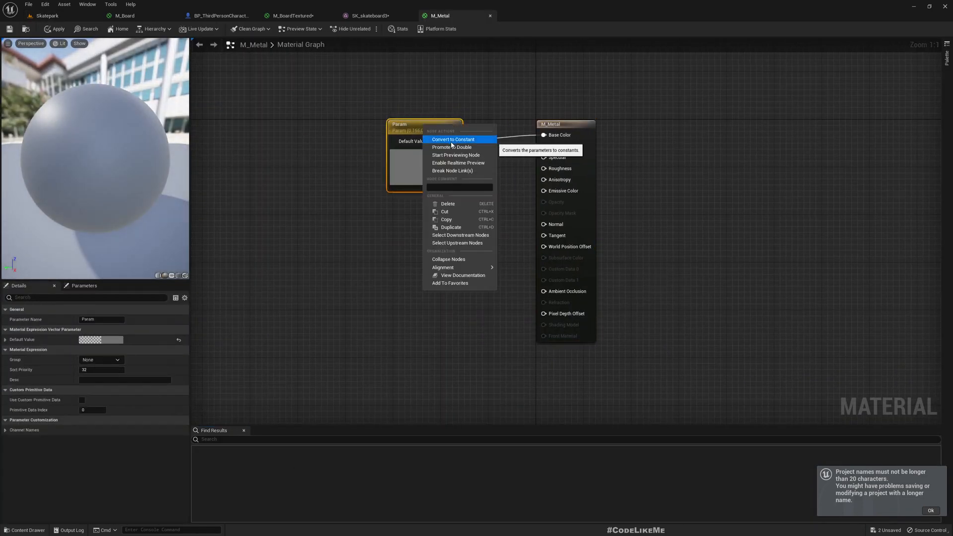
mouse_move(456, 155)
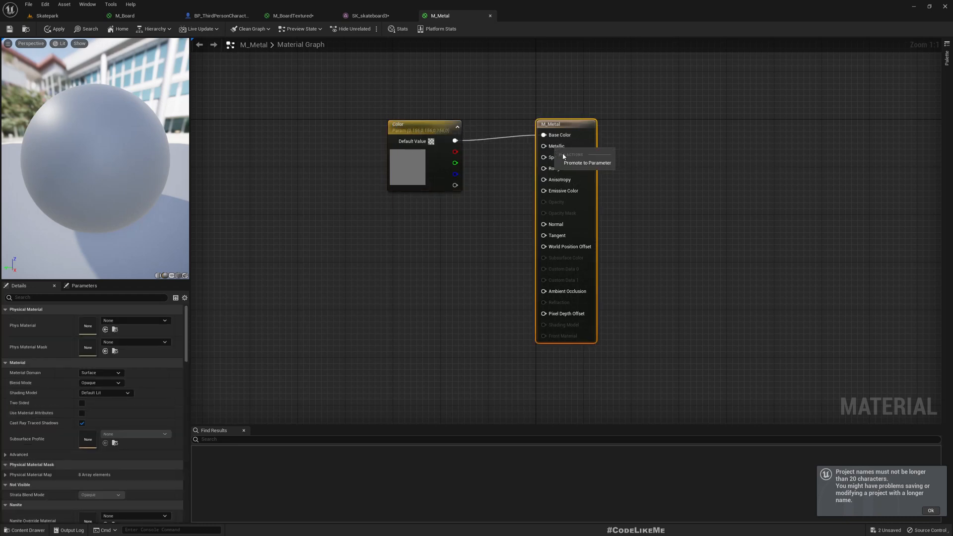
click(587, 163)
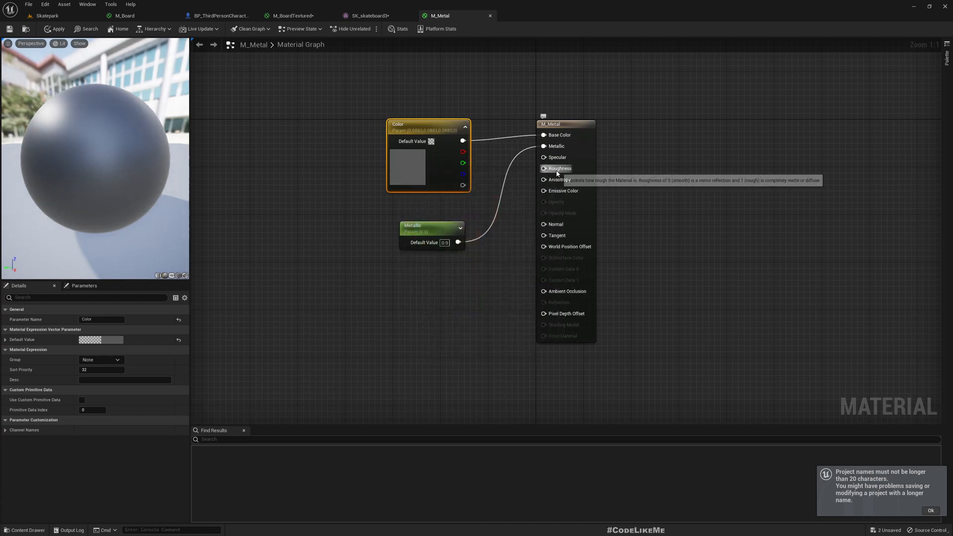
click(558, 168)
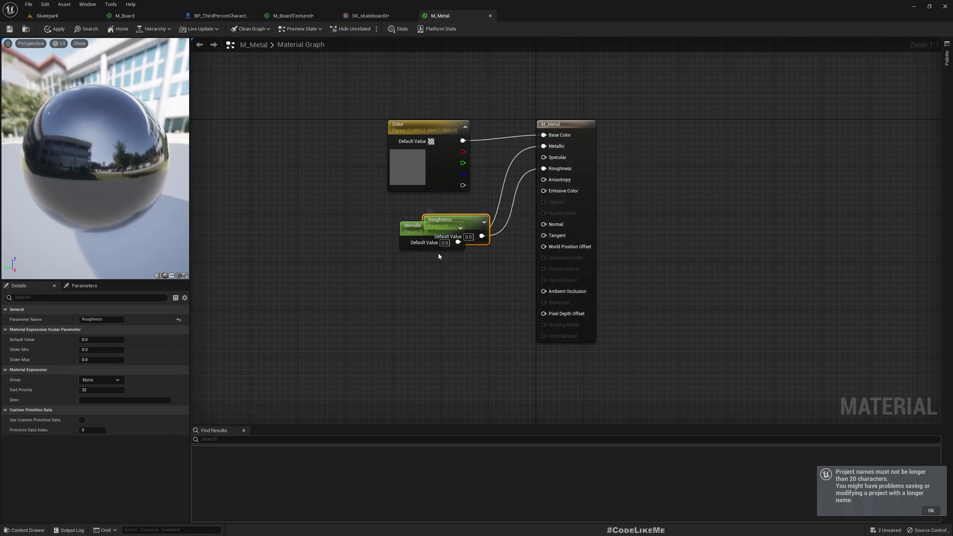
drag(452, 219, 432, 268)
text(0.2)
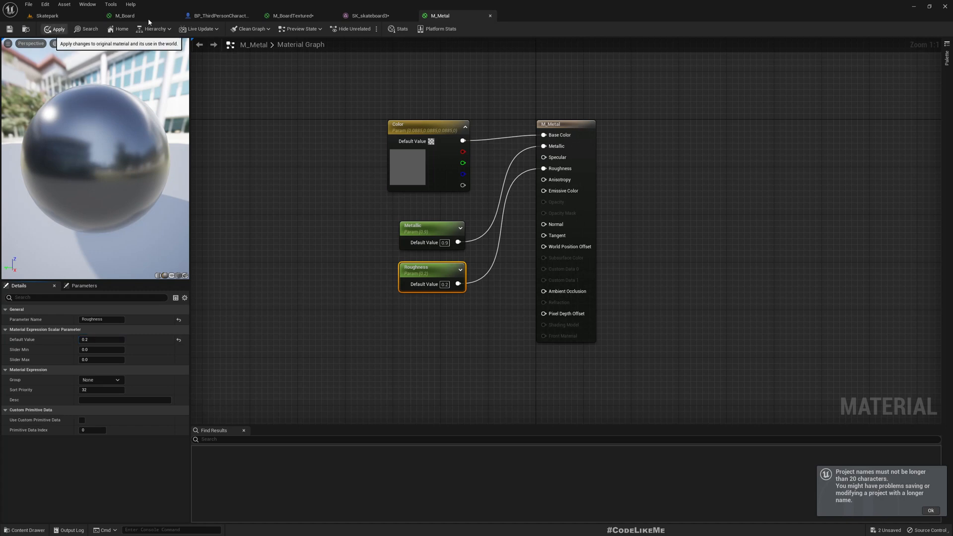
click(369, 15)
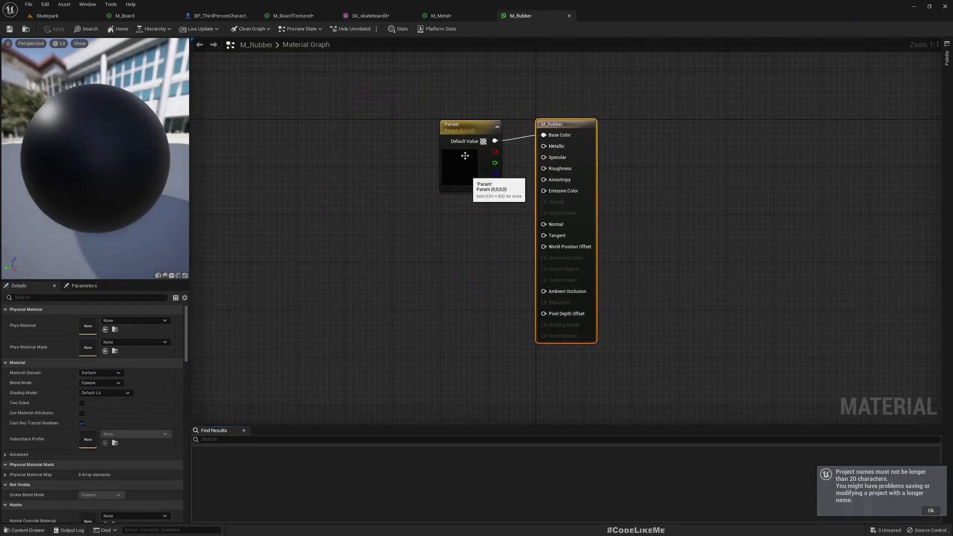
Rename M_Rubber's vector parameter to Color, set it white, and return to the Skatepark level.
right_click(464, 155)
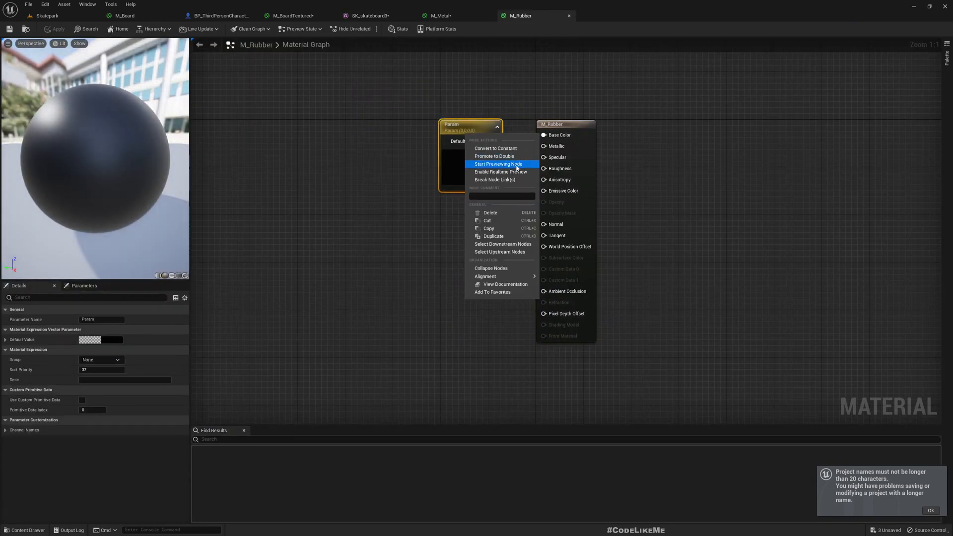
click(498, 163)
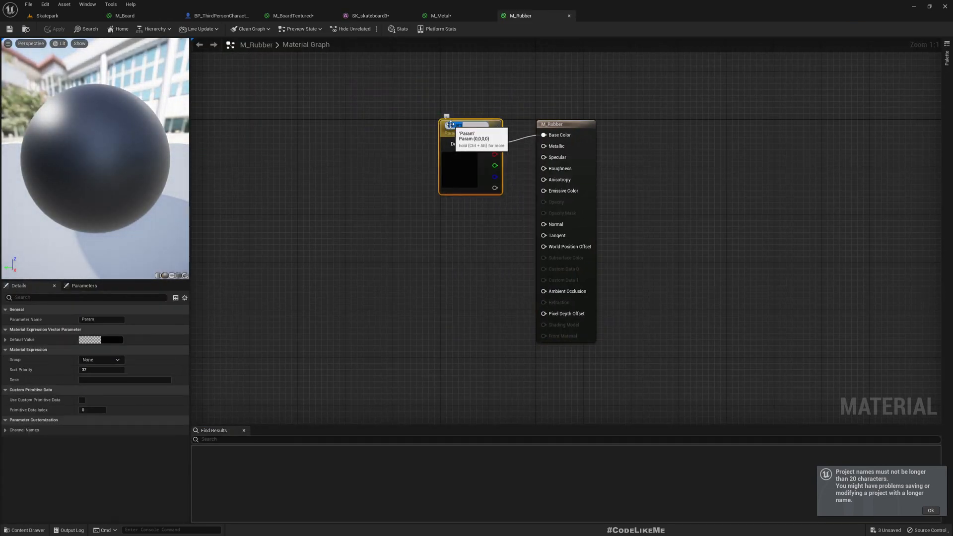
text(Color)
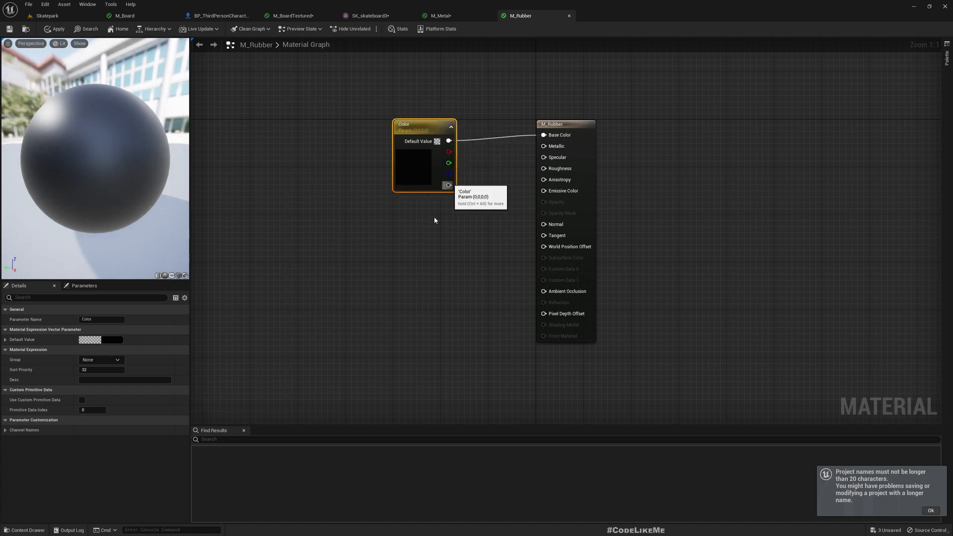
click(431, 141)
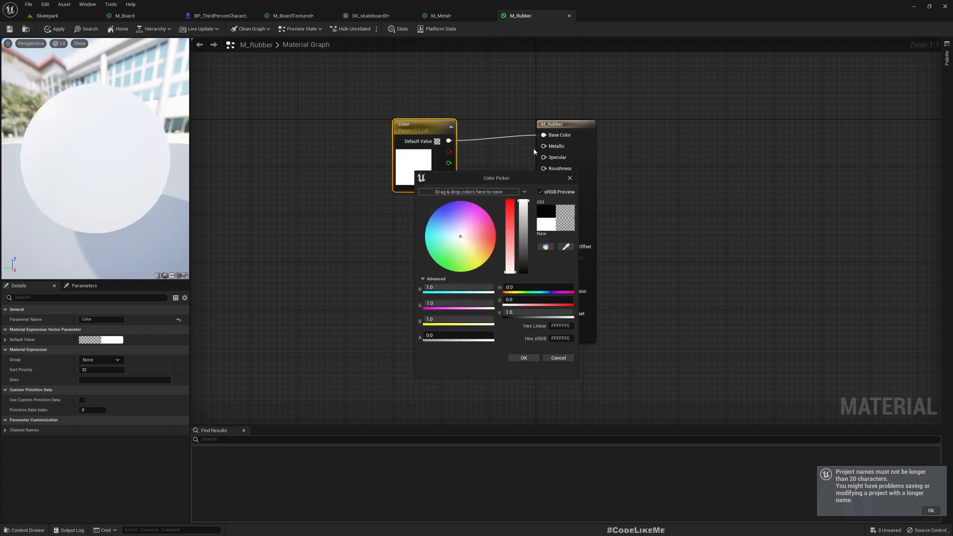
click(523, 357)
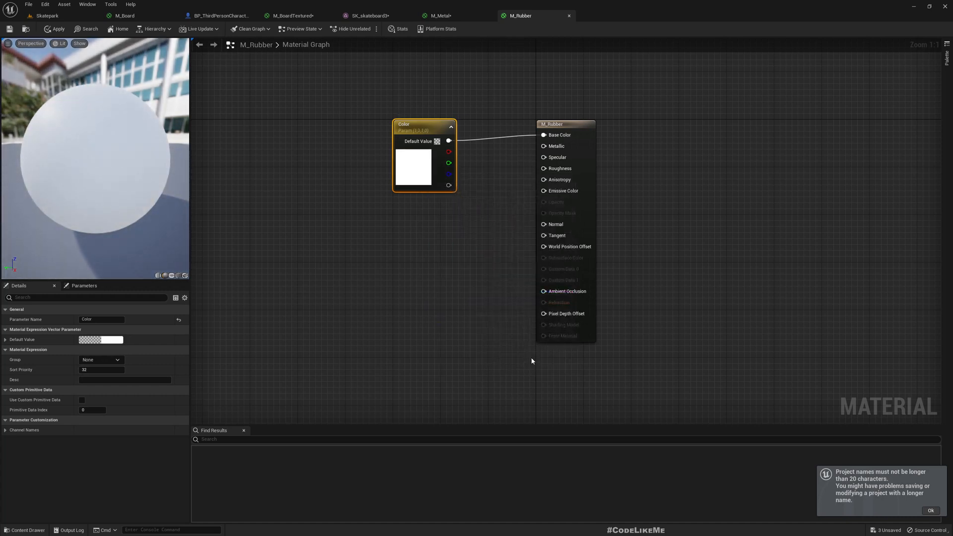
click(47, 15)
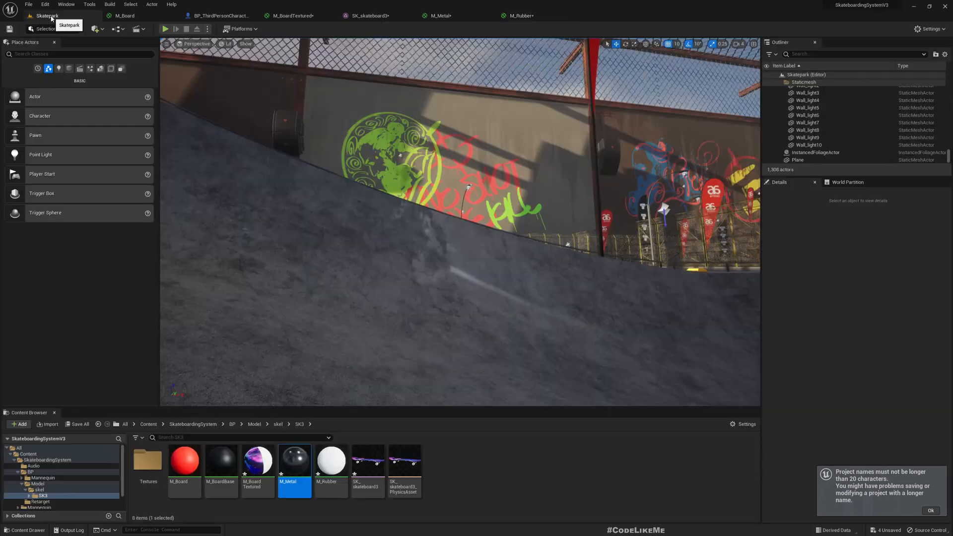
Play-test riding the board around the skatepark level, then stop and return to editing.
click(220, 15)
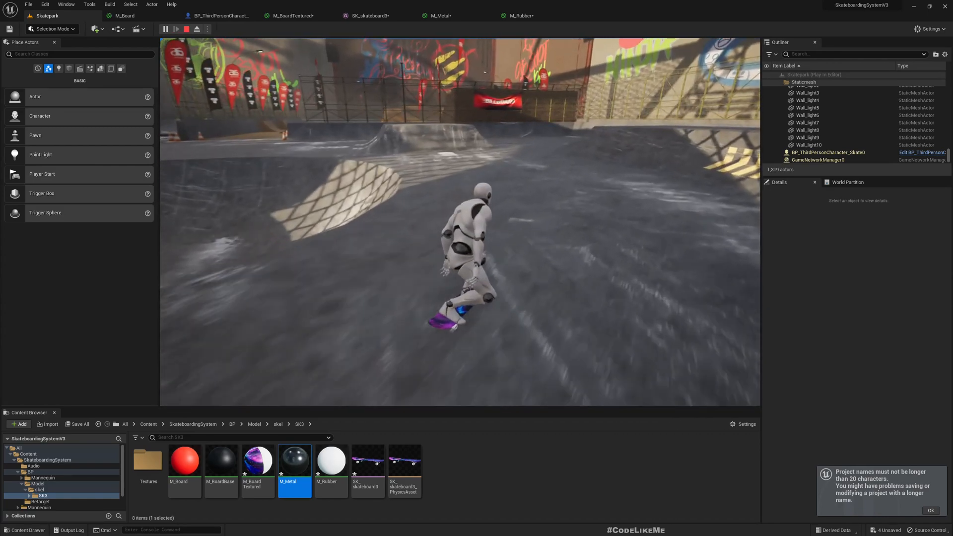
click(197, 29)
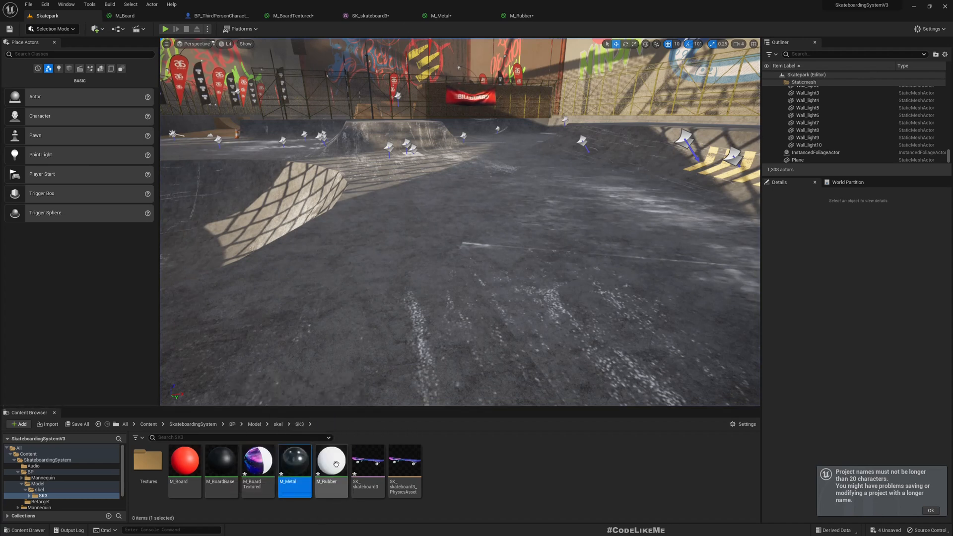
mouse_move(293, 463)
text(M_Wheel)
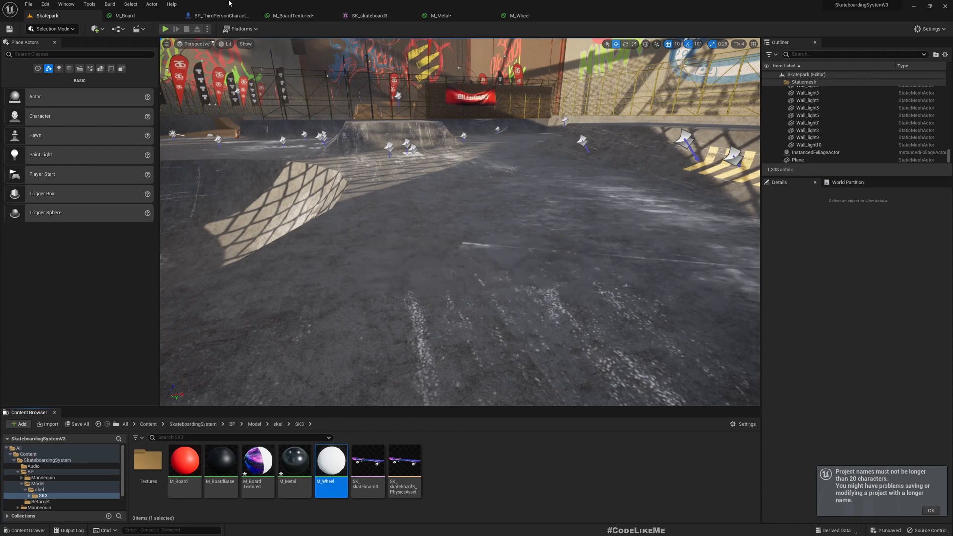
Add a new UpdateBoard function to the character blueprint and check SK_skateboard3's material slots.
click(218, 15)
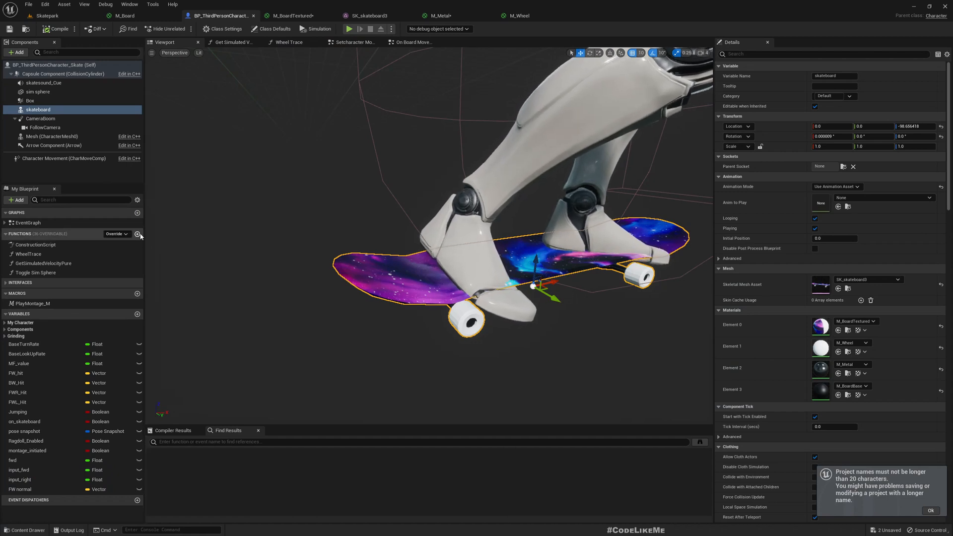
click(131, 233)
text(UpdateBoard)
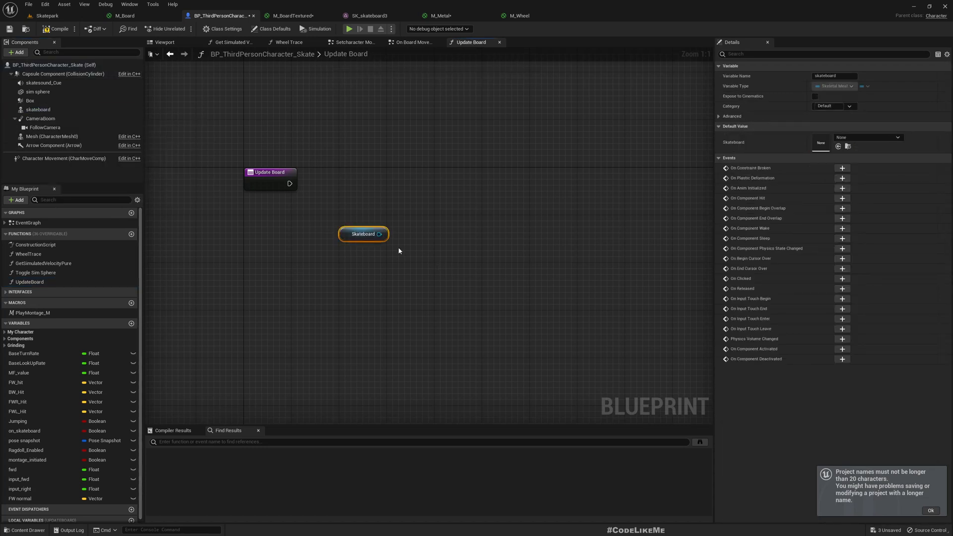
click(367, 15)
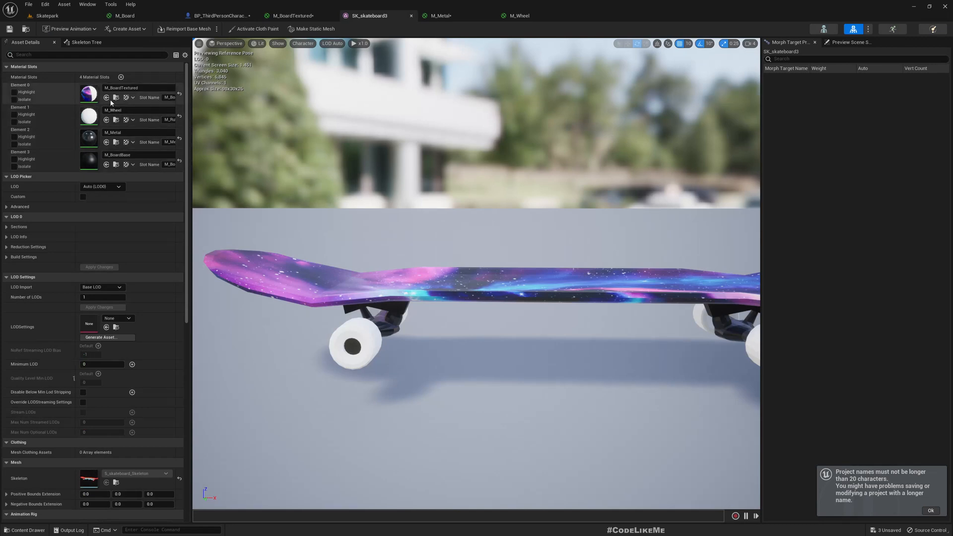
mouse_move(147, 95)
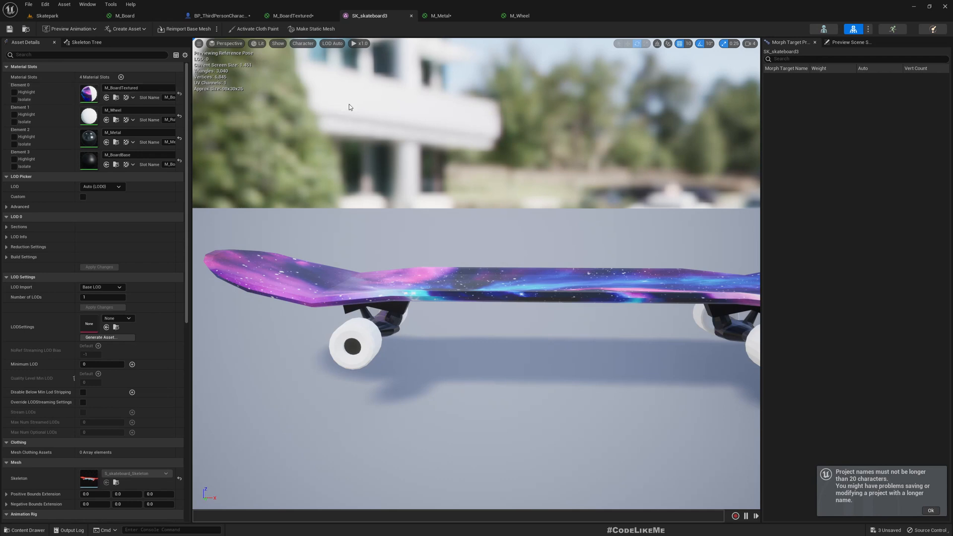
Search 'material tex' in the action list with no result, then bring up M_BoardTextured's graph.
click(218, 15)
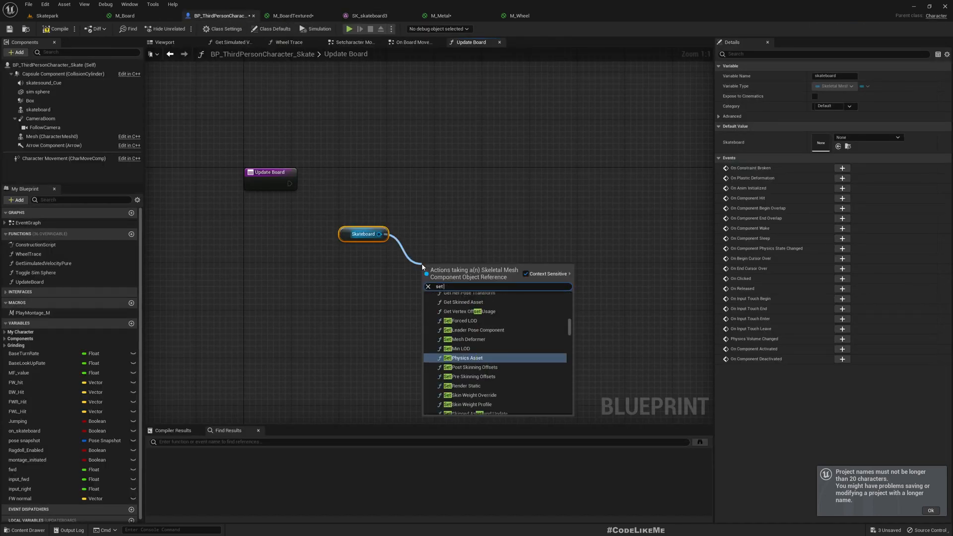
text(material tex)
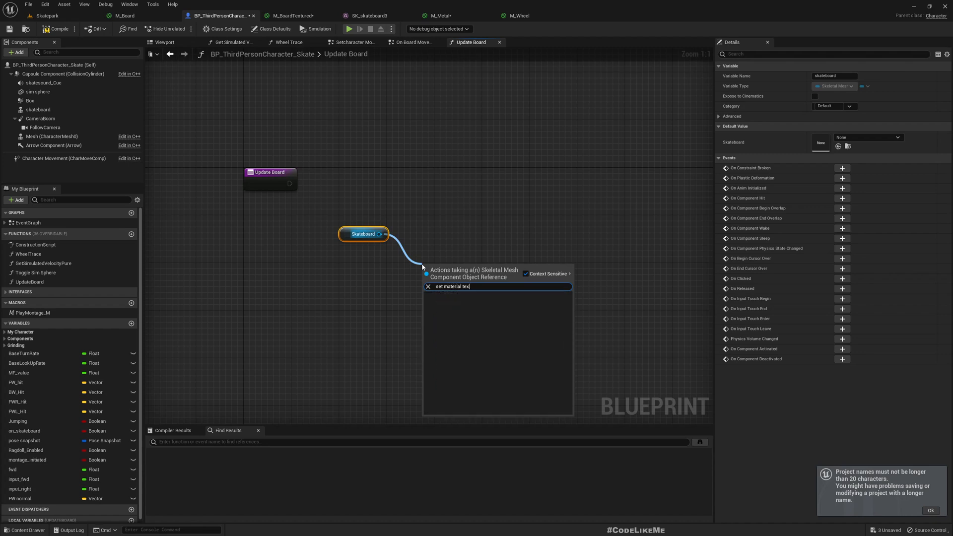
key(Escape)
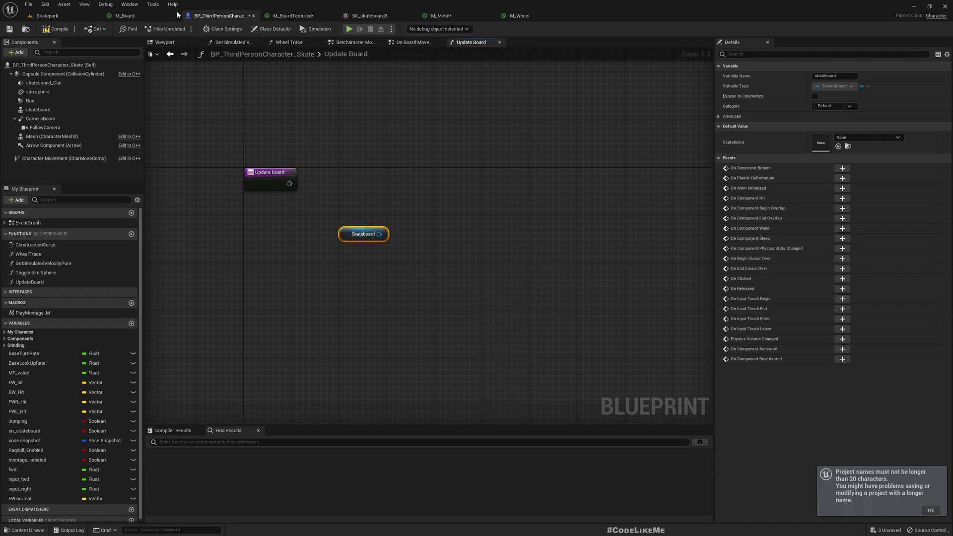
click(137, 15)
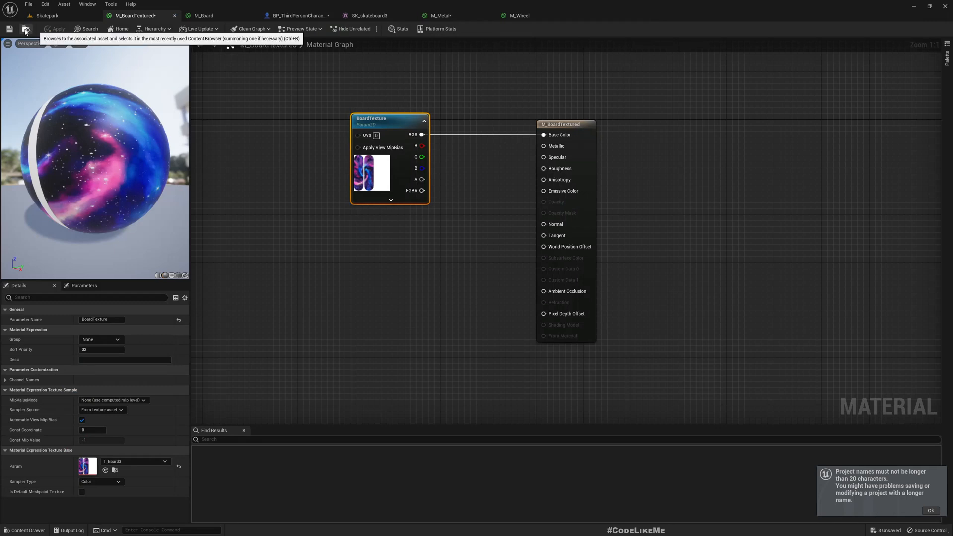
Locate M_BoardTextured in the Content Browser and open the MI_BoardTextured_2 instance for editing.
click(25, 29)
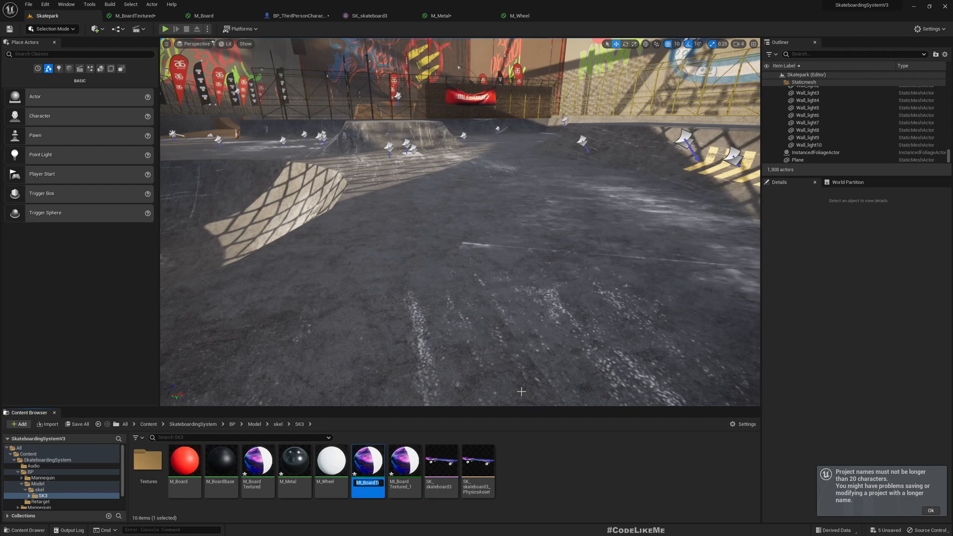
click(404, 459)
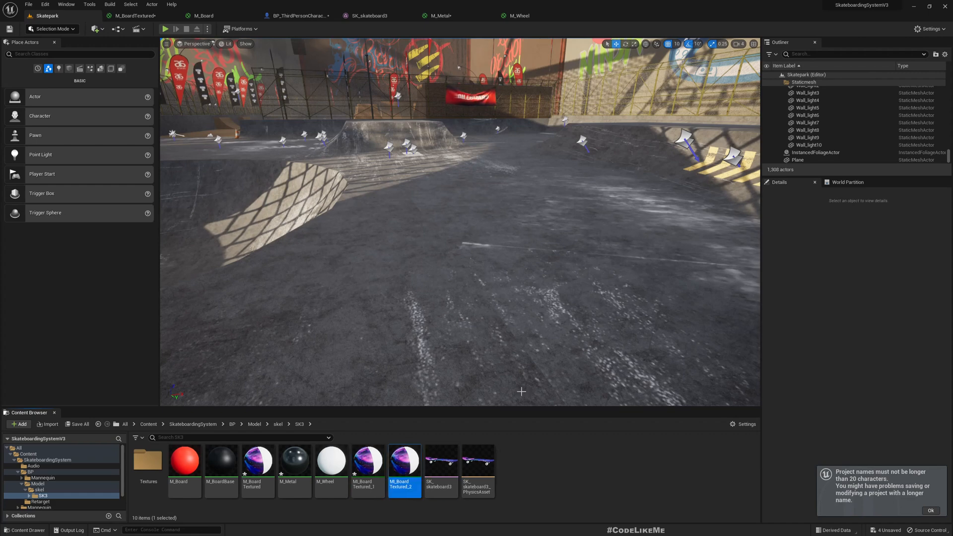
double_click(403, 460)
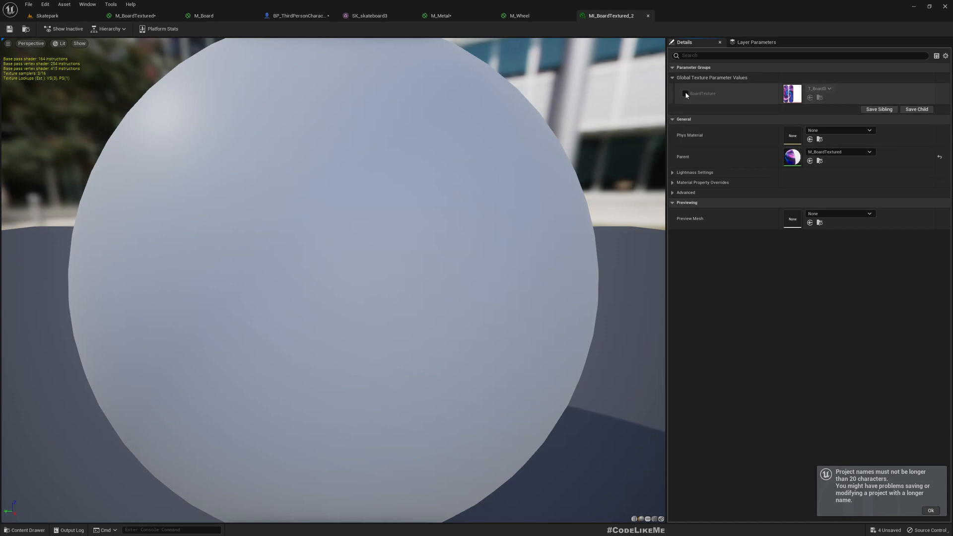
Override BoardTexture with T_Board2 in the second instance and T_Board1 in the first.
click(829, 88)
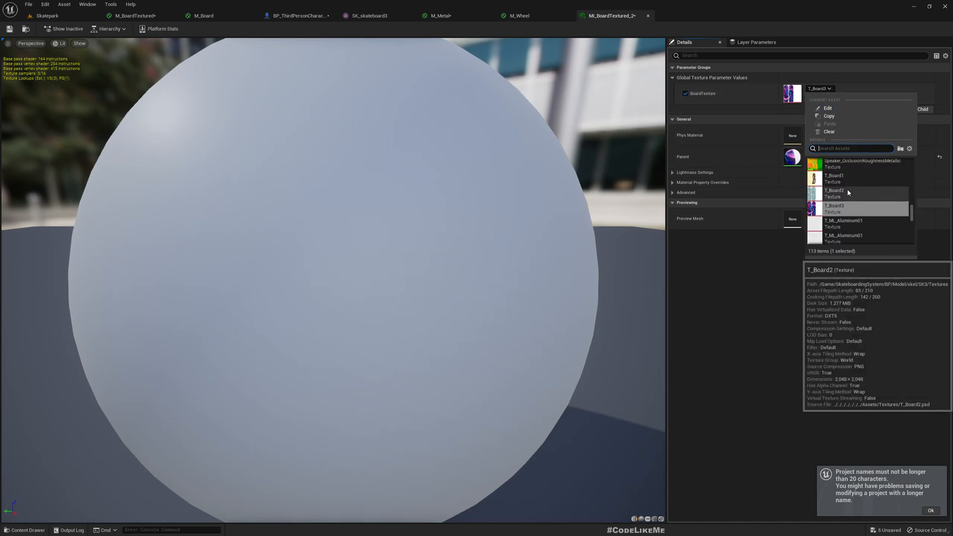
click(834, 191)
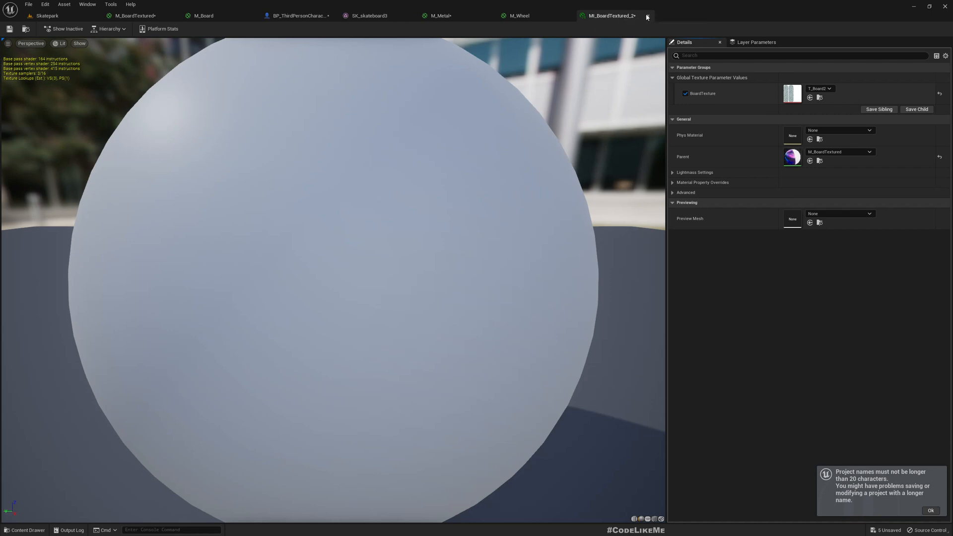
click(296, 15)
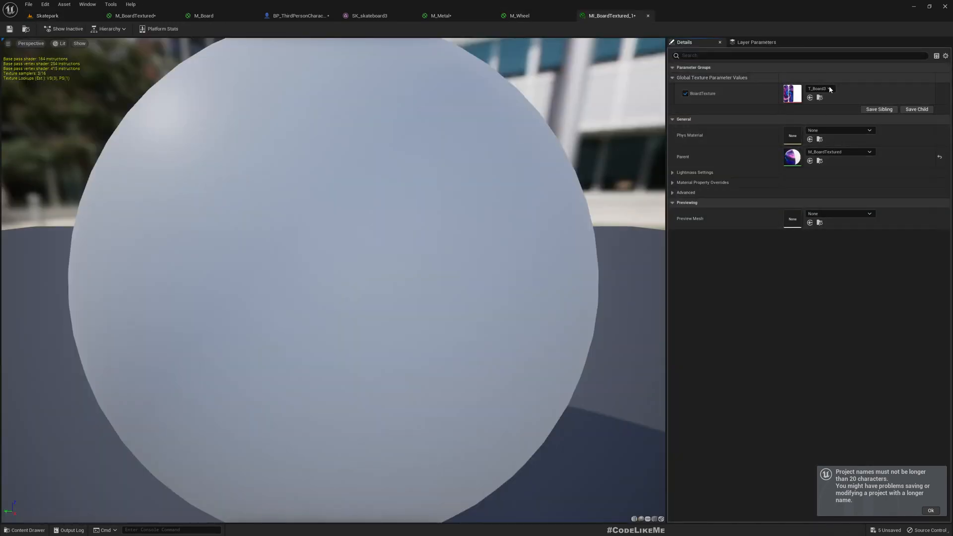
click(828, 88)
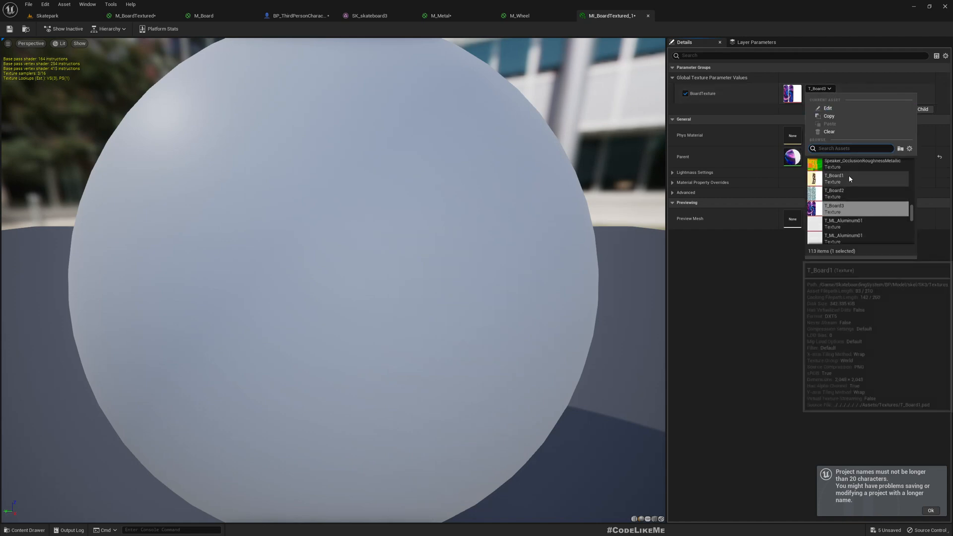
click(834, 178)
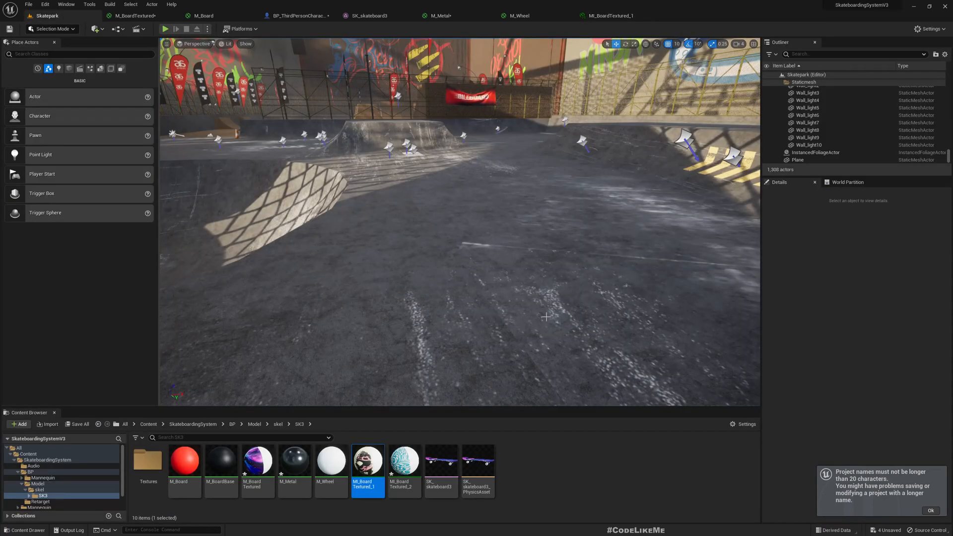
mouse_move(296, 15)
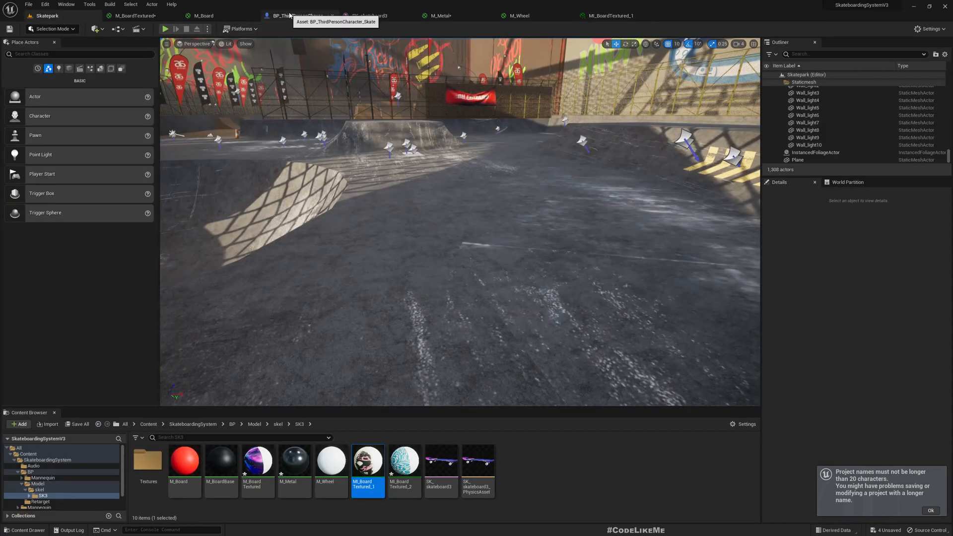
In Update Board, add a Set Material node targeting the skateboard component.
click(299, 15)
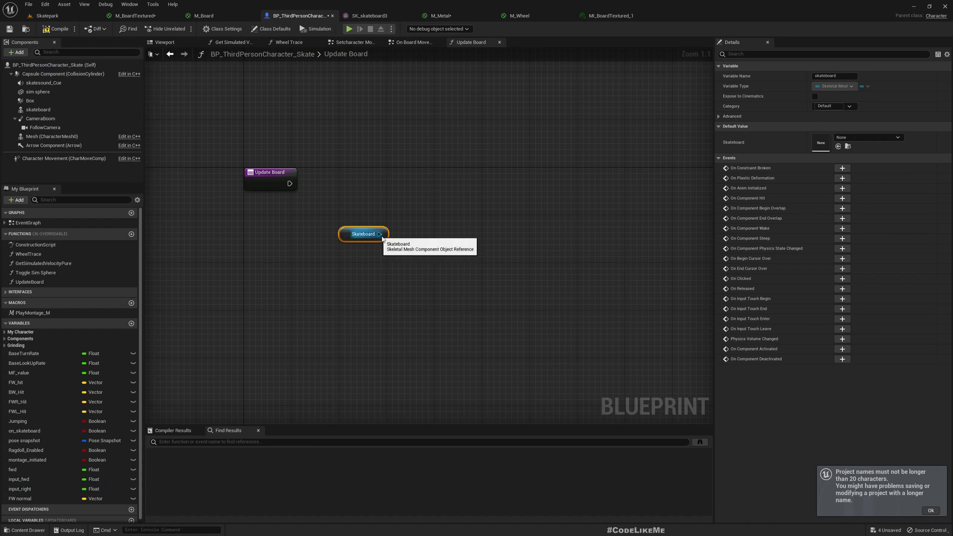
click(38, 109)
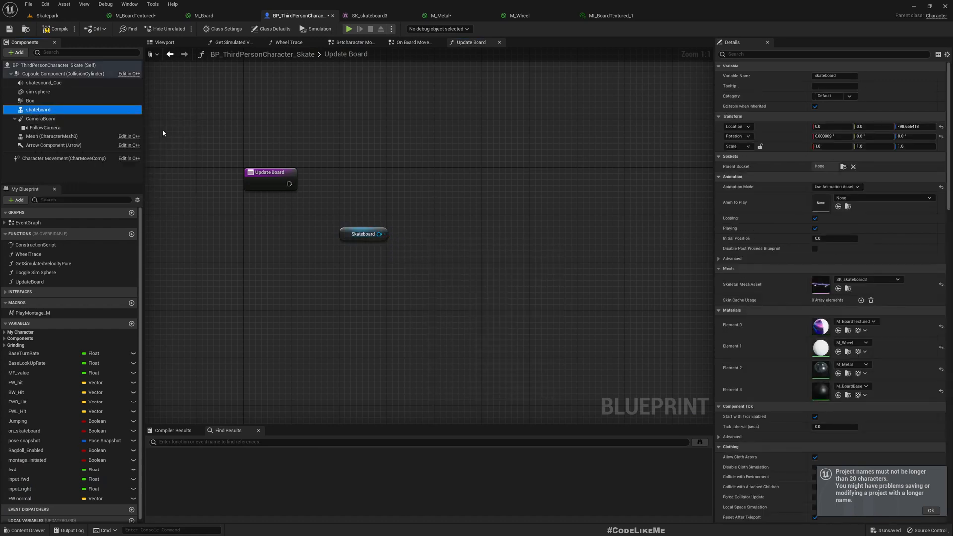
mouse_move(844, 321)
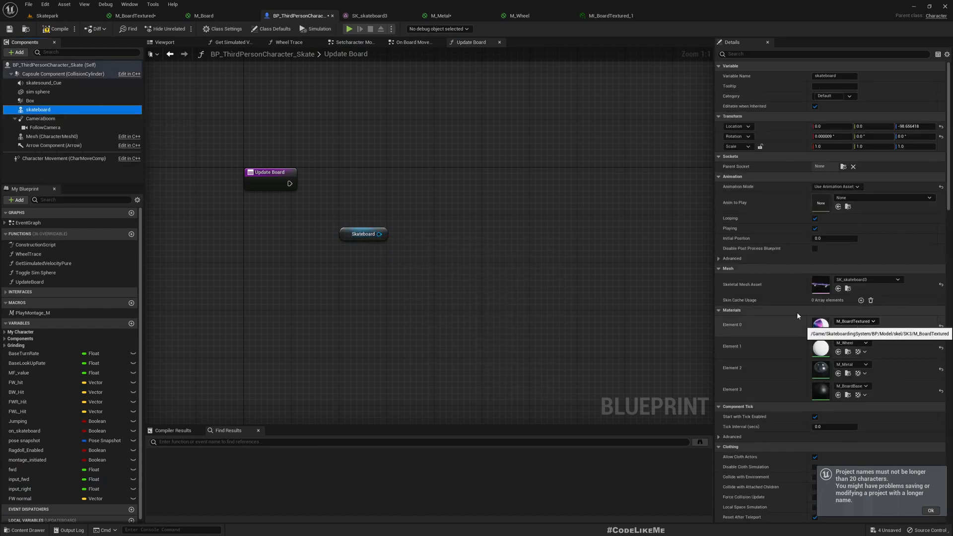
click(363, 233)
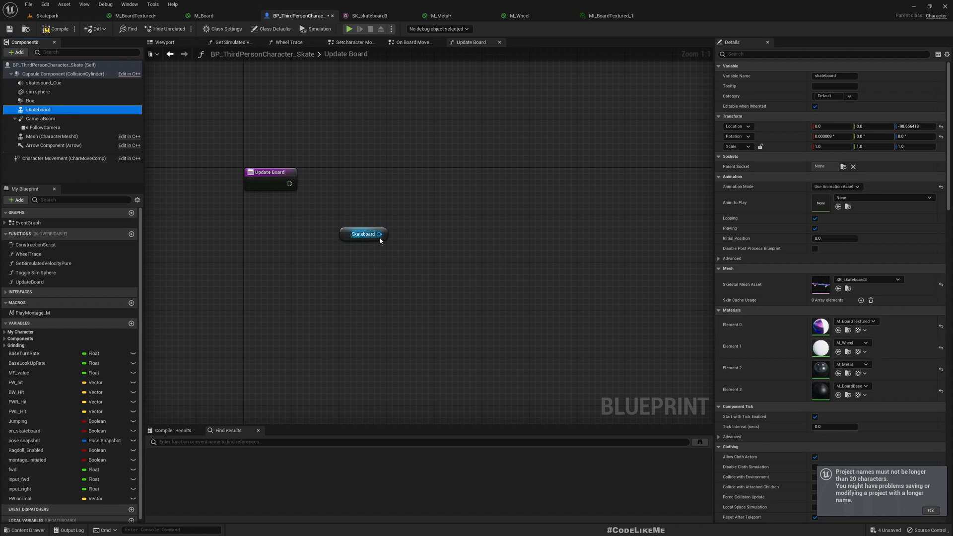
text(set mat)
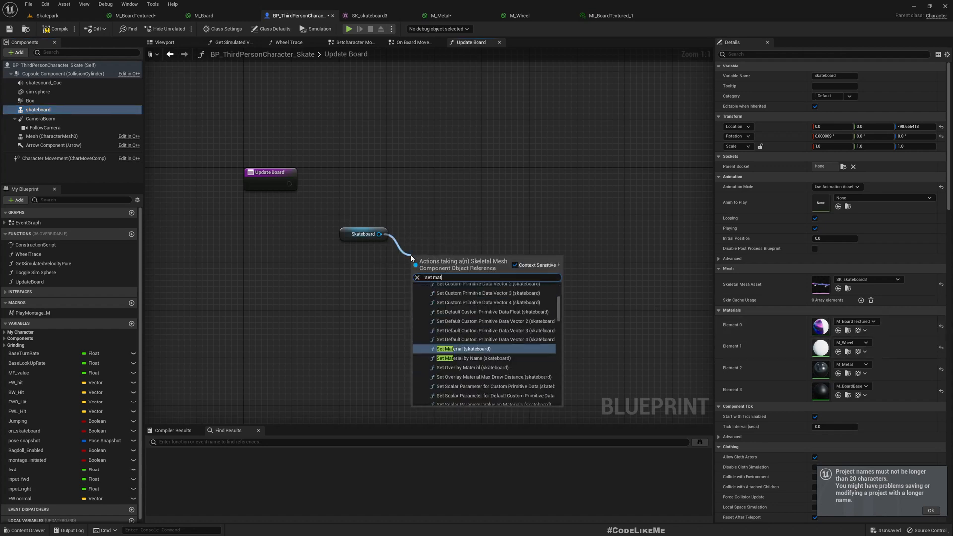
click(464, 348)
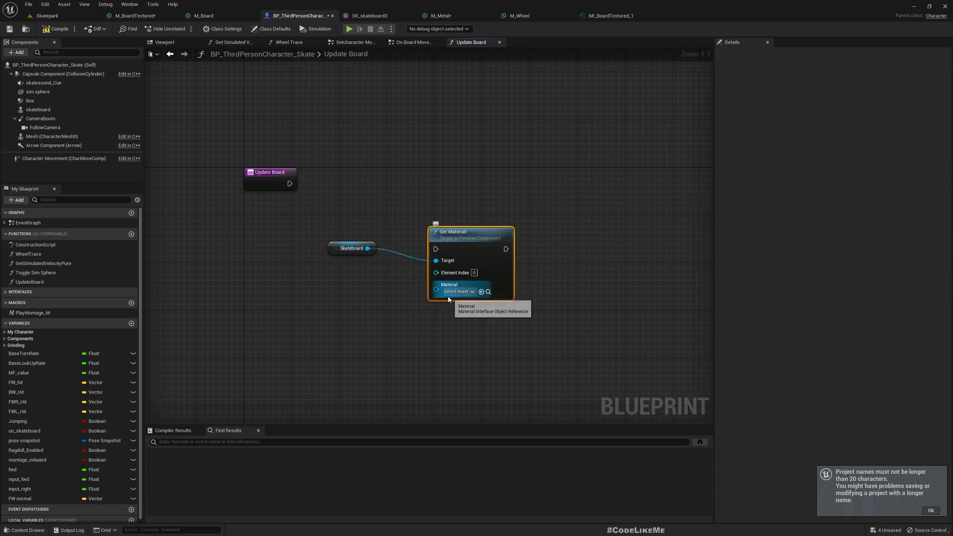
Feed the Material input from a Select node and add a BoardM input to Update Board.
drag(437, 285, 405, 342)
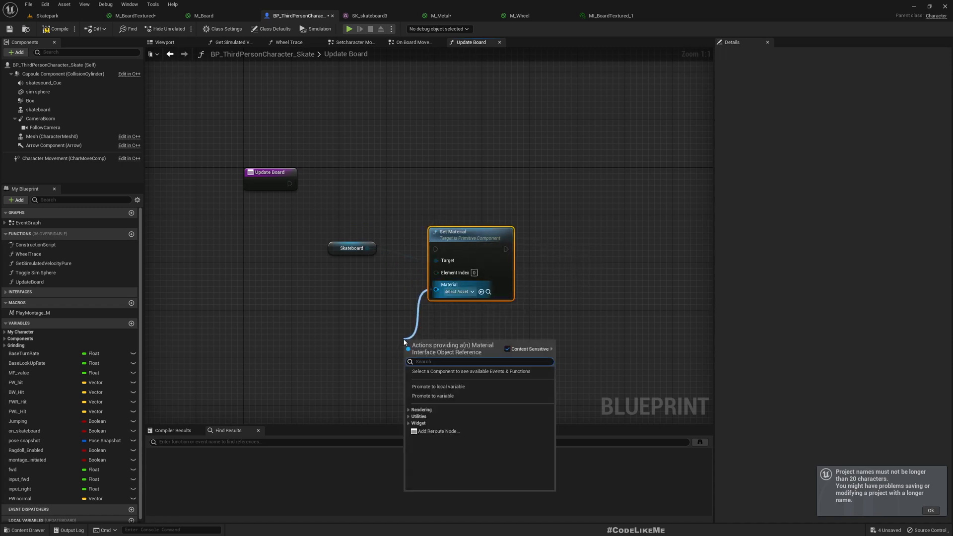
text(sele)
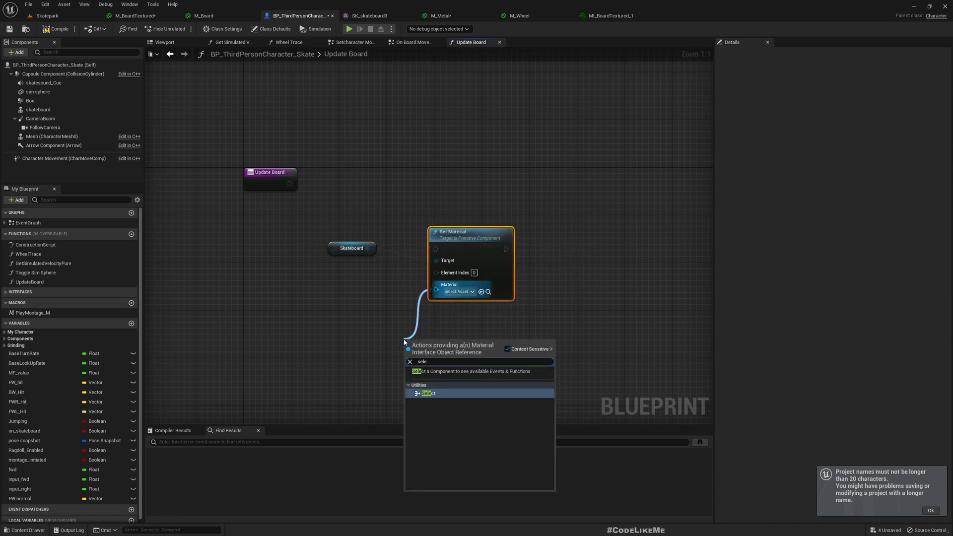
click(427, 393)
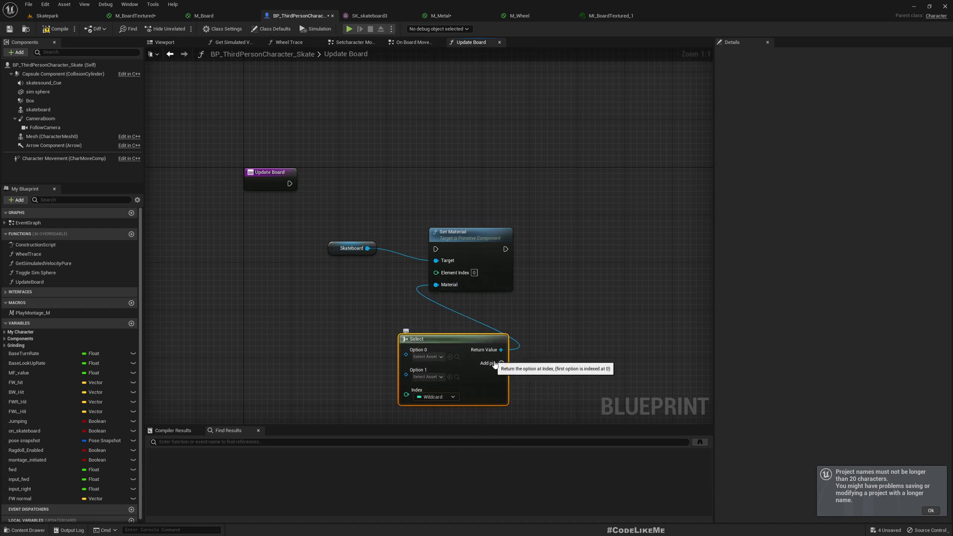
click(492, 363)
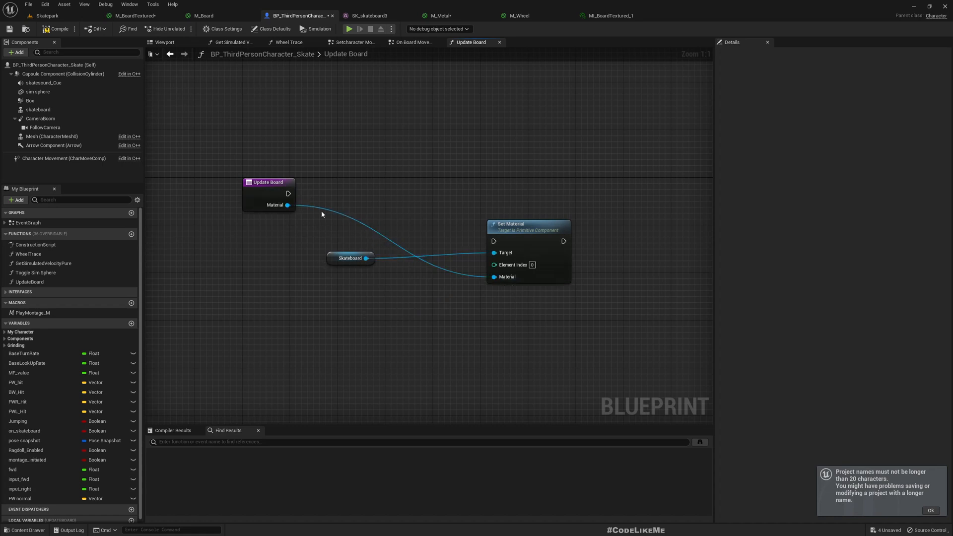
click(267, 181)
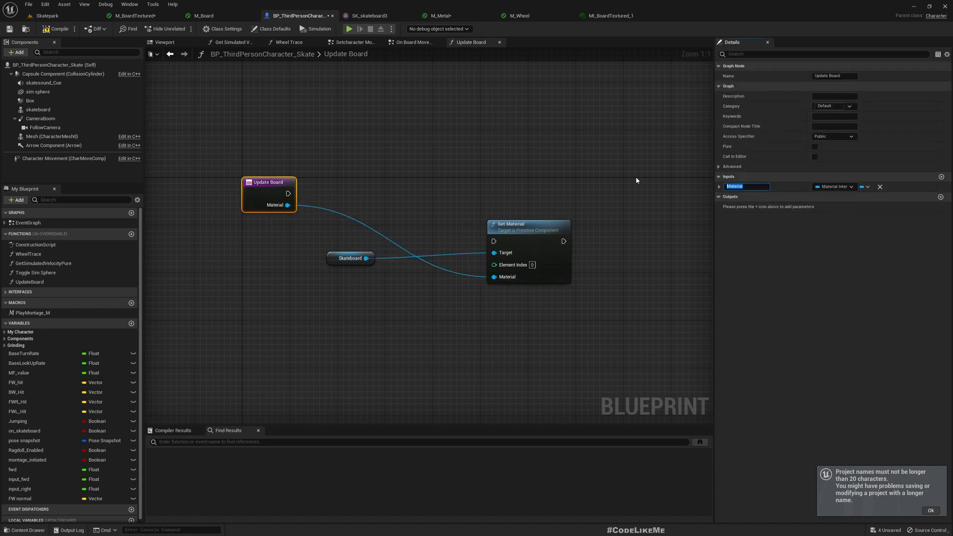
text(BoardM)
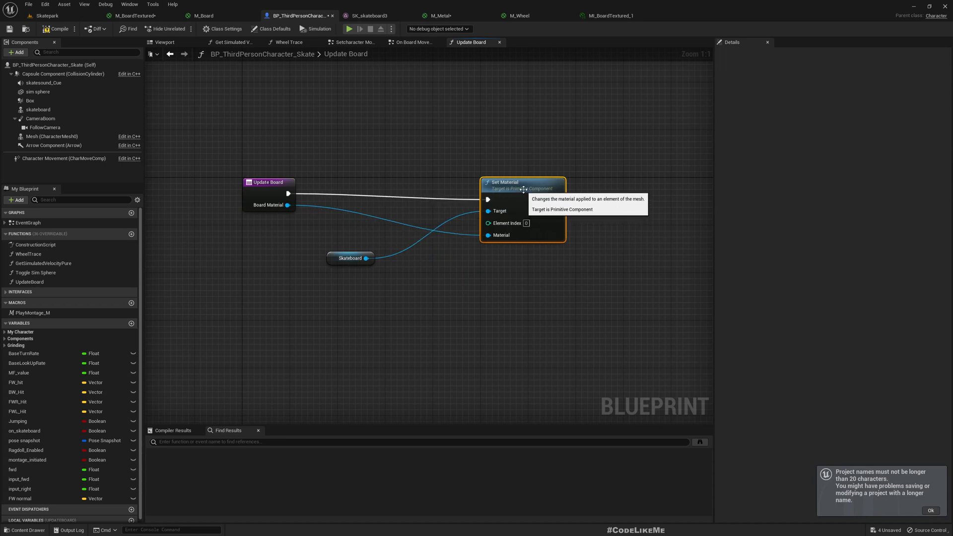
Add Set Vector Parameter Value on Materials from the skateboard, wired after Set Material.
drag(350, 258, 391, 280)
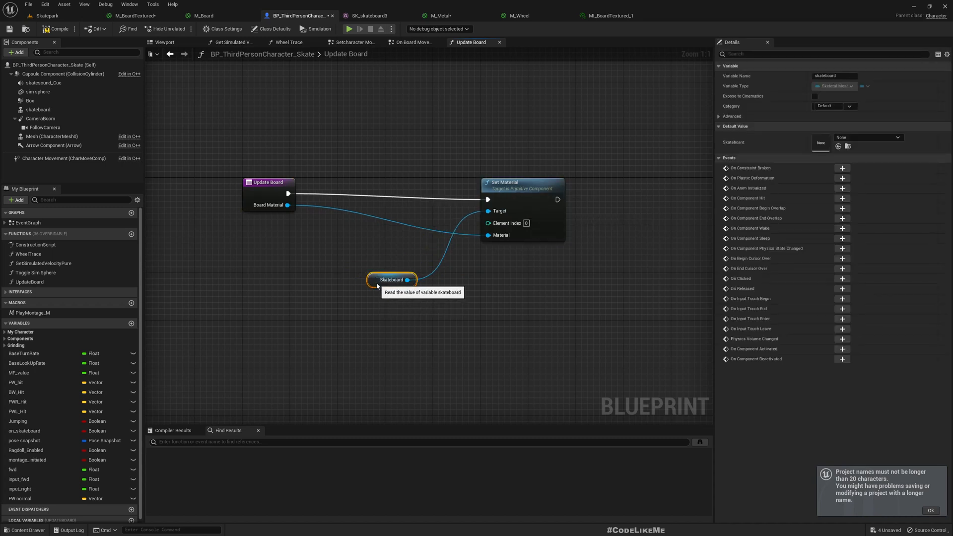
drag(389, 286, 390, 287)
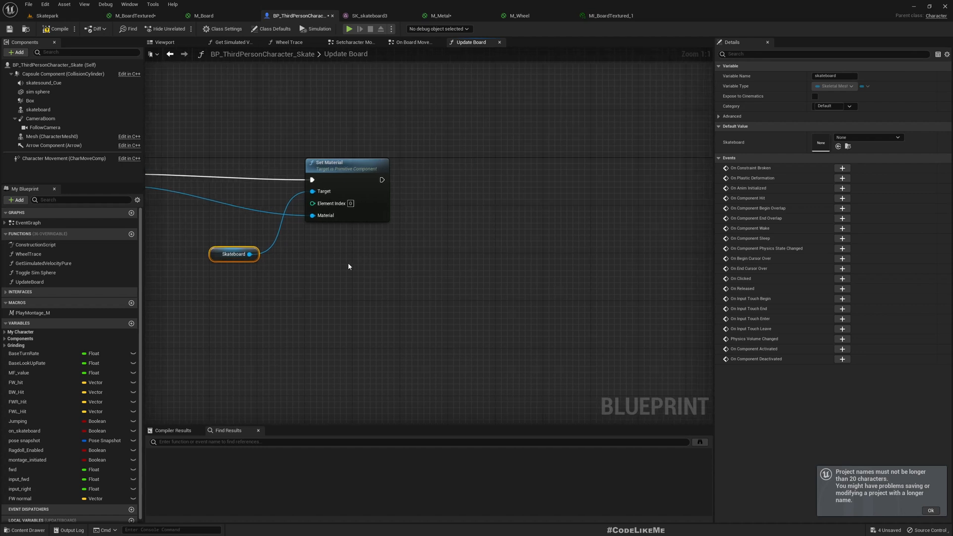
drag(249, 254, 447, 259)
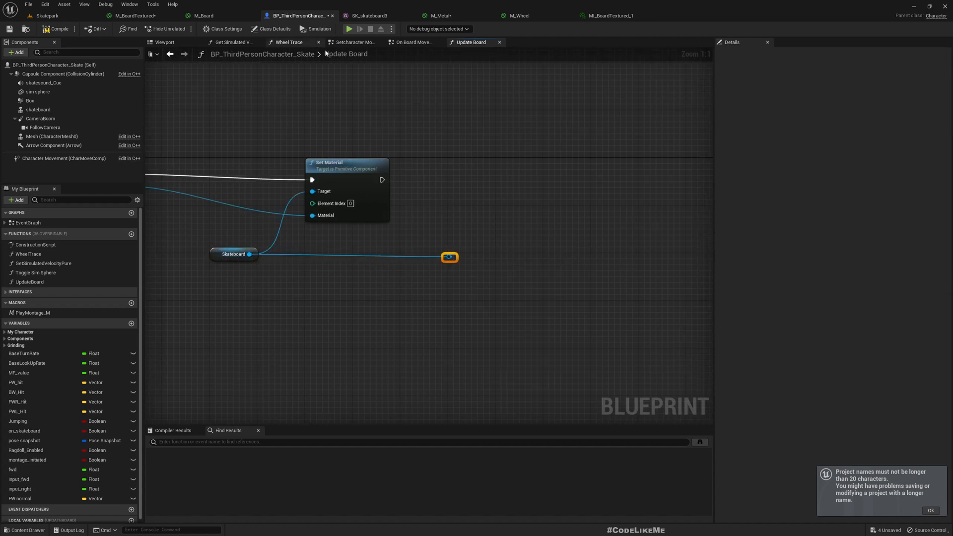
click(440, 15)
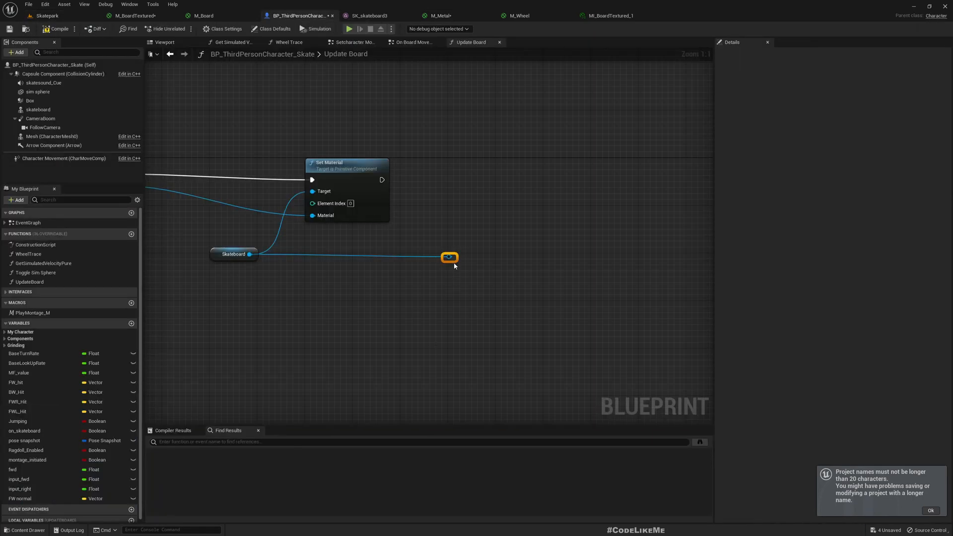
text(set vecto)
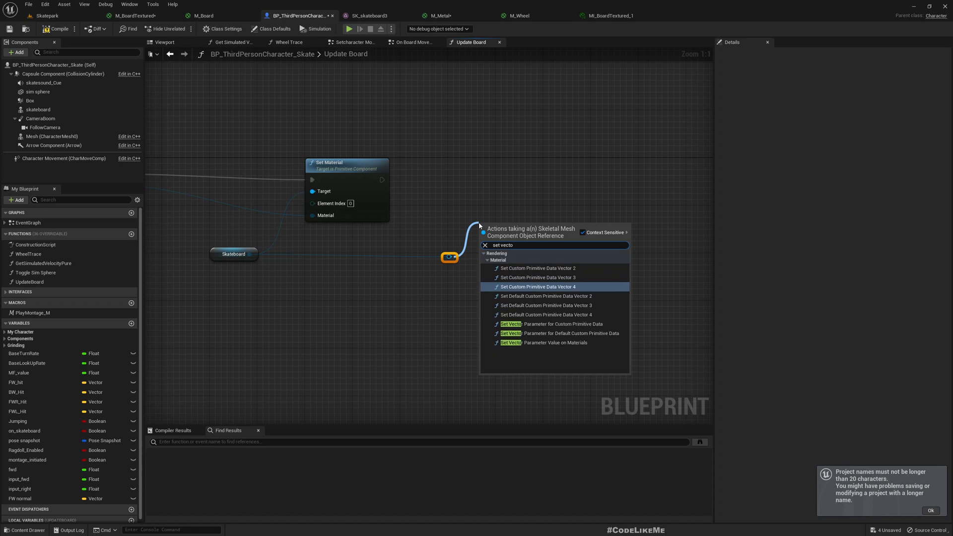
mouse_move(547, 342)
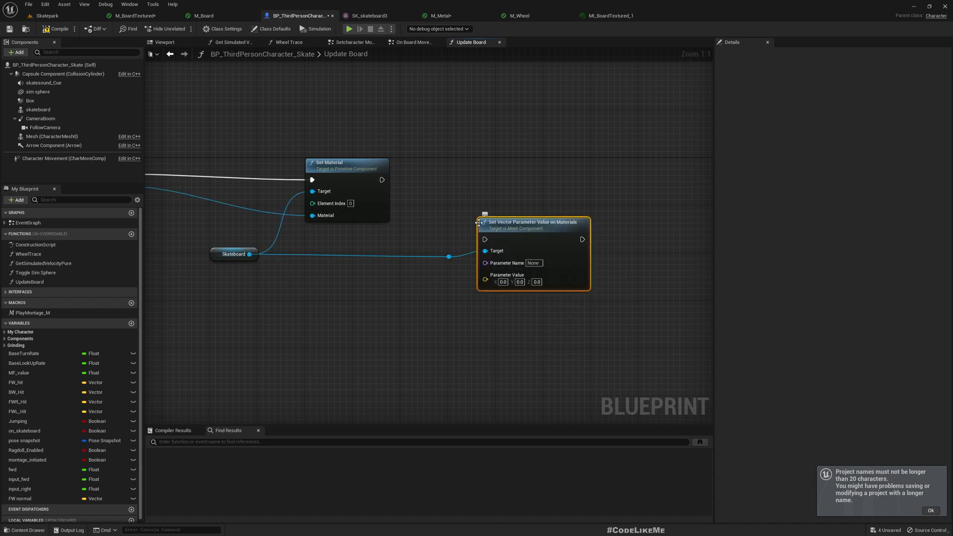
click(440, 15)
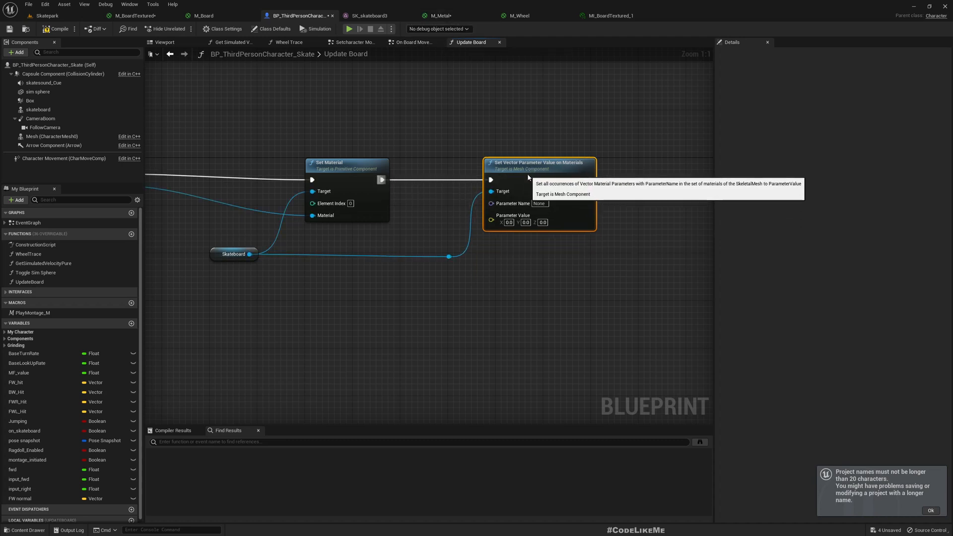
Rename M_Metal's colour parameter to MetalColor and return to the Update Board graph.
click(439, 15)
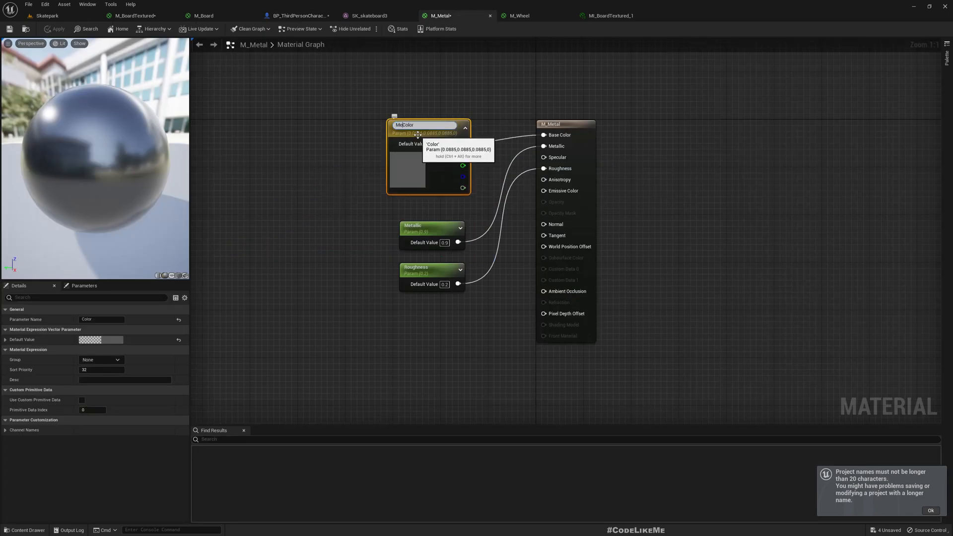
double_click(407, 125)
text(tal)
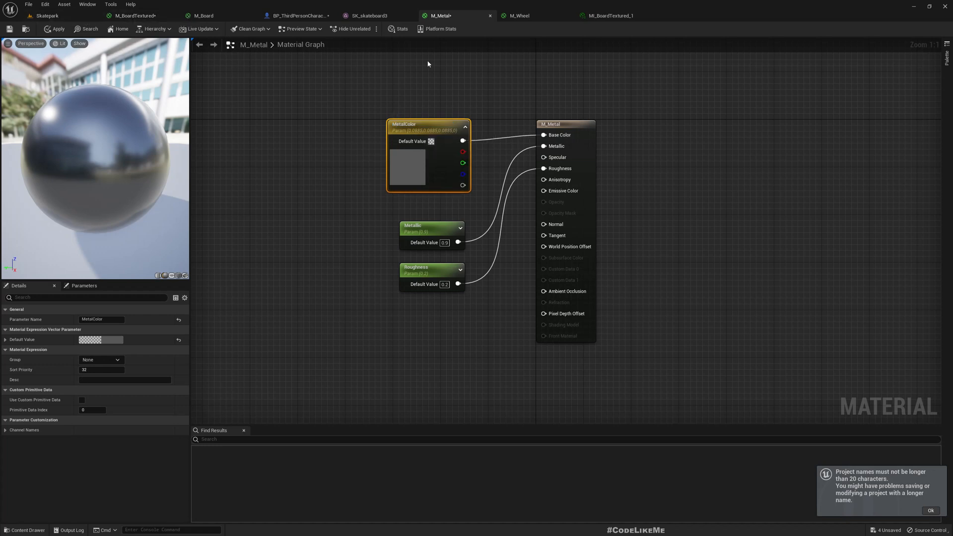
click(297, 15)
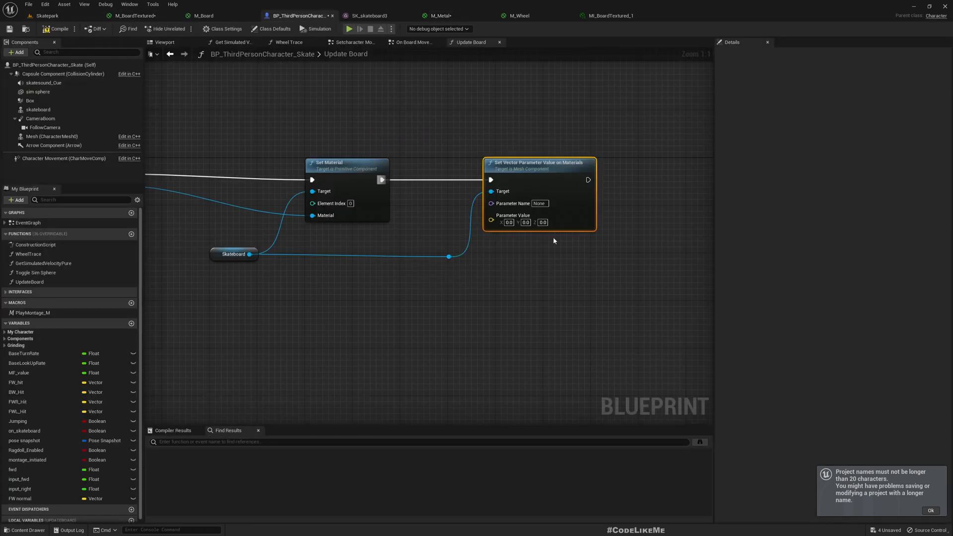
Set the node's Parameter Name to MetalColor and add a Linear Color input to Update Board.
click(539, 203)
text(MetalColor)
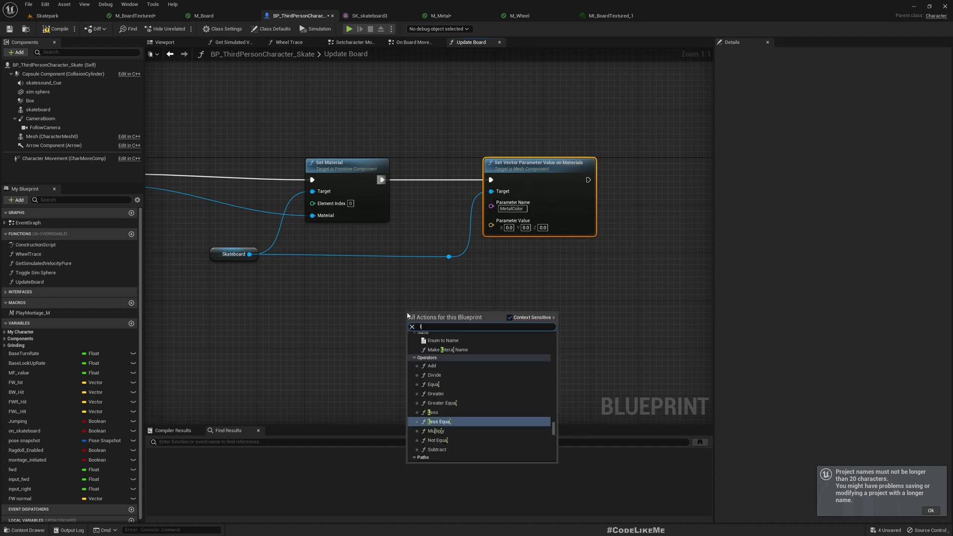
text(linearcolo)
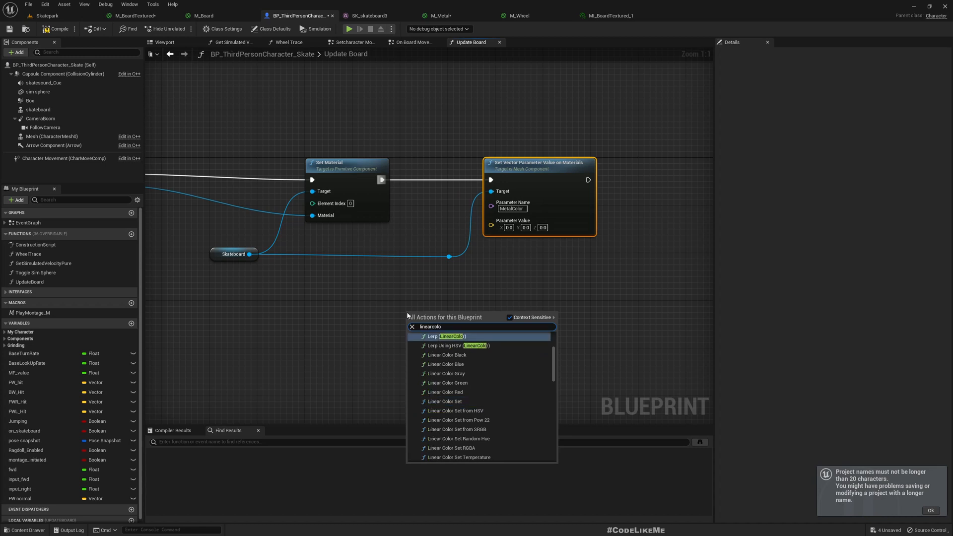
mouse_move(459, 275)
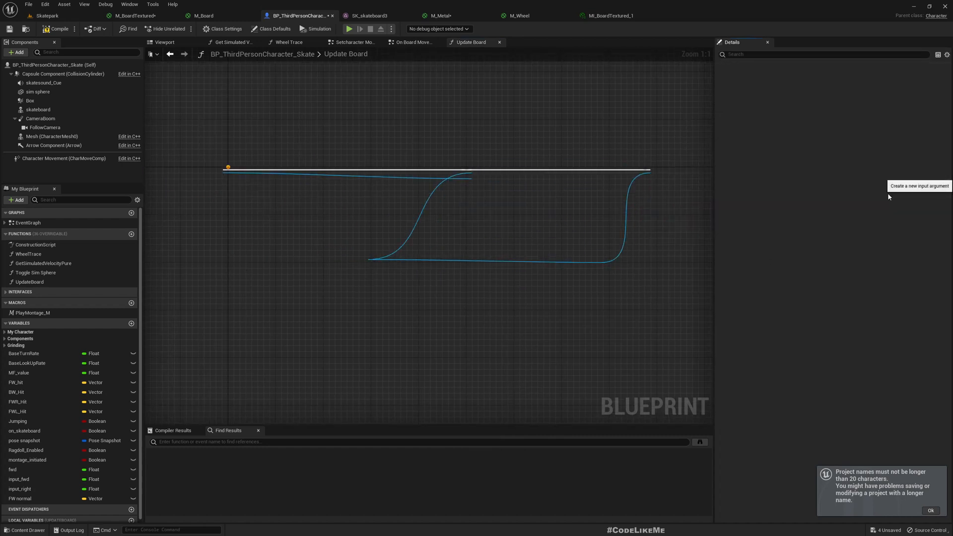
click(832, 196)
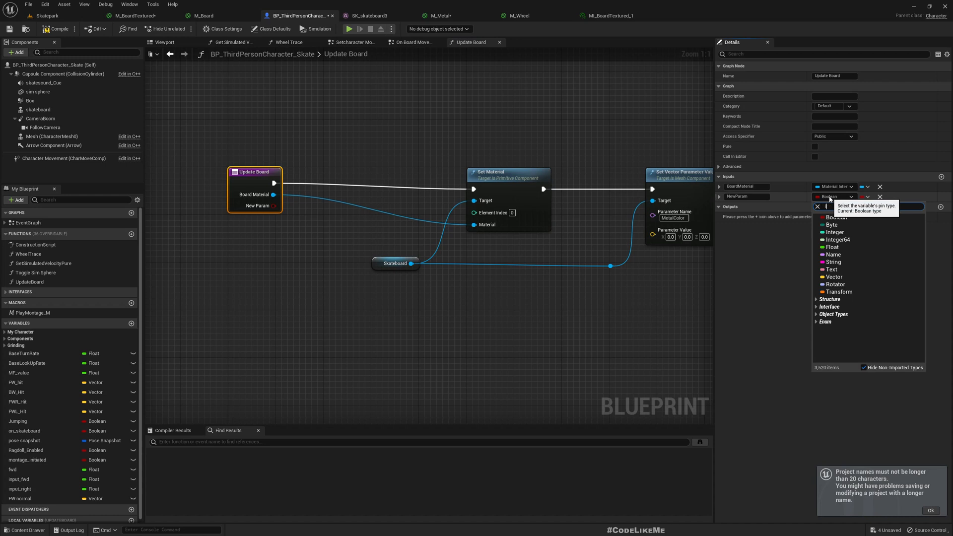
text(linea)
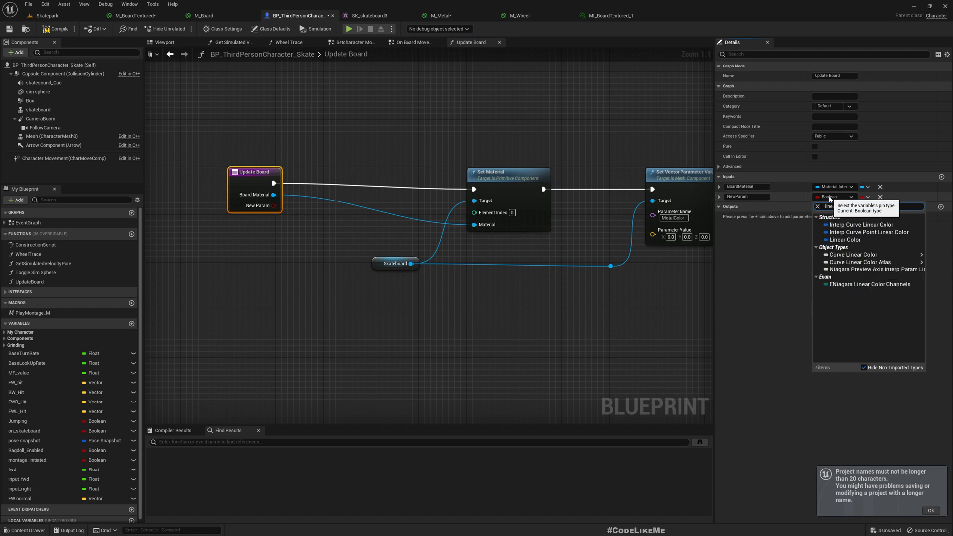
click(843, 239)
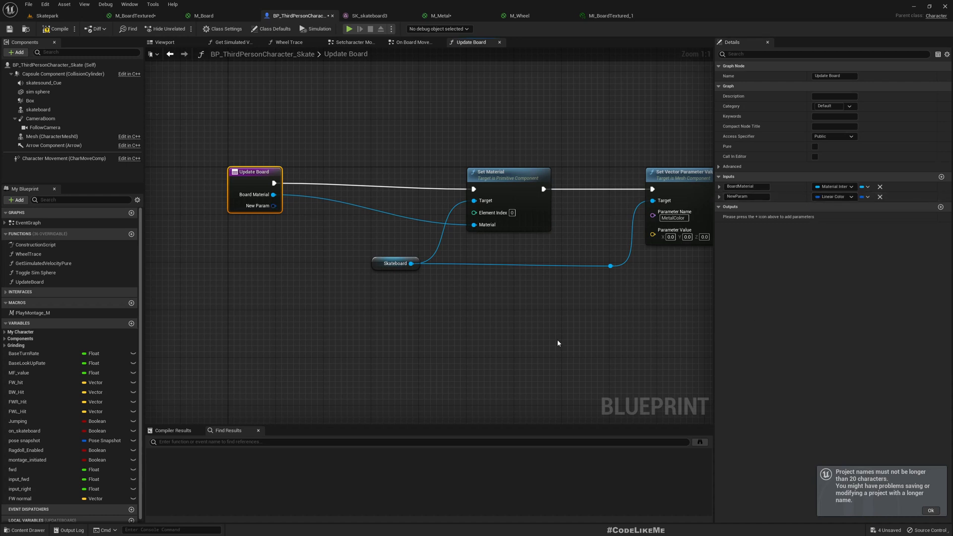
Give the new input a red default colour and name it MetalColor.
click(720, 197)
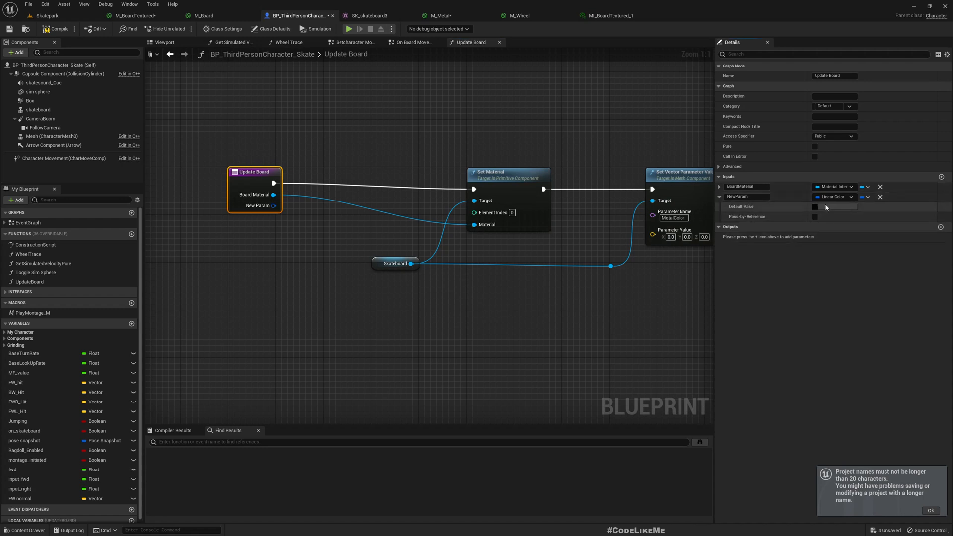
click(816, 206)
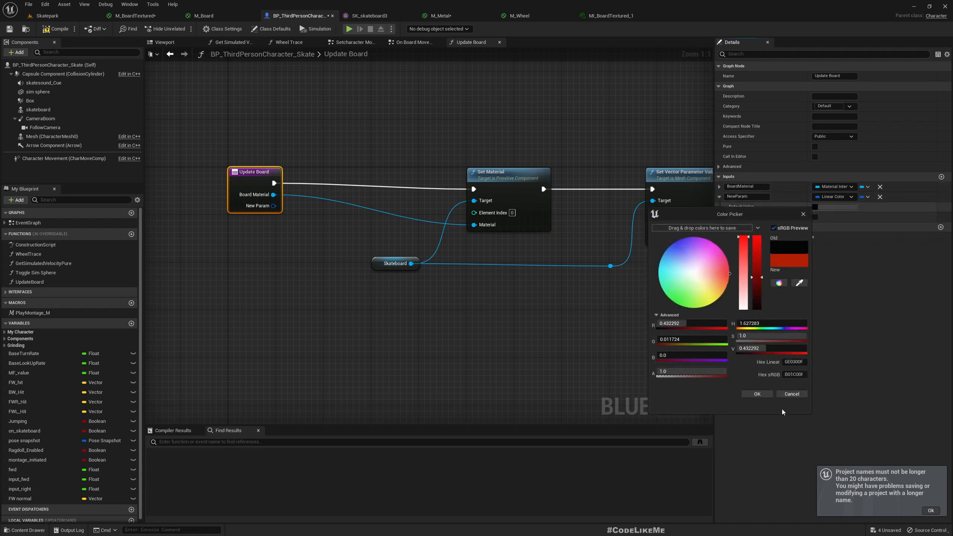
click(756, 394)
text(M)
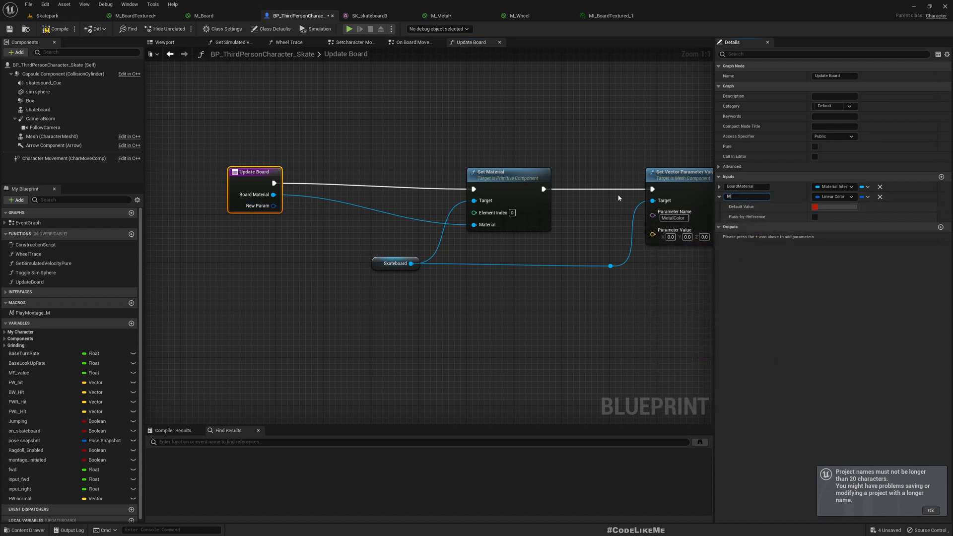
text(etalColor)
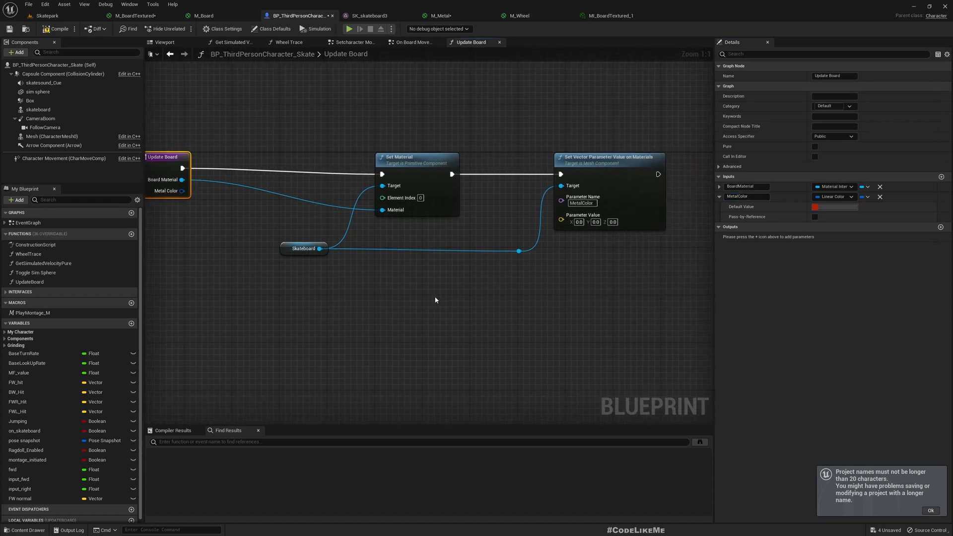
Place a Get Metal Color node to drive the parameter value, then bring up M_Metal.
text(get metal)
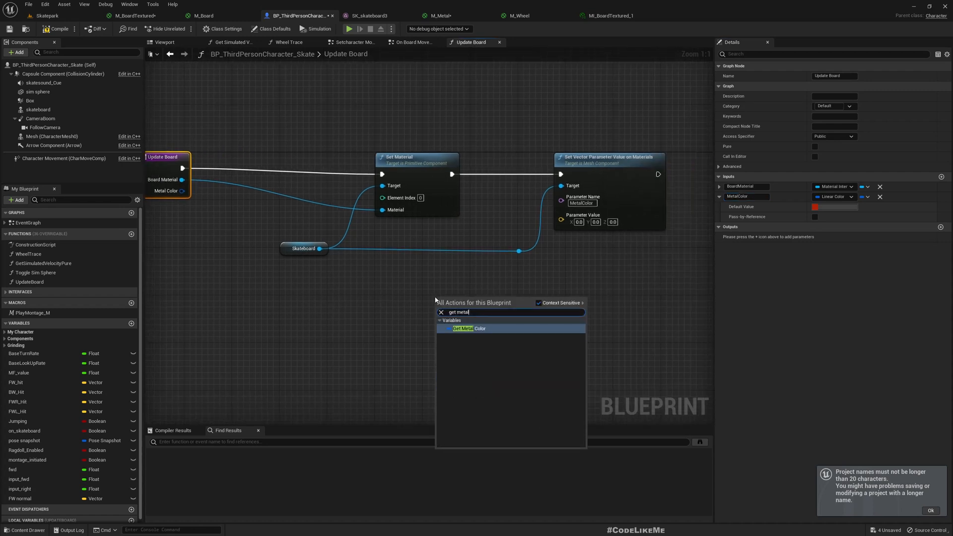
click(465, 328)
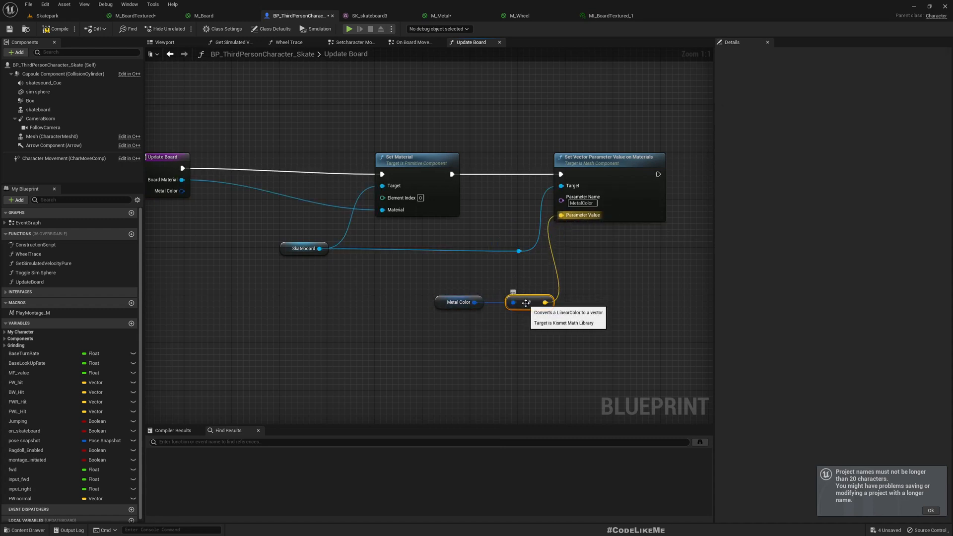
scroll(down, 3)
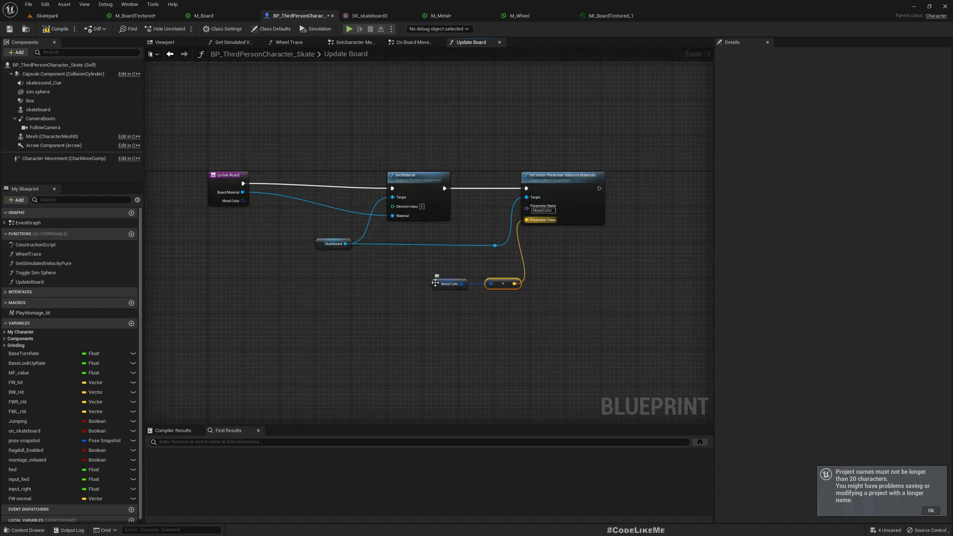
click(449, 282)
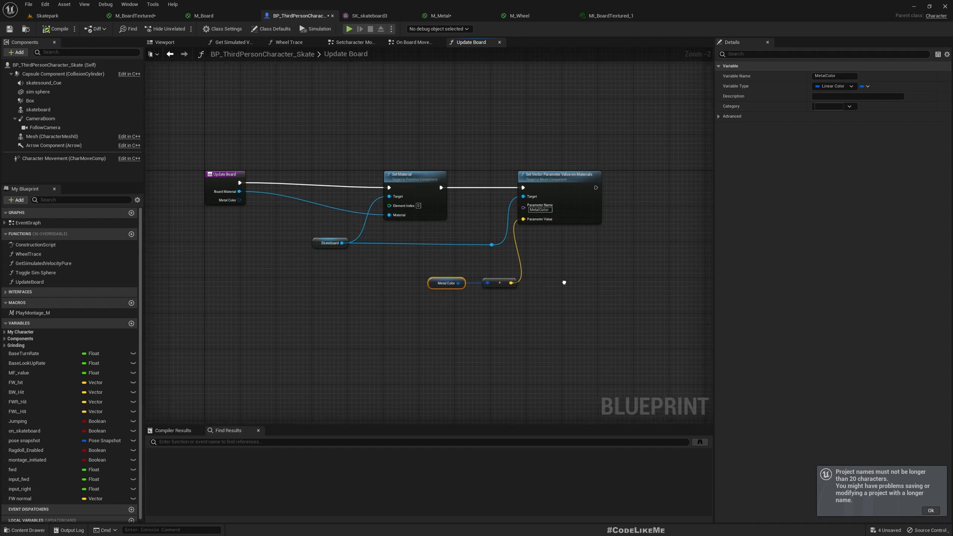
click(440, 15)
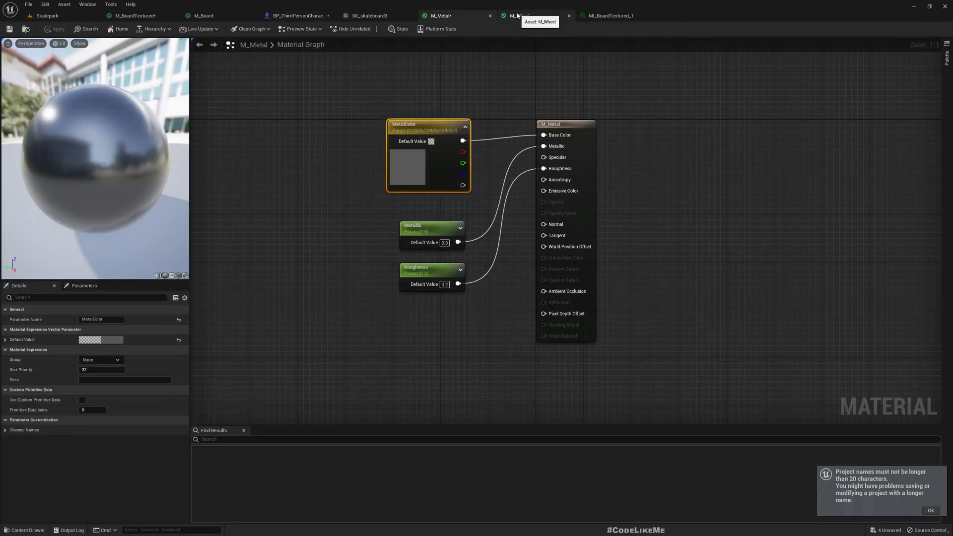
Rename M_Wheel's colour parameter to WheelColor and apply the material.
click(520, 15)
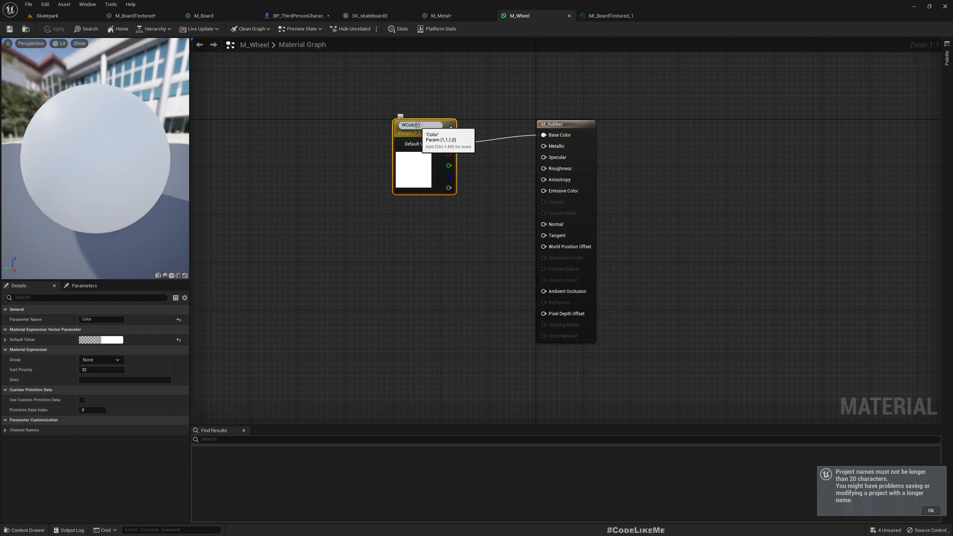
double_click(412, 125)
text(heel)
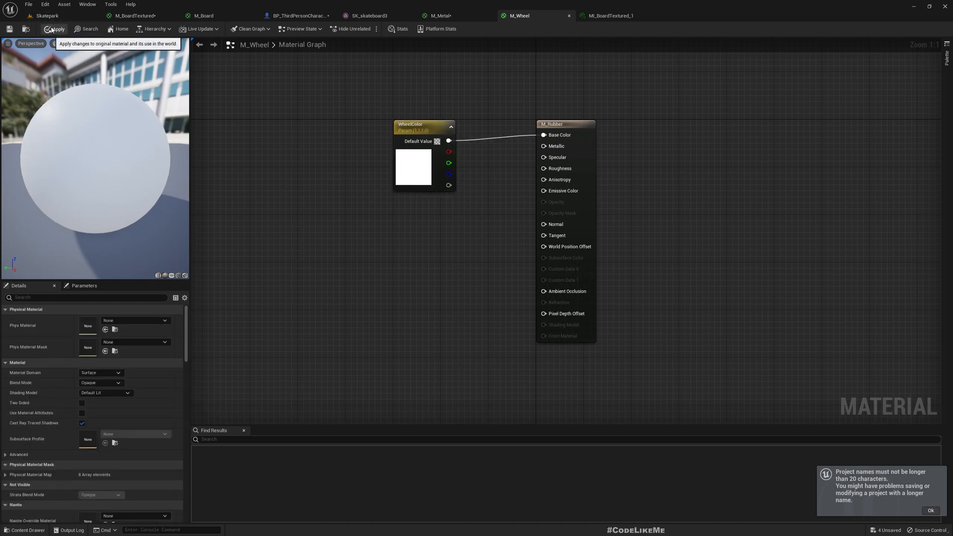
click(297, 15)
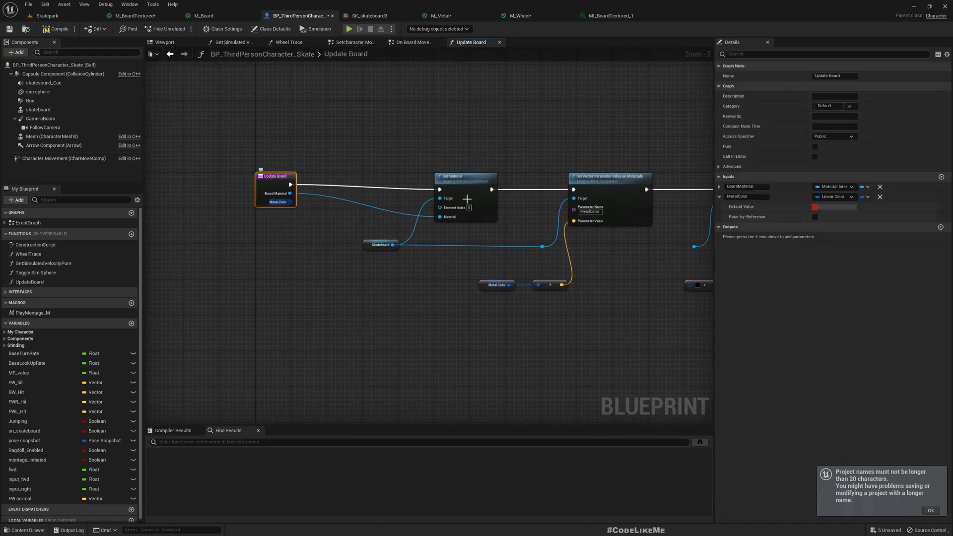
mouse_move(941, 177)
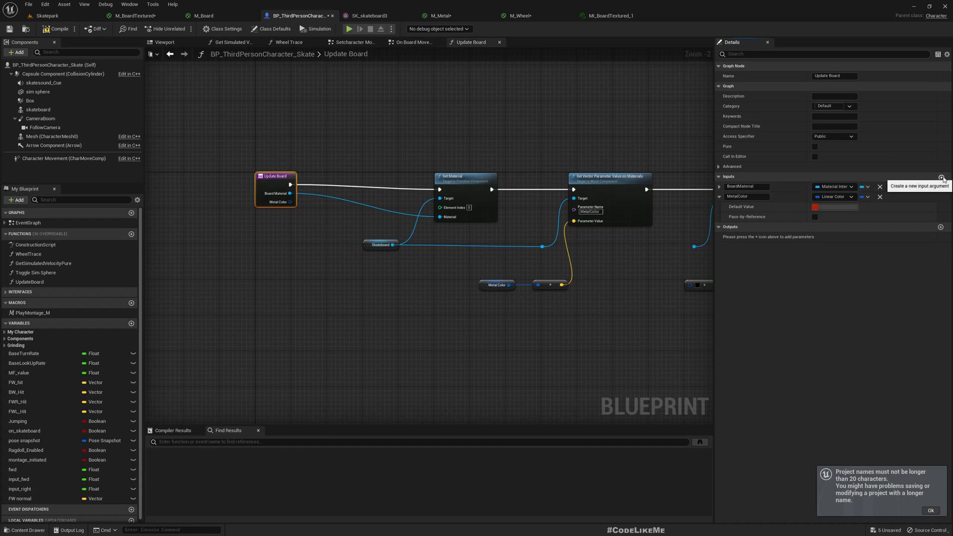
Add a WheelColor input to Update Board with a light peach default colour.
click(941, 177)
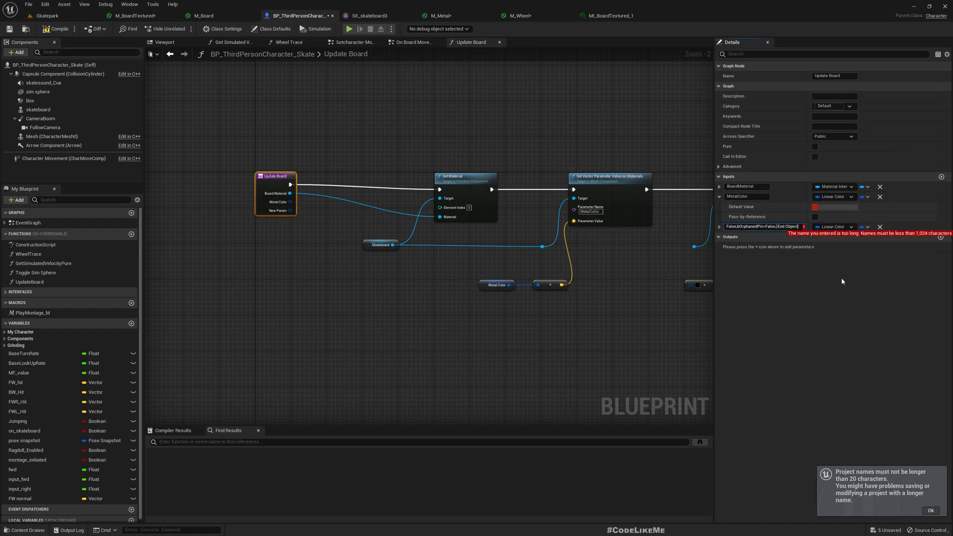
text(WheelColor)
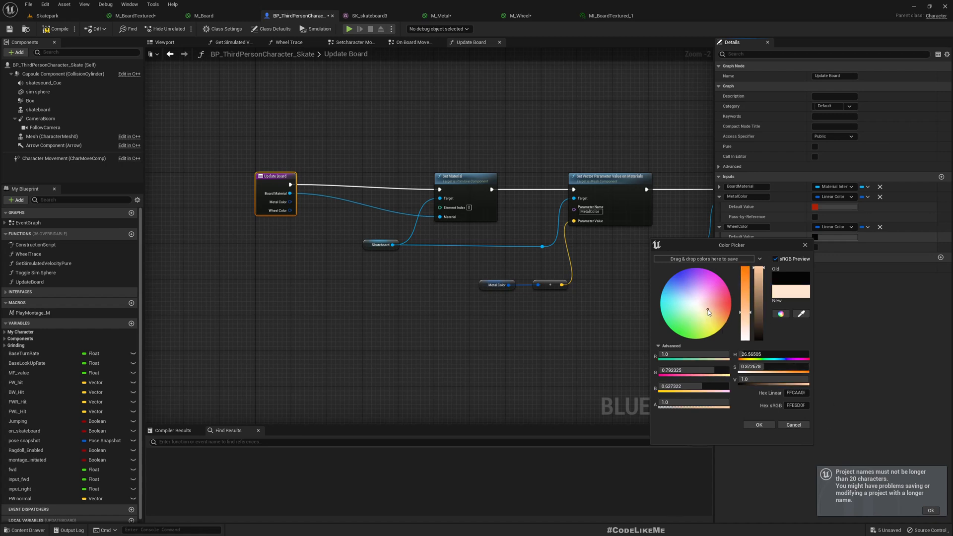
click(710, 313)
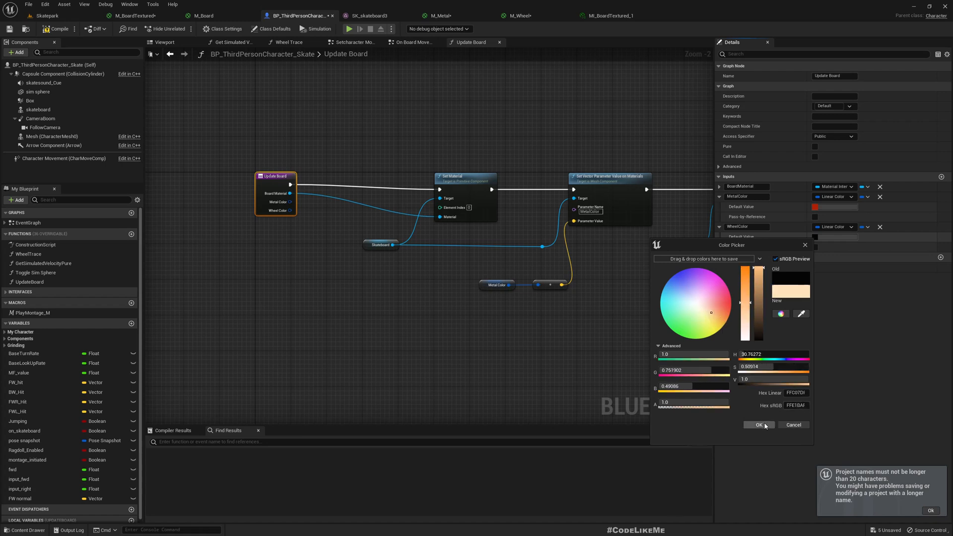
click(757, 424)
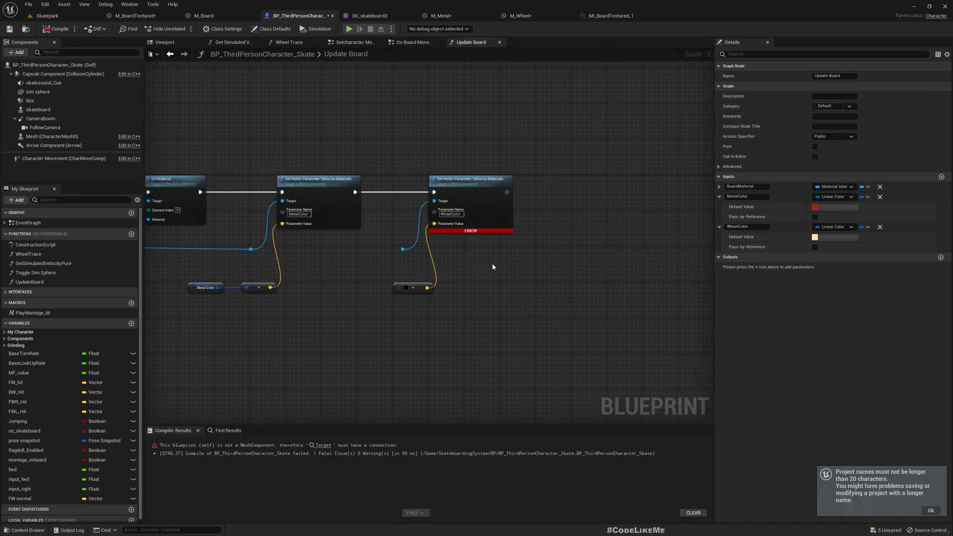
Wire the skateboard reference to the second parameter node, check the level, and open M_BoardBase.
drag(250, 249, 384, 254)
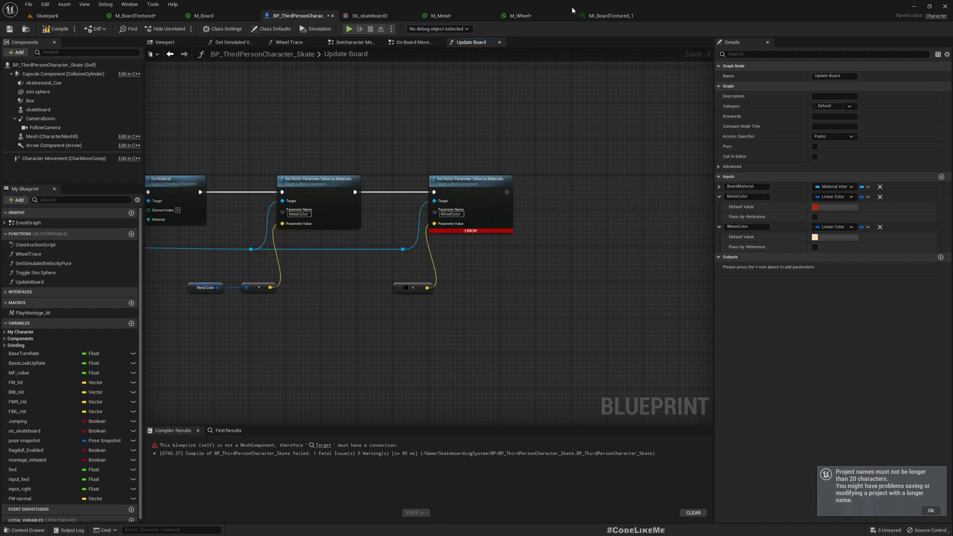
mouse_move(188, 23)
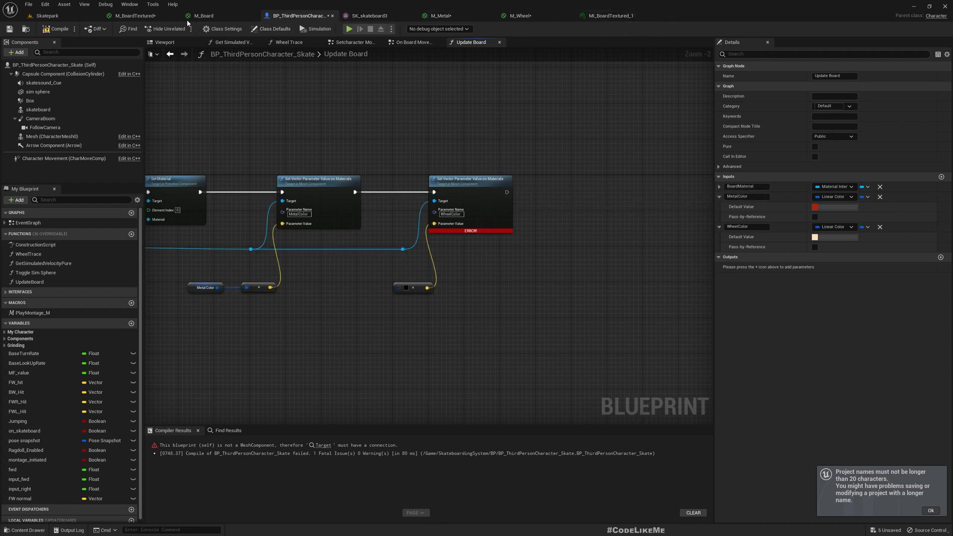
click(47, 15)
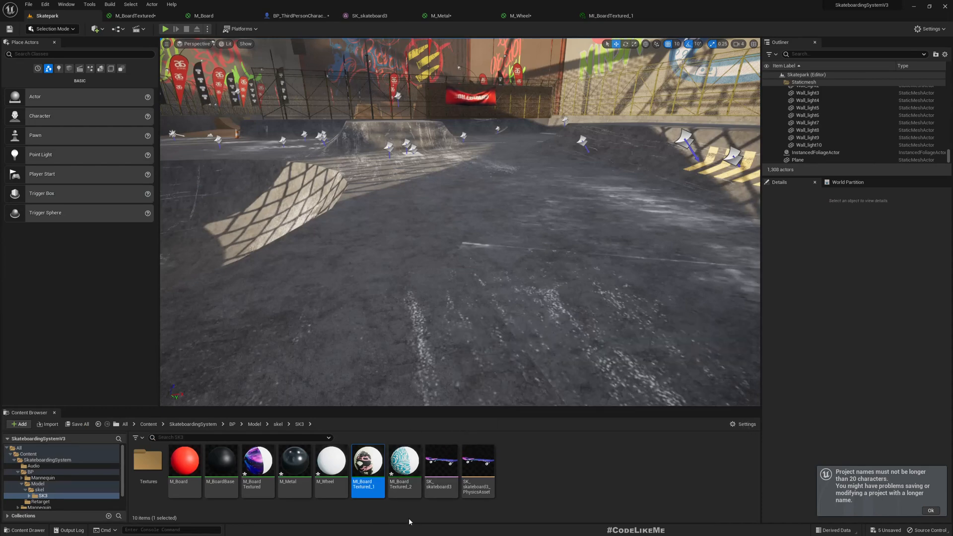
click(296, 15)
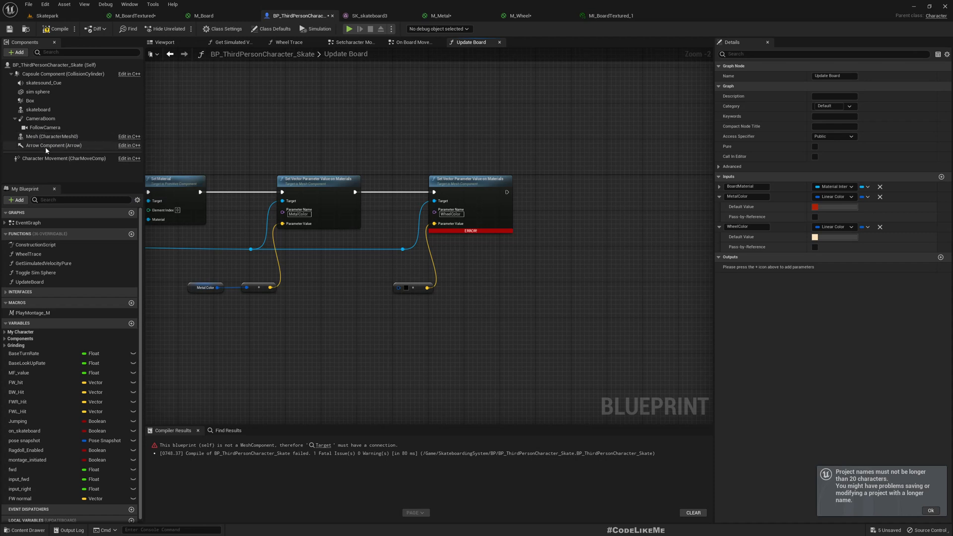
click(38, 109)
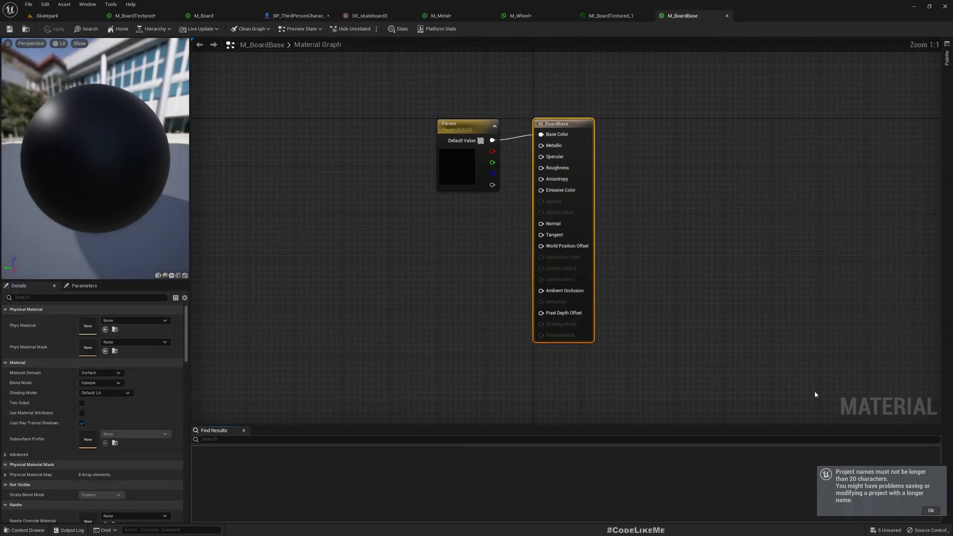
Inspect M_BoardBase's black colour parameter, then view SK_skateboard3's four material slots.
click(456, 123)
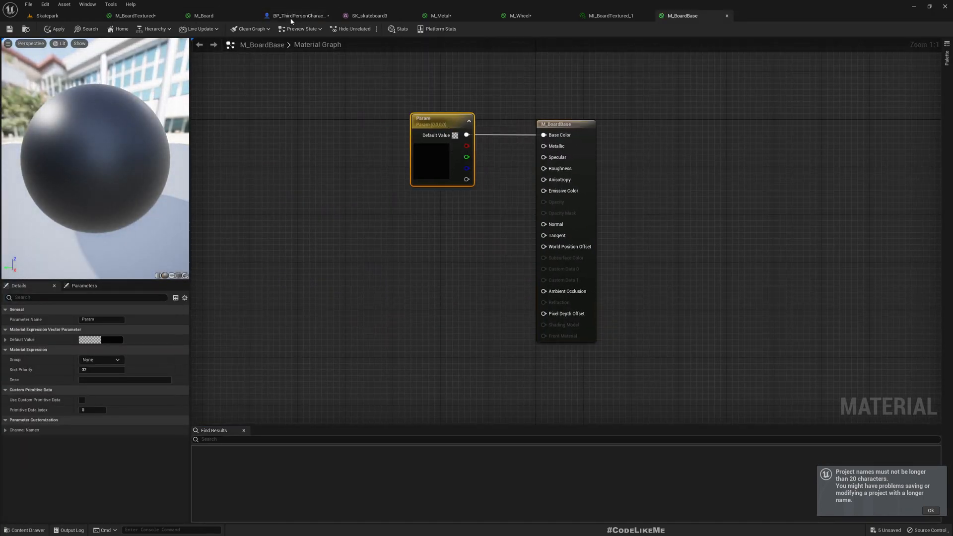
click(367, 15)
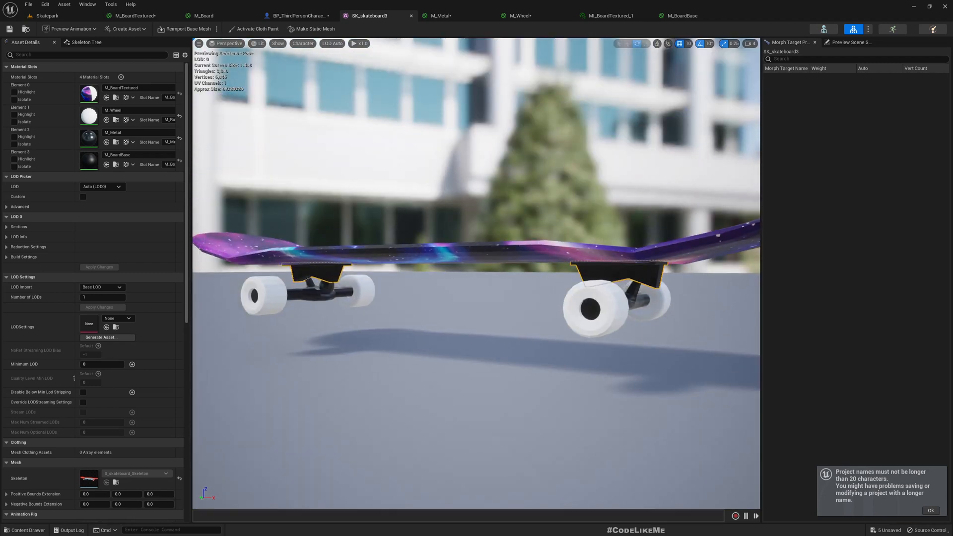
Return to the character blueprint's Update Board graph to connect the Skateboard targets and compile.
click(297, 15)
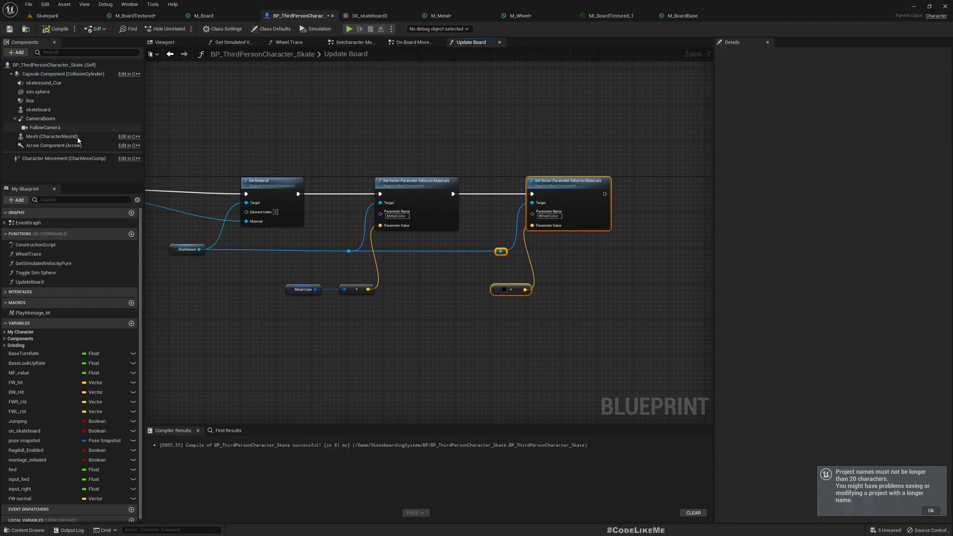
Assign M_Metal to the skateboard component's Element 3 material slot in the character Viewport.
click(164, 42)
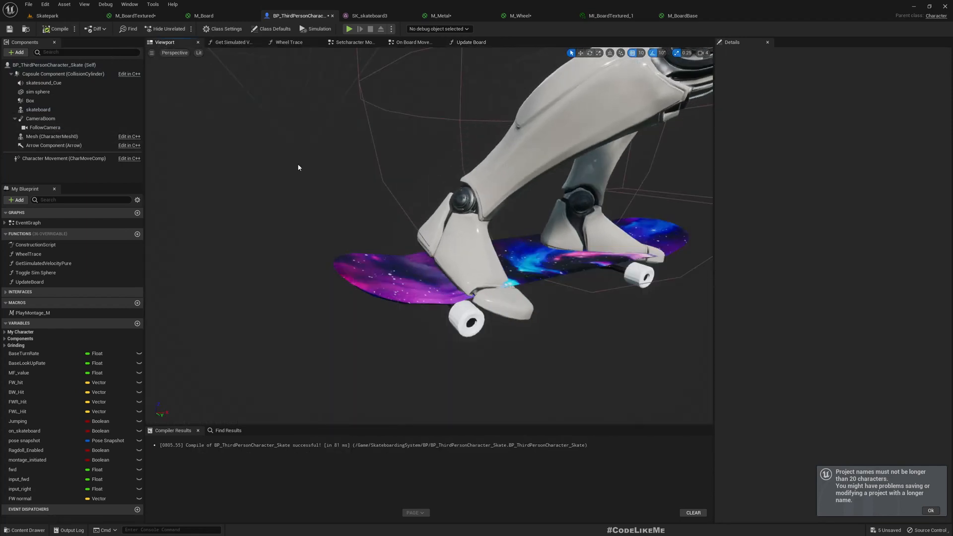
mouse_move(44, 82)
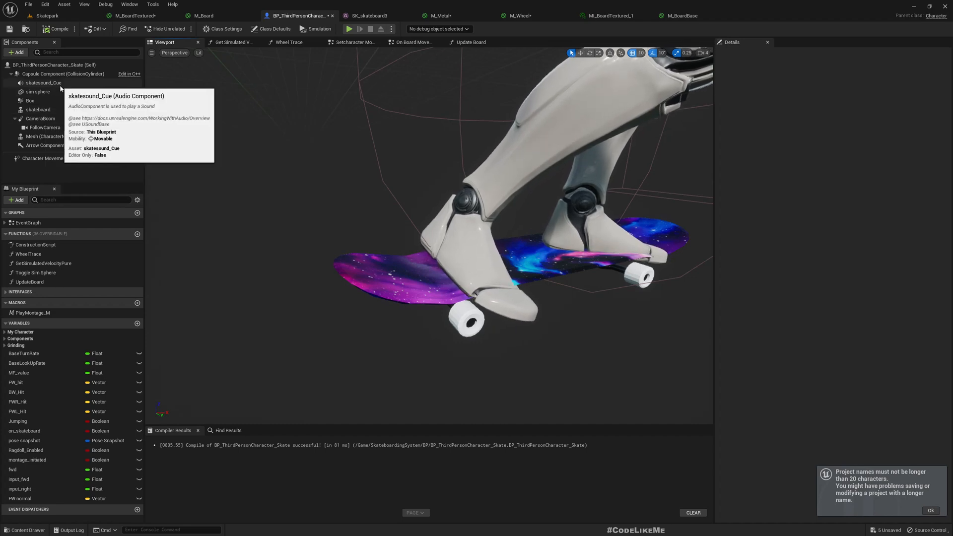
click(38, 109)
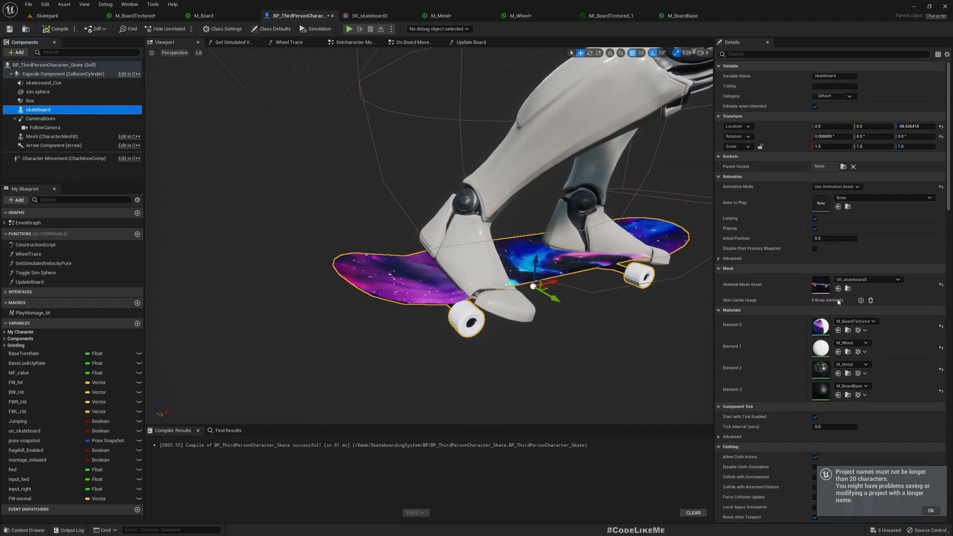
mouse_move(853, 389)
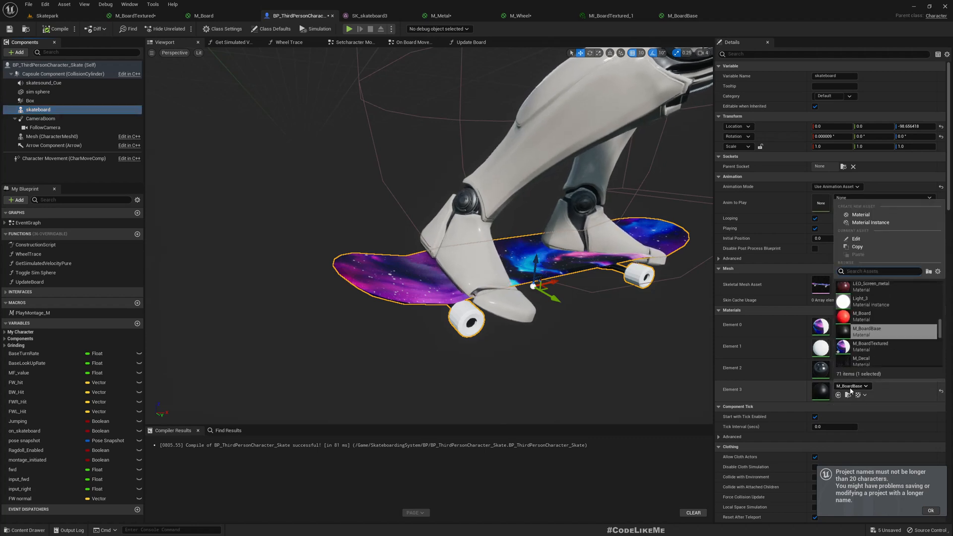
text(m metal)
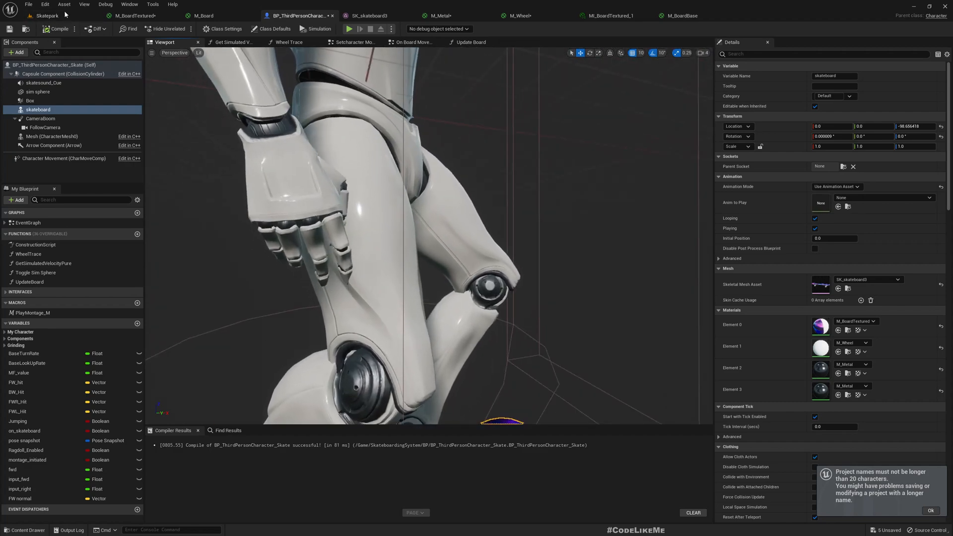
scroll(down, 3)
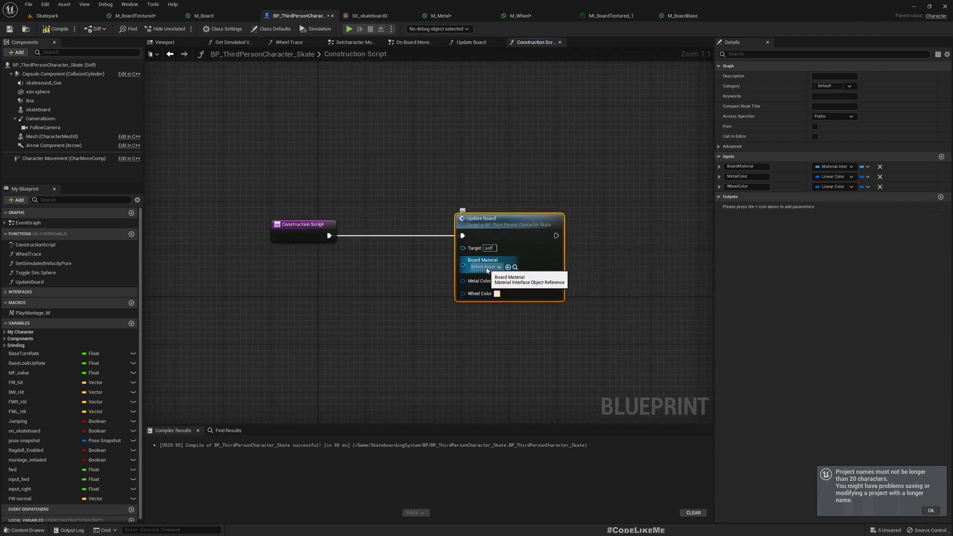
Set the Construction Script's Update Board call to use a textured board material.
click(485, 265)
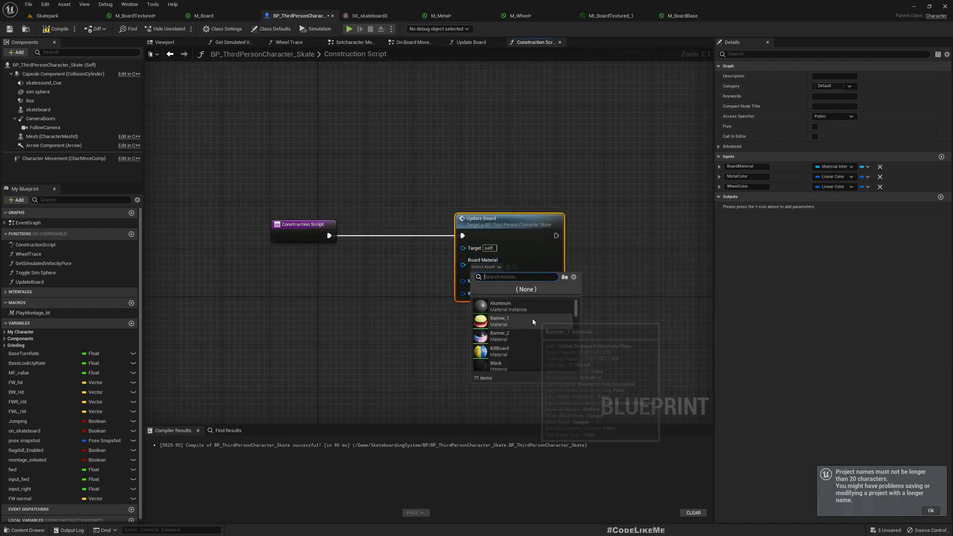
mouse_move(500, 305)
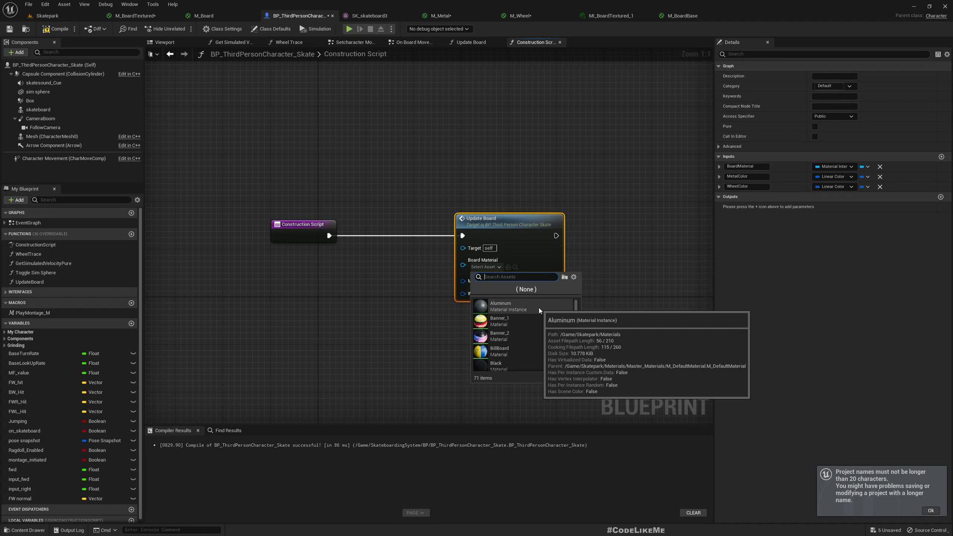
text(m boardt)
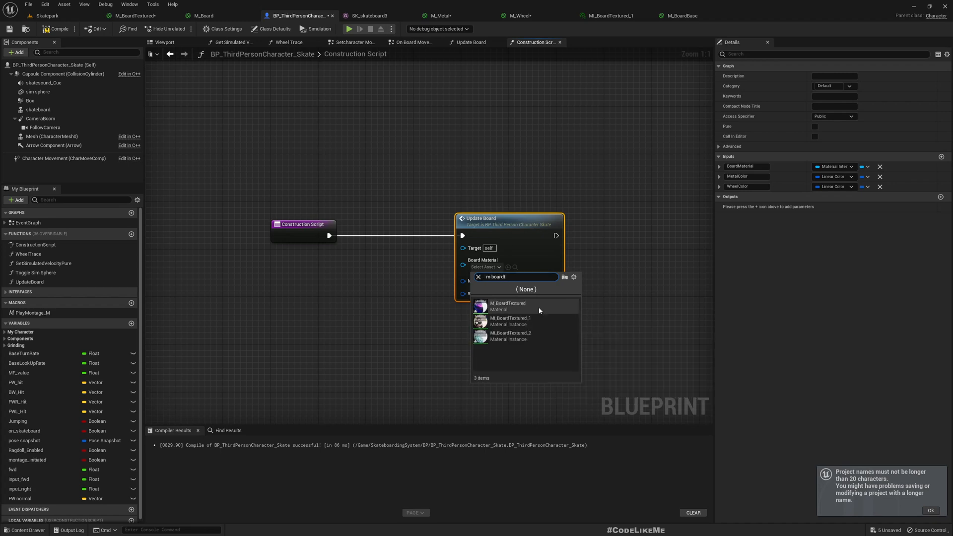
click(507, 305)
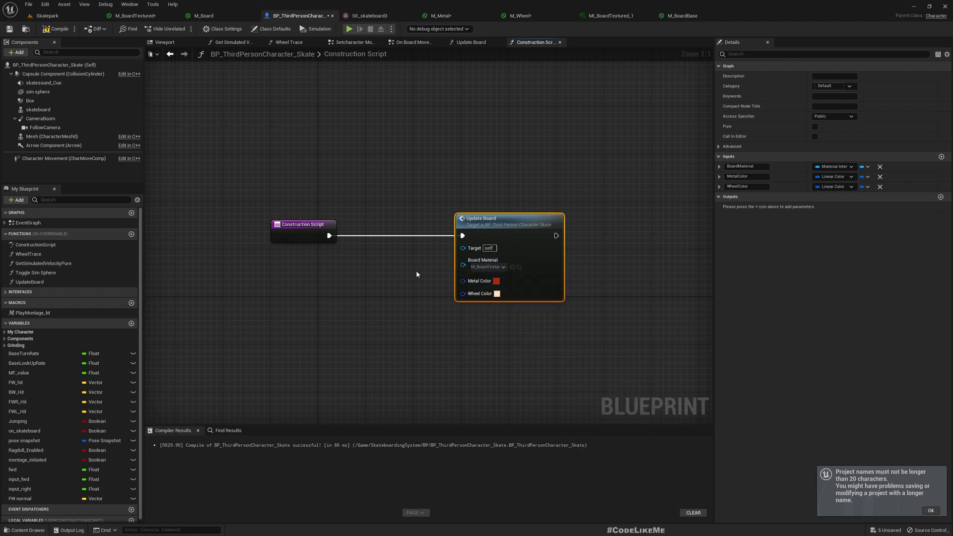
Check the patterned deck in the character preview and on the Skatepark level.
click(46, 15)
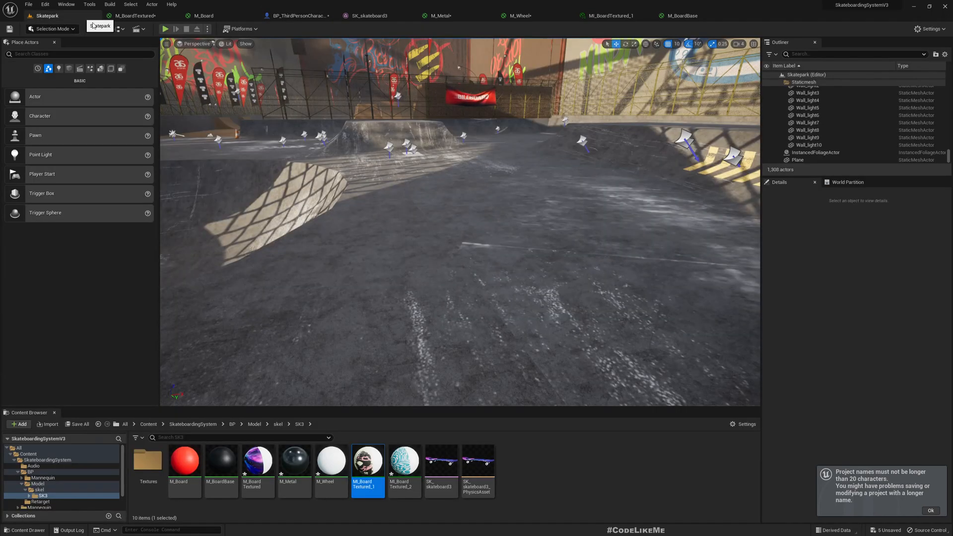
click(404, 459)
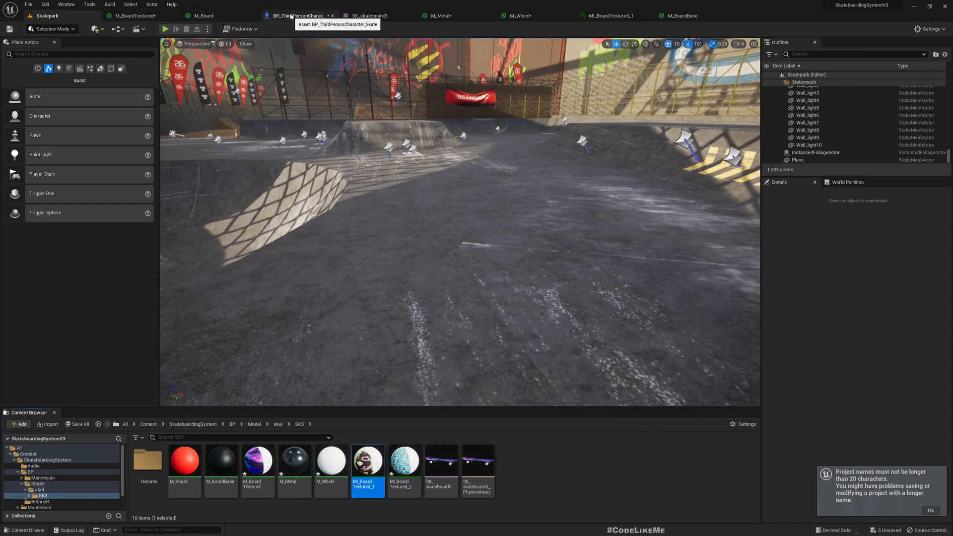
click(298, 15)
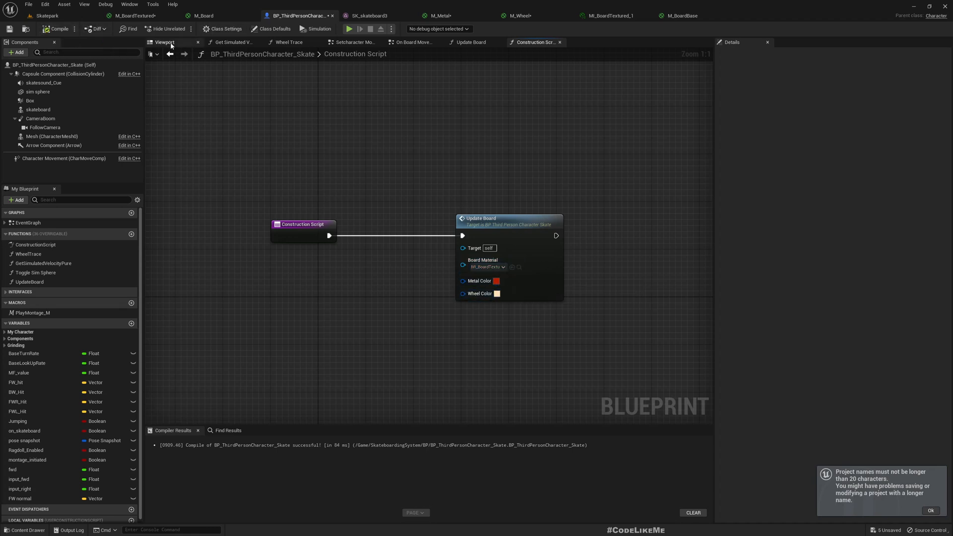
click(164, 42)
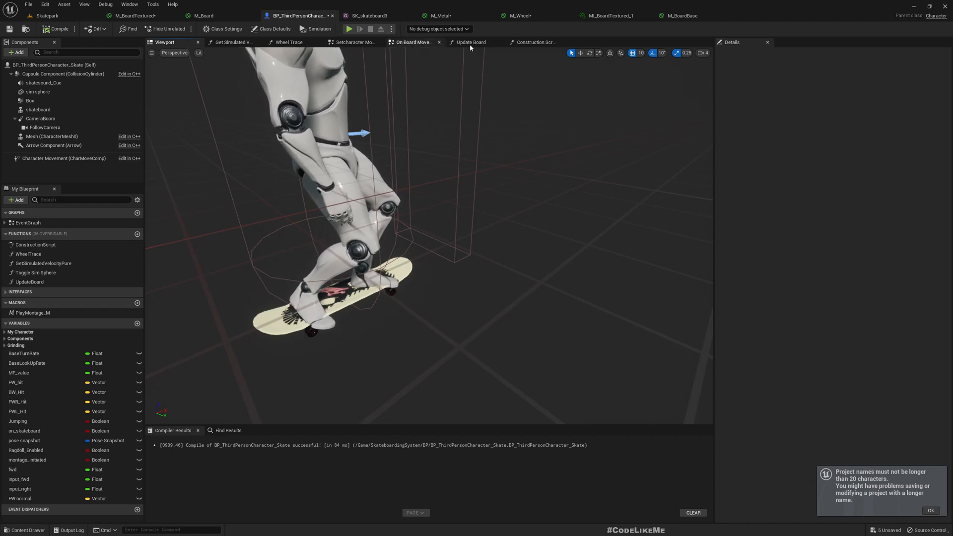
click(533, 41)
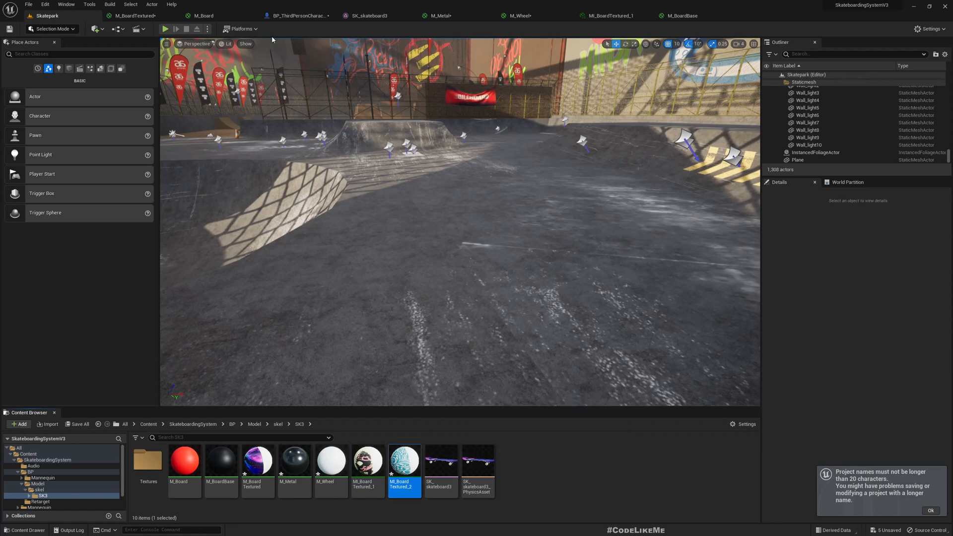
click(297, 15)
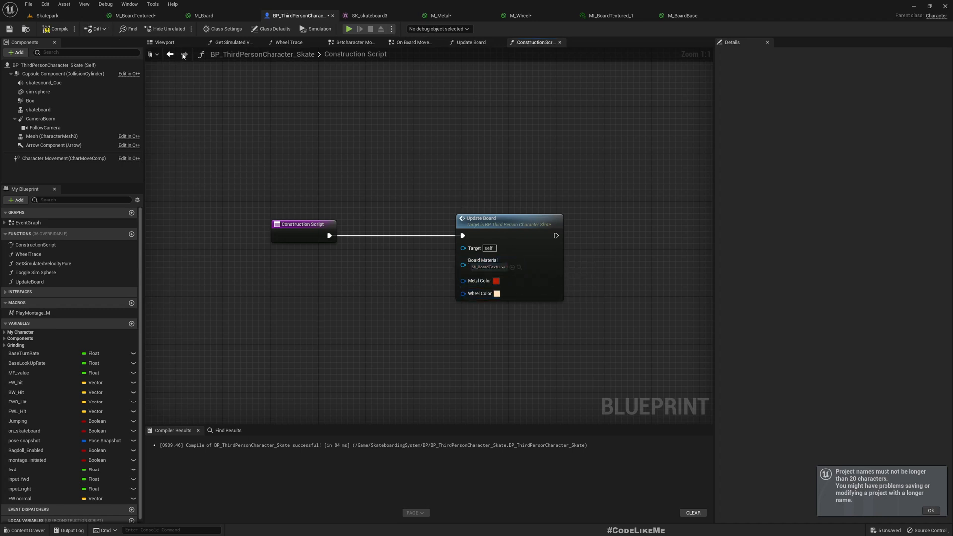
click(164, 42)
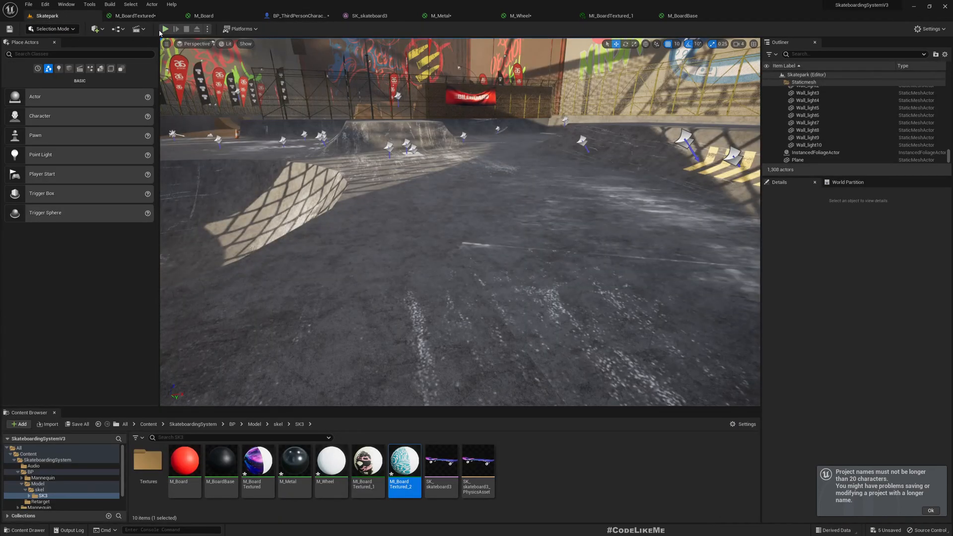
Play-test the skatepark to see the patterned board, then return to the Construction Script graph.
click(166, 29)
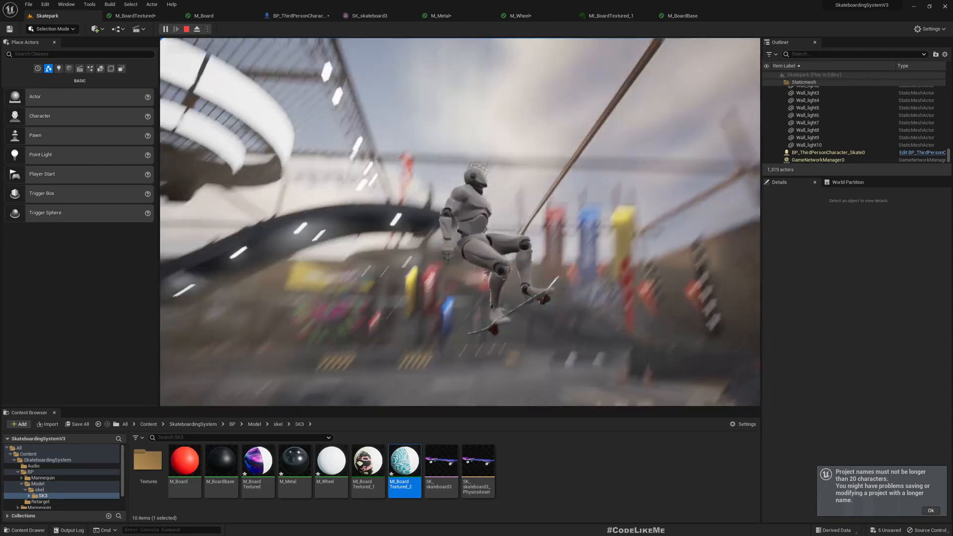
click(186, 29)
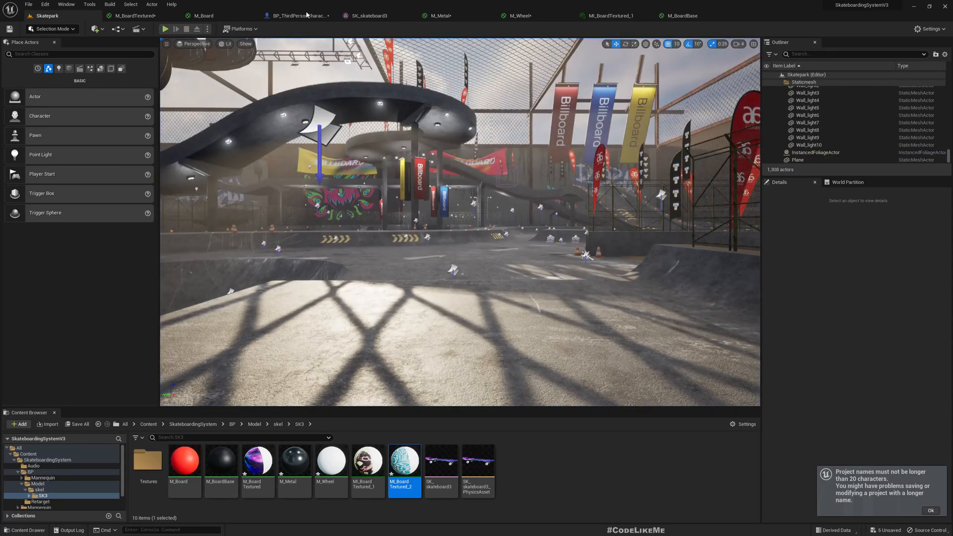
click(297, 15)
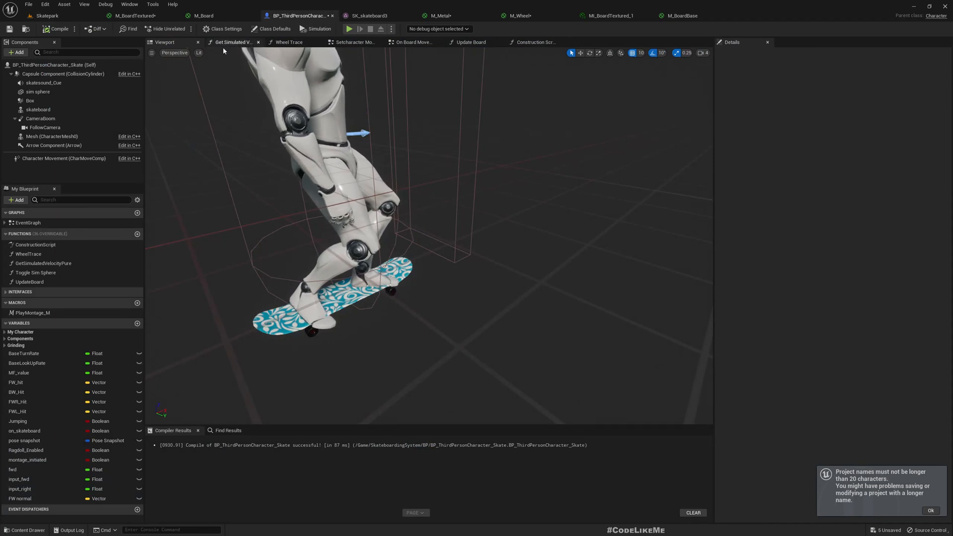
click(354, 42)
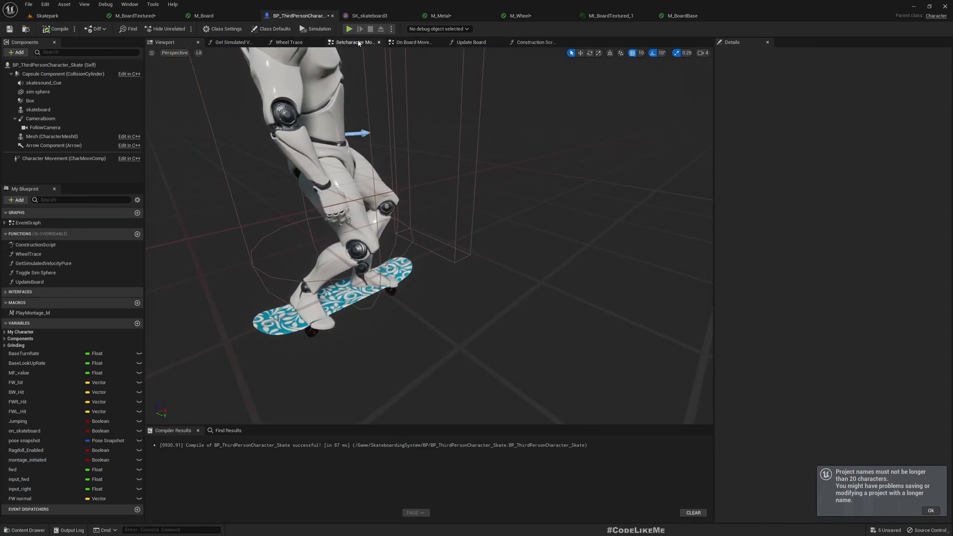
click(534, 41)
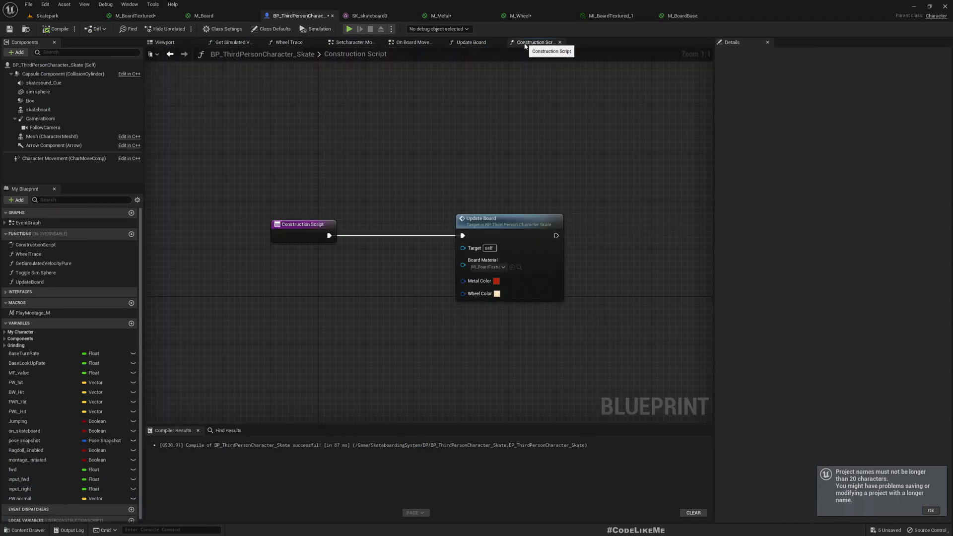
mouse_move(544, 236)
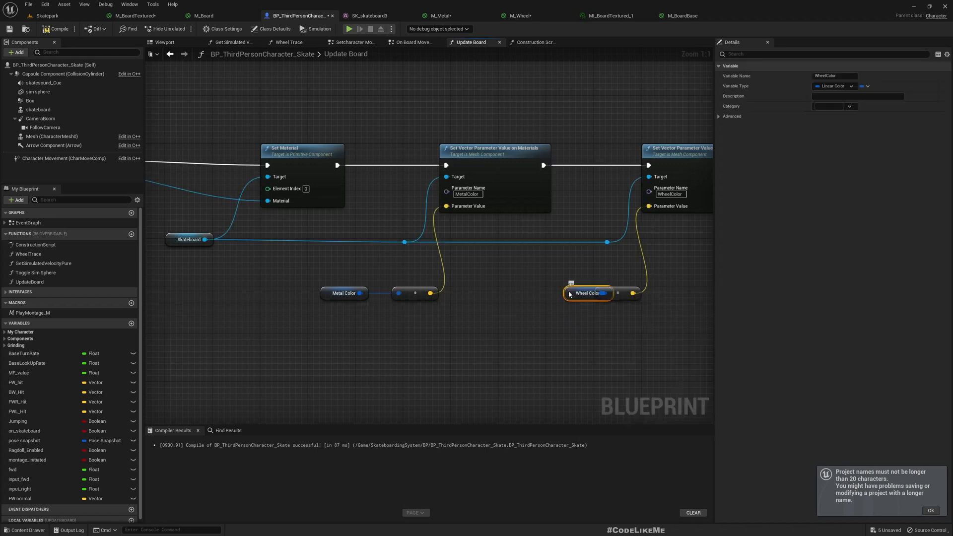
Reposition the Wheel Color node in Update Board, recompile, and return to the Construction Script.
drag(587, 293, 534, 292)
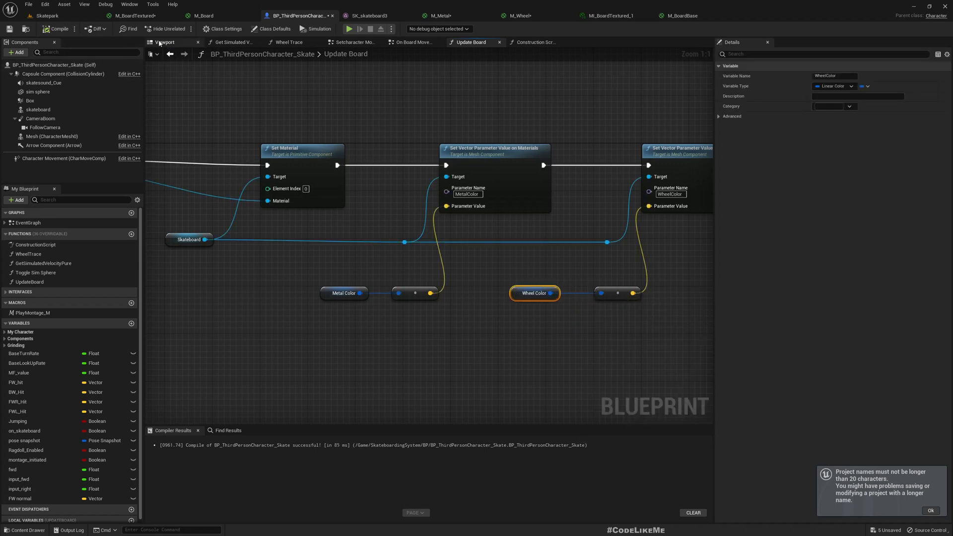
click(164, 42)
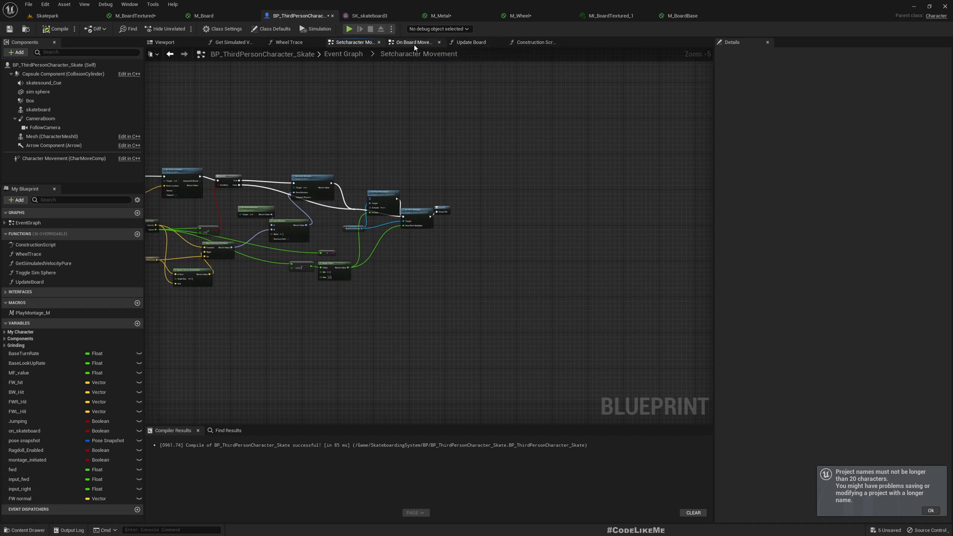
click(535, 41)
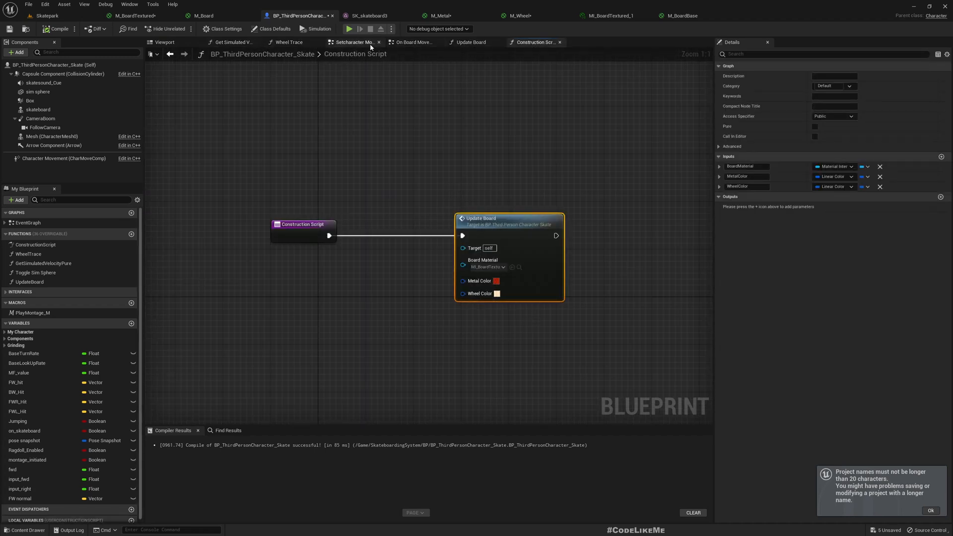
Add keyboard press events for keys 1, 2 and 3 to the character's Event Graph.
click(351, 41)
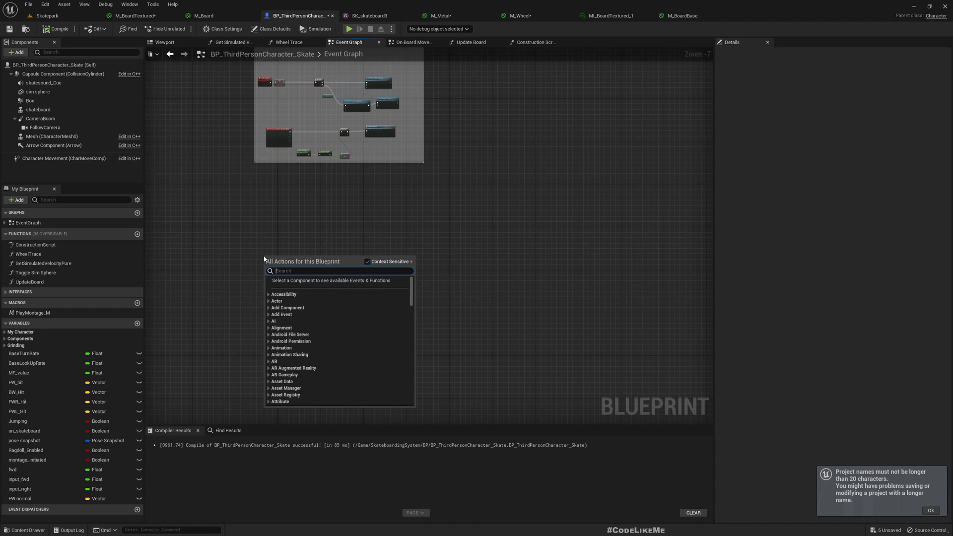
mouse_move(261, 232)
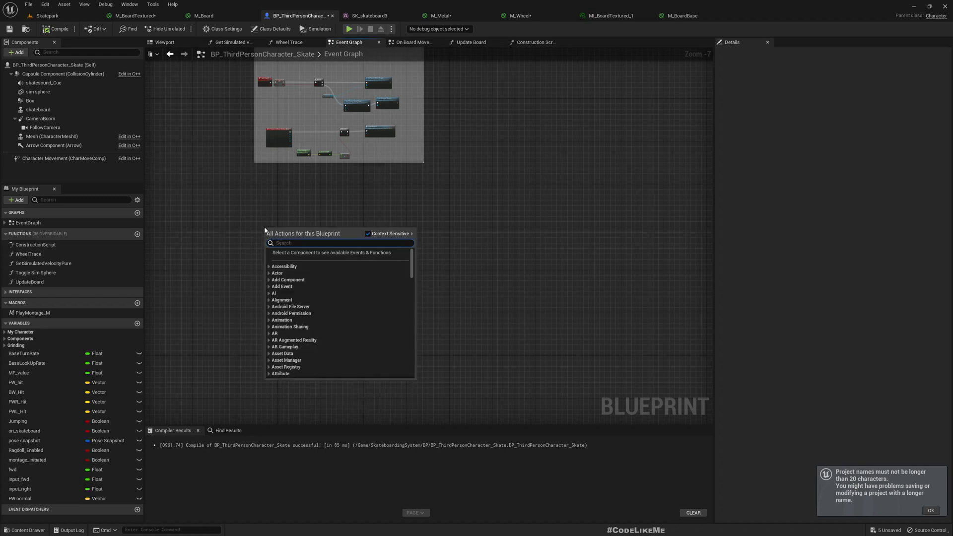
text(key 1)
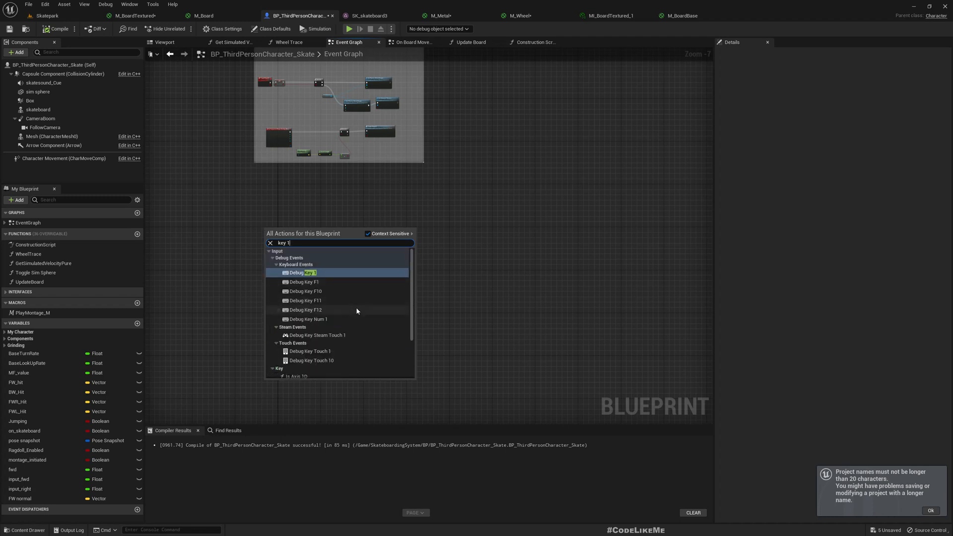
click(302, 272)
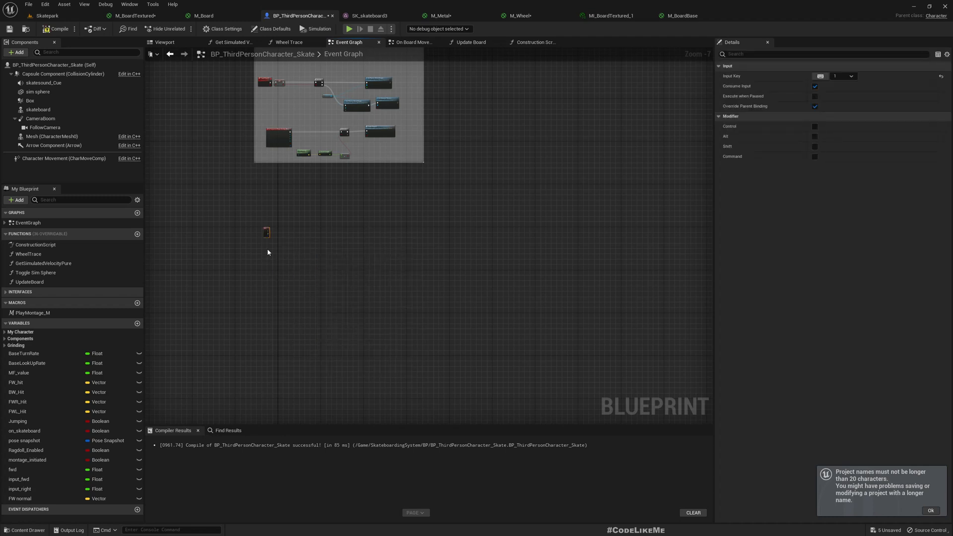
right_click(266, 252)
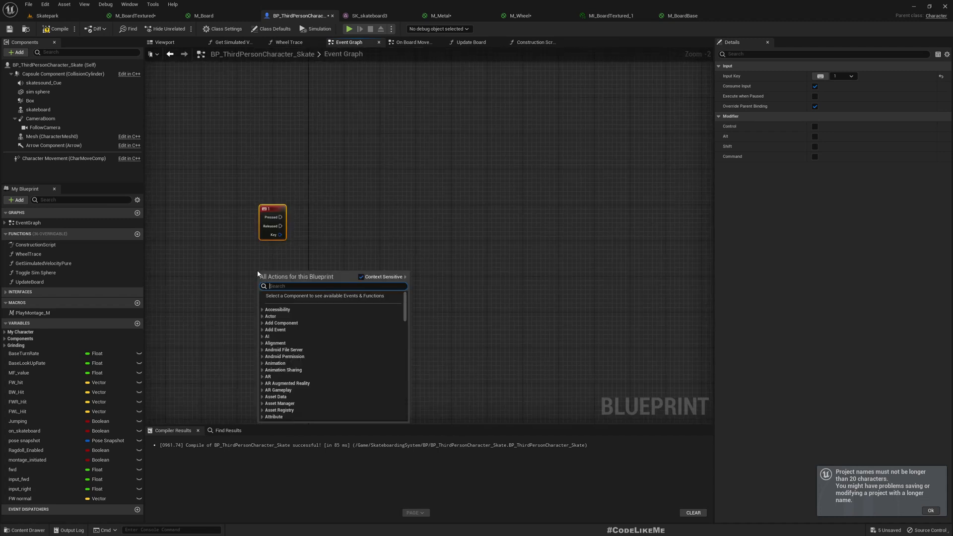
text(keyboa)
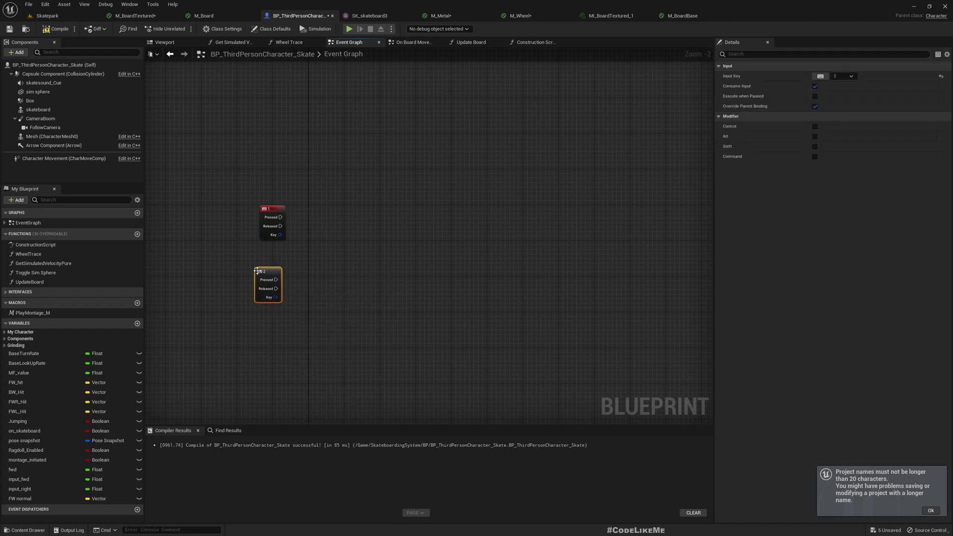
drag(267, 280, 272, 274)
text(k)
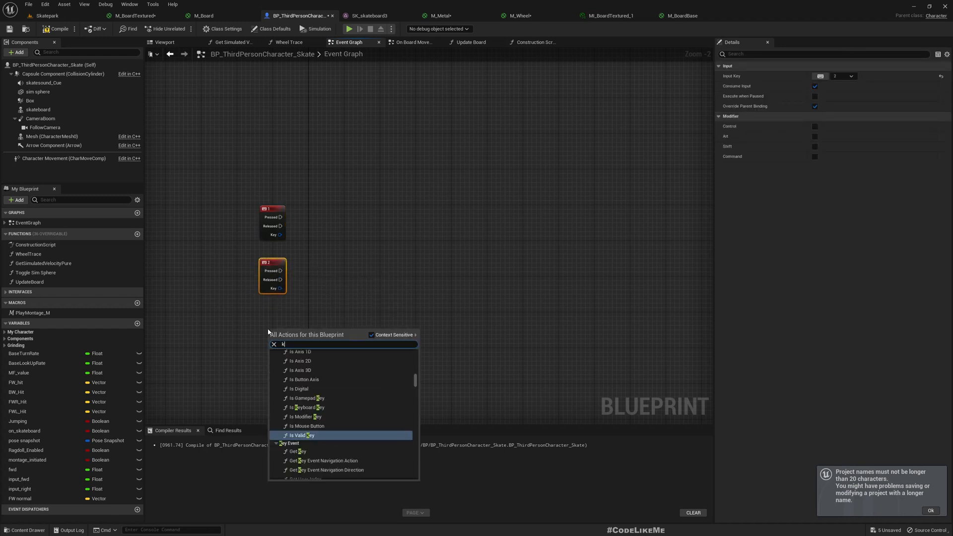
text(ey 3)
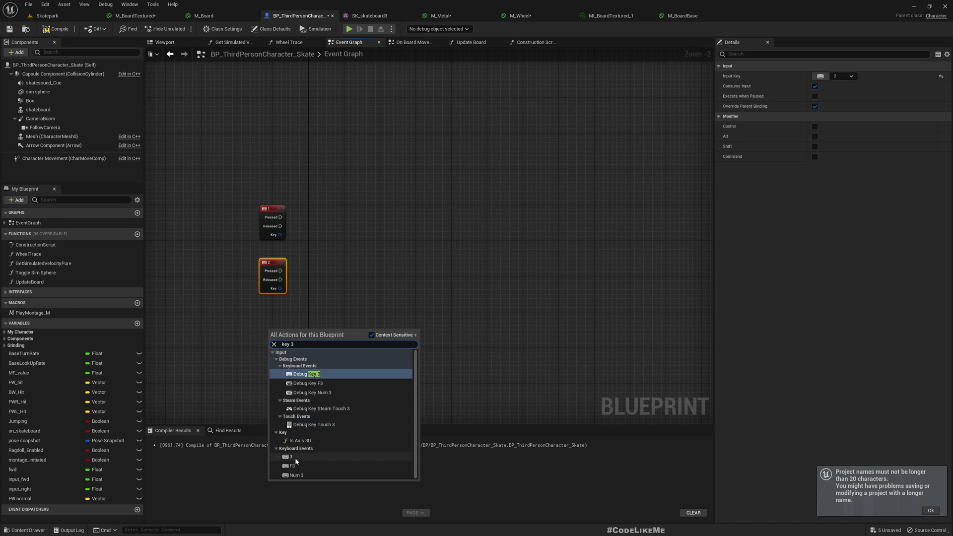
click(291, 456)
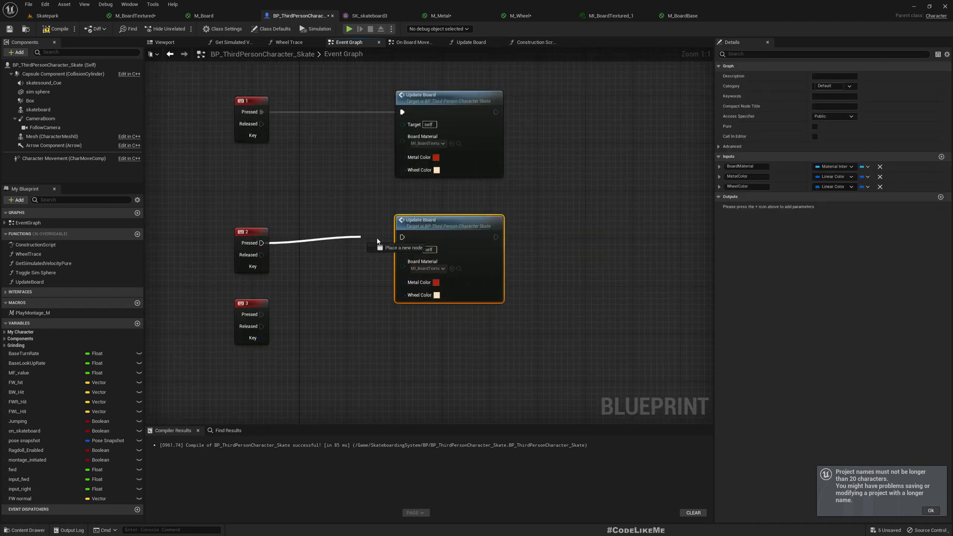
Wire key 2 and key 3 Pressed pins to their own Update Board nodes.
drag(261, 242, 401, 242)
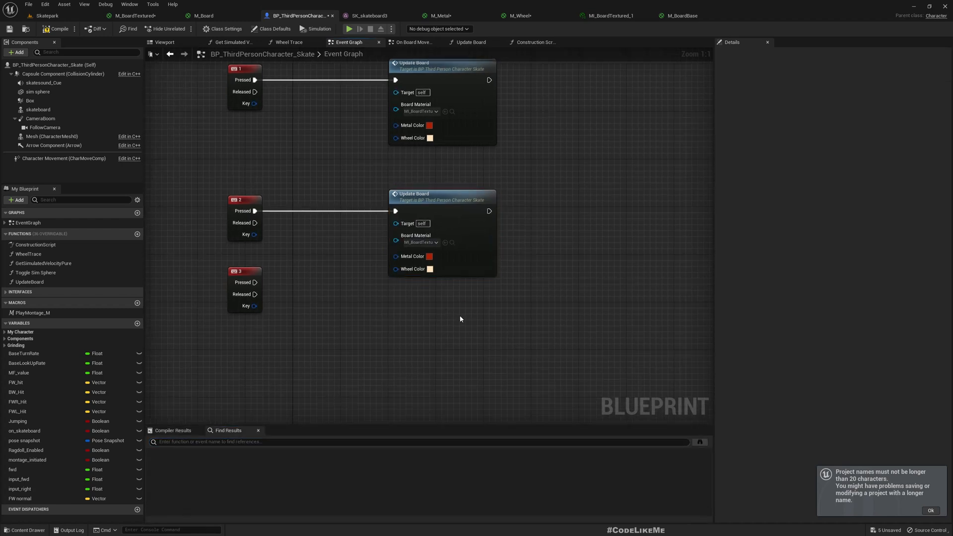
click(441, 196)
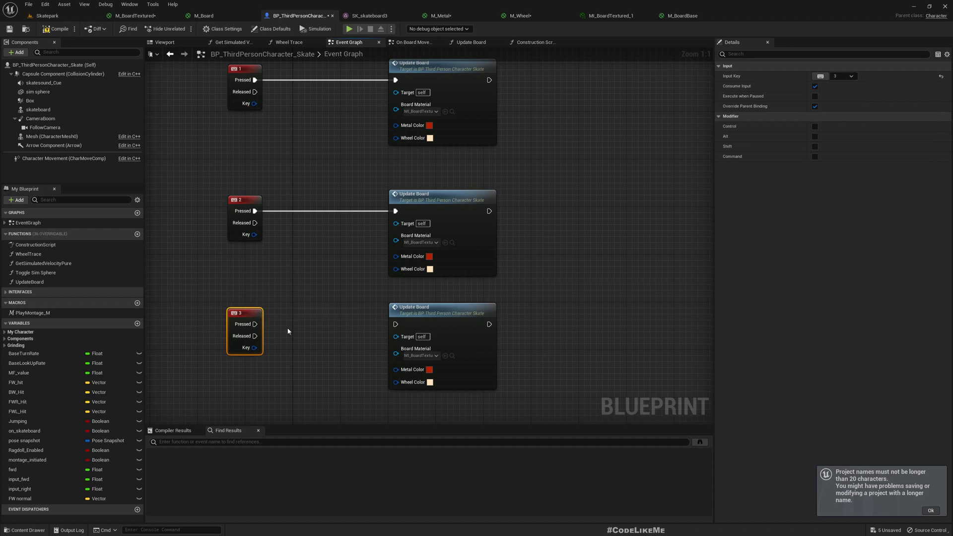
drag(255, 323, 396, 323)
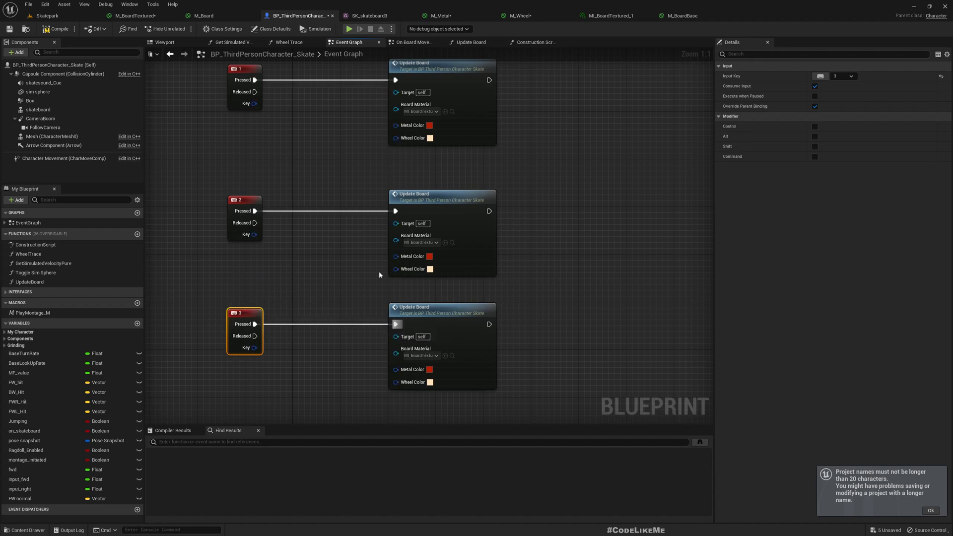
Choose board material instances for the key 1 and key 2 Update Board calls.
click(419, 111)
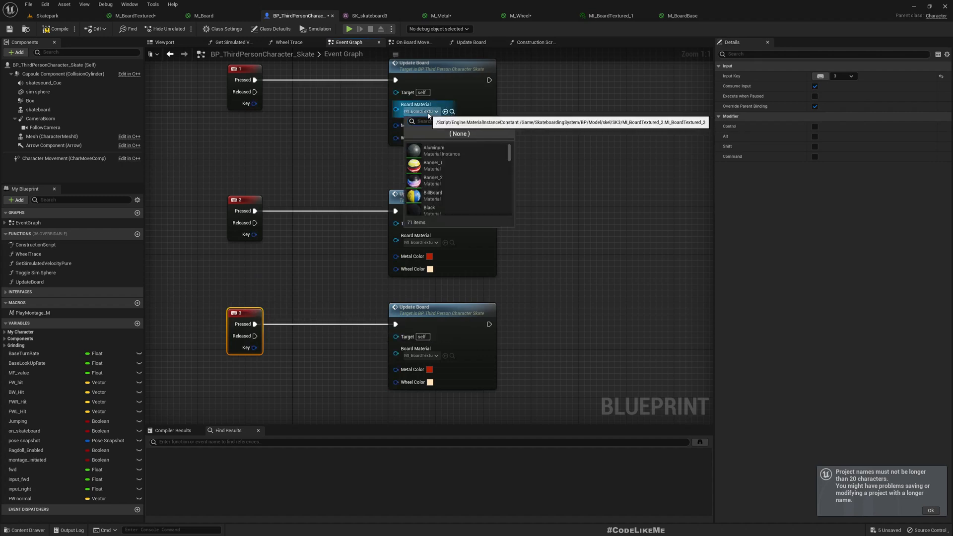
text(mi boa)
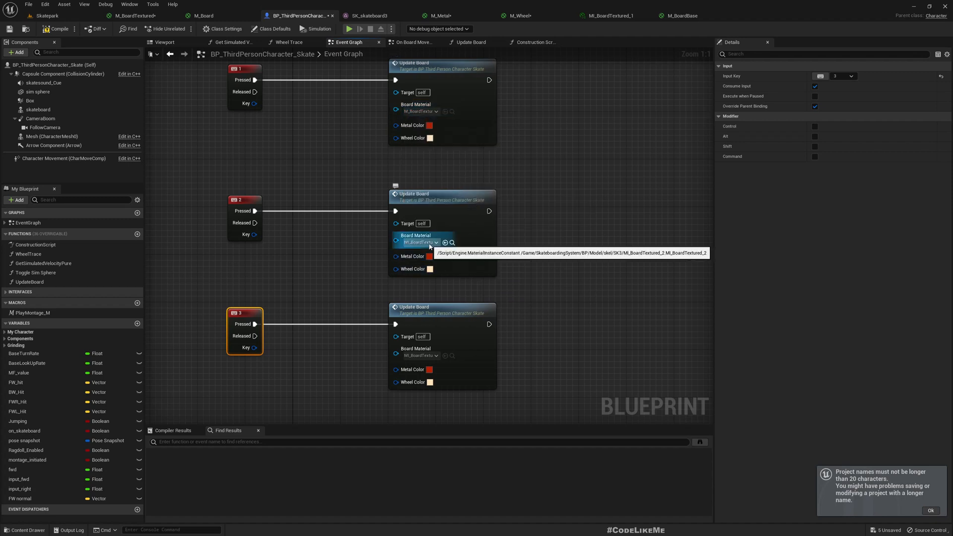
click(436, 242)
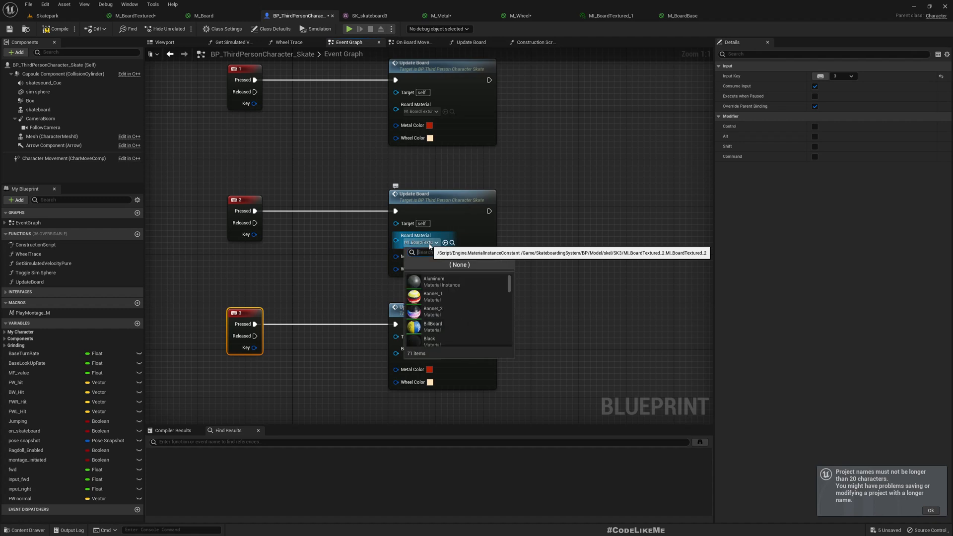
text(mi b)
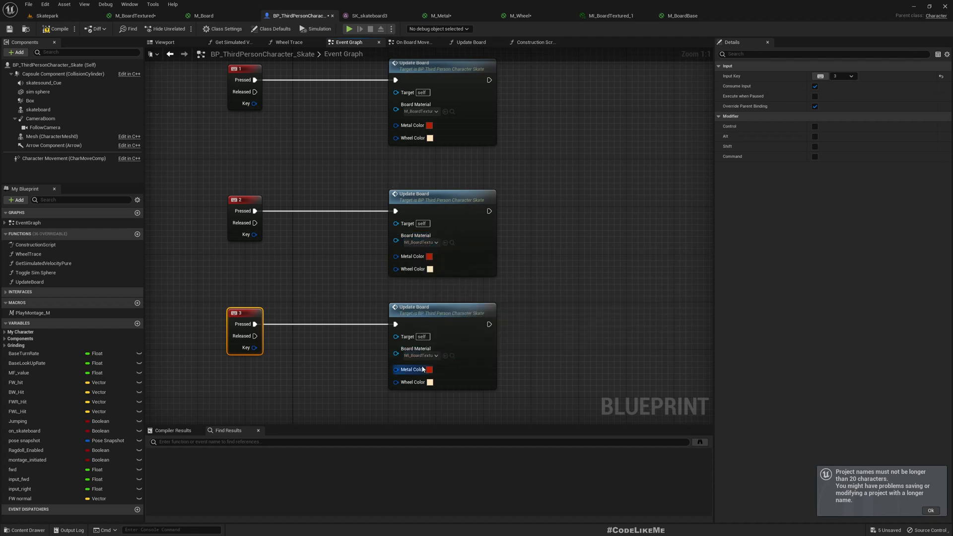
click(430, 125)
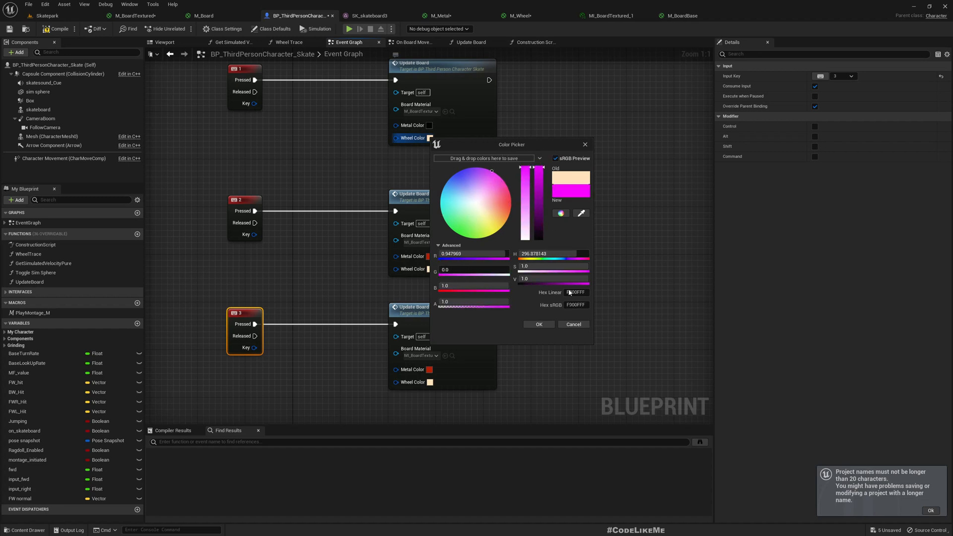
Confirm magenta wheel colour for key 1's Update Board and cyan for key 3's, then return to the Skatepark level.
click(538, 323)
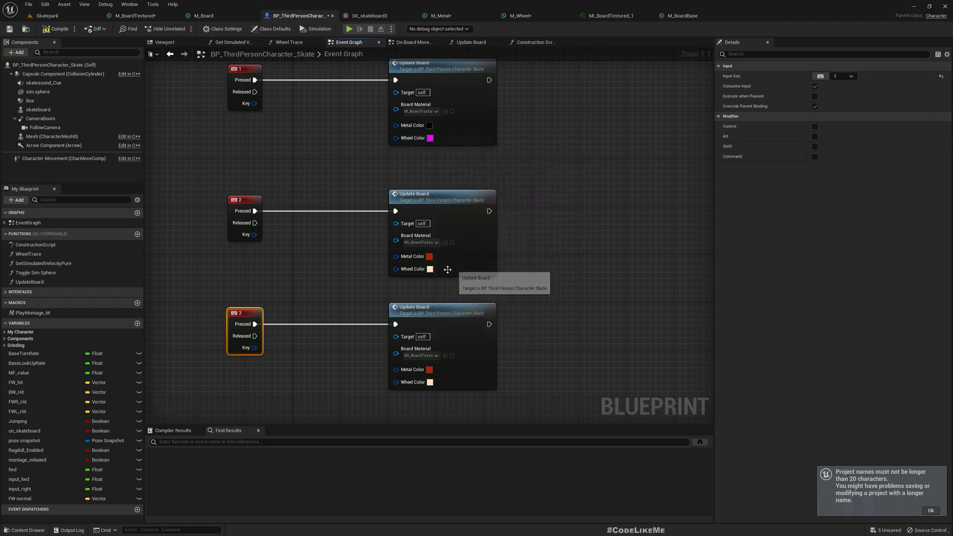
click(430, 381)
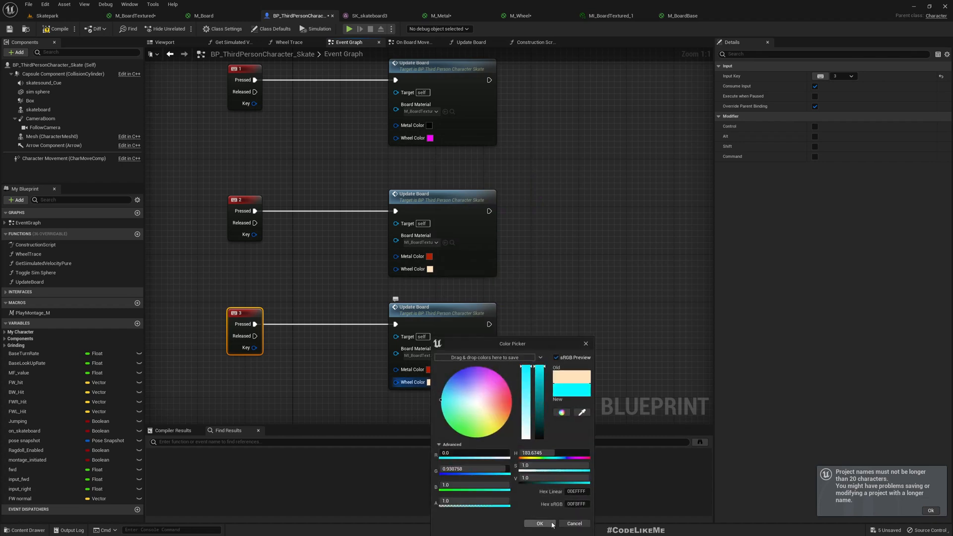
click(538, 523)
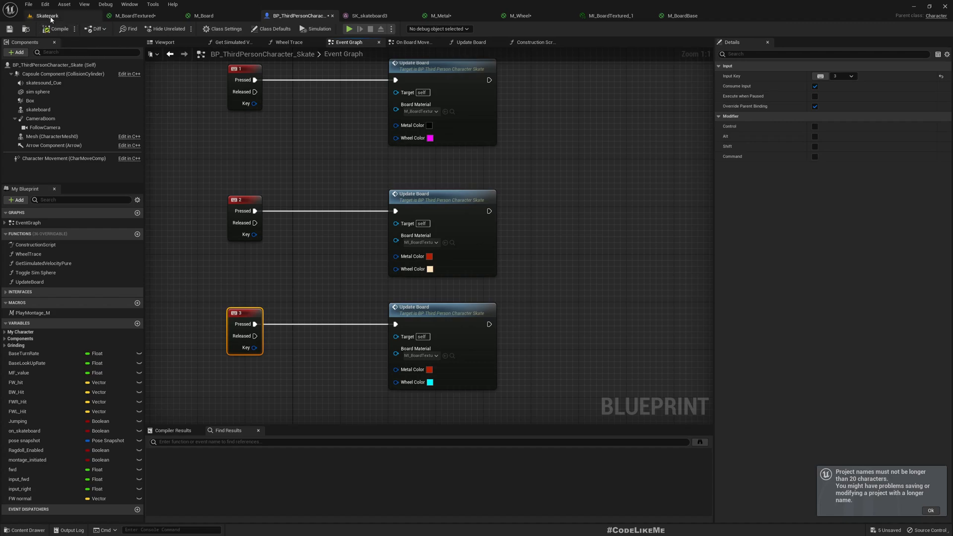
click(348, 29)
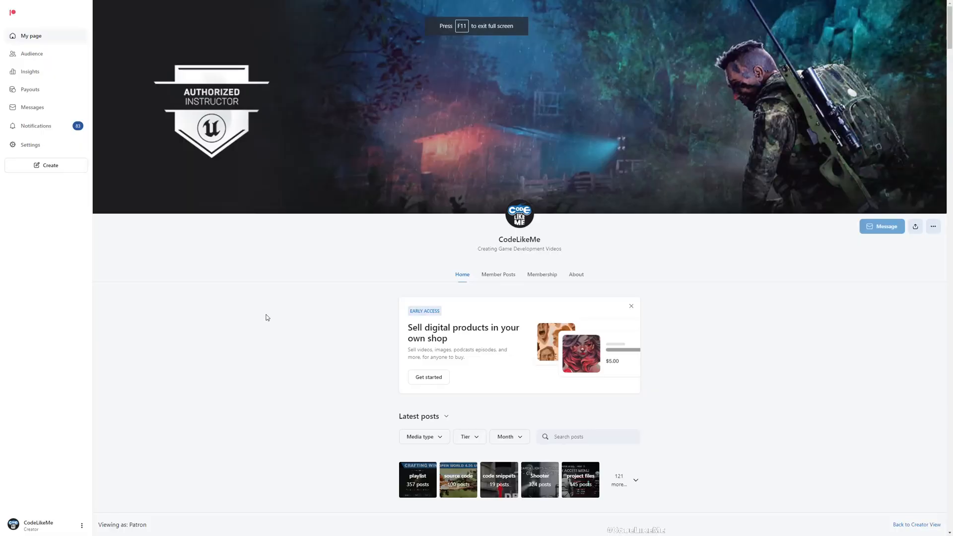
scroll(down, 3)
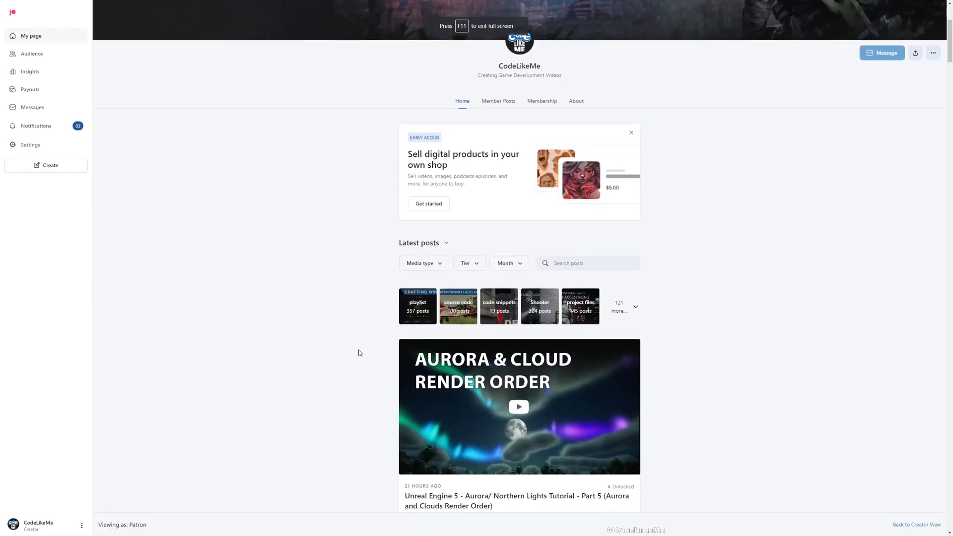
scroll(down, 3)
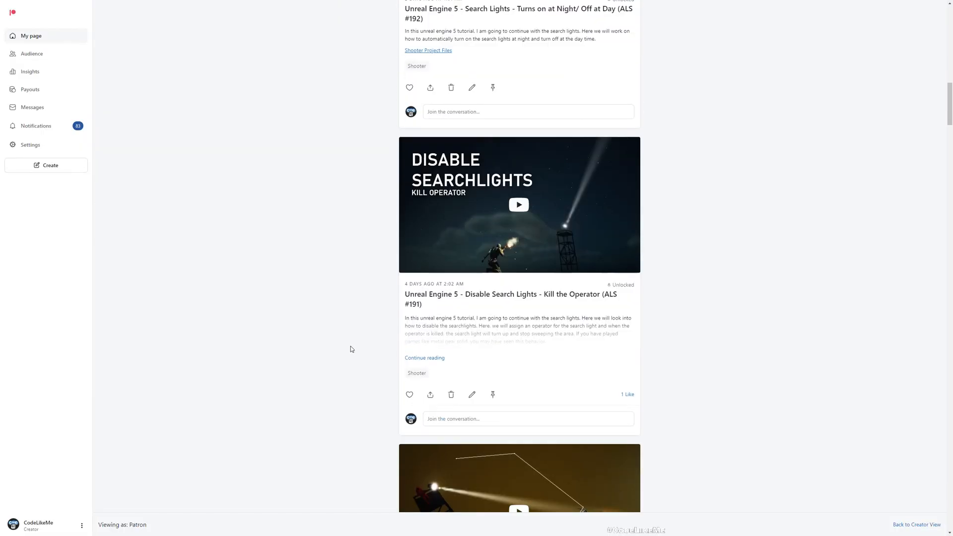
scroll(down, 3)
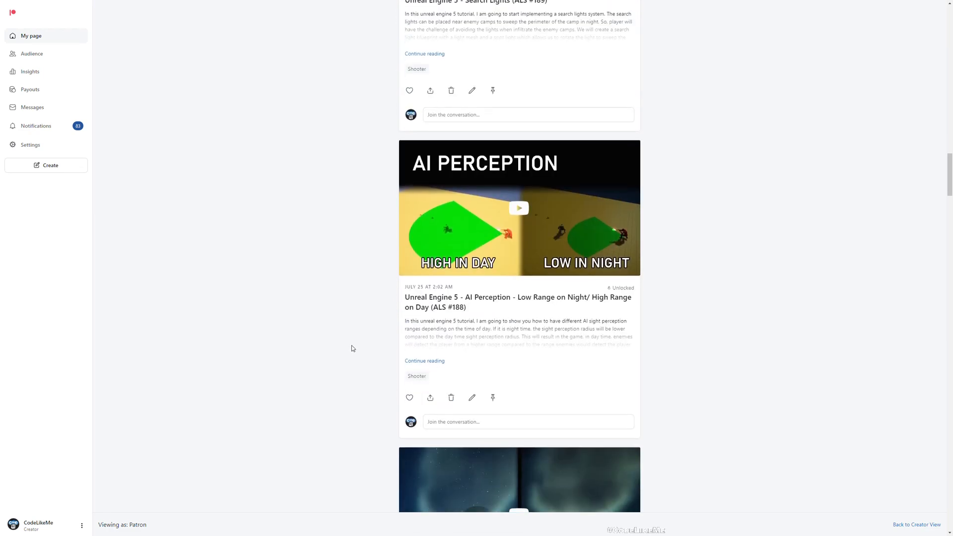
scroll(down, 3)
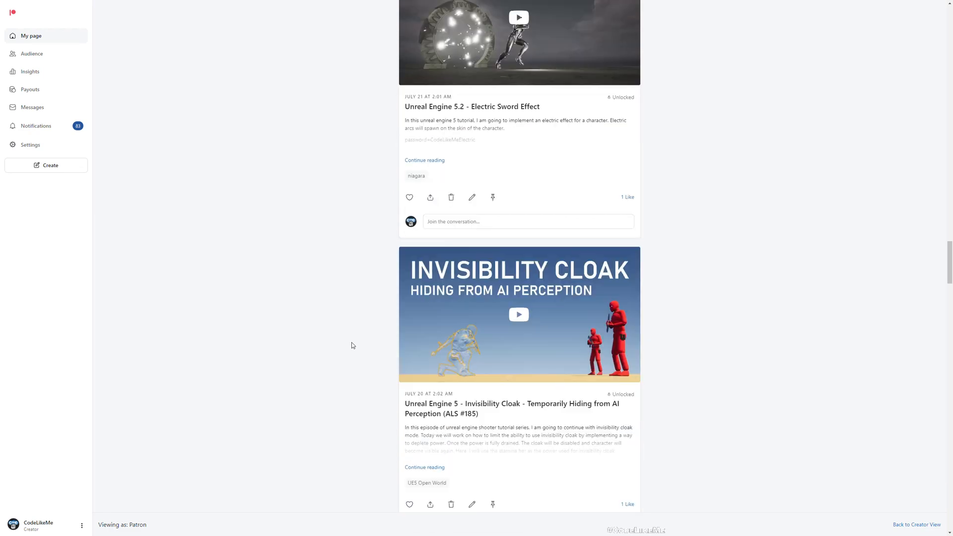
scroll(down, 3)
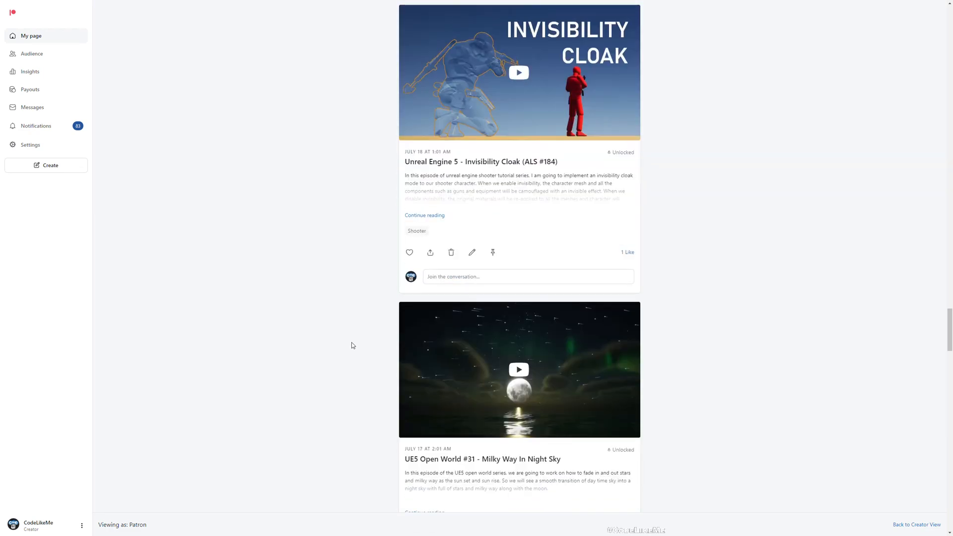
scroll(down, 3)
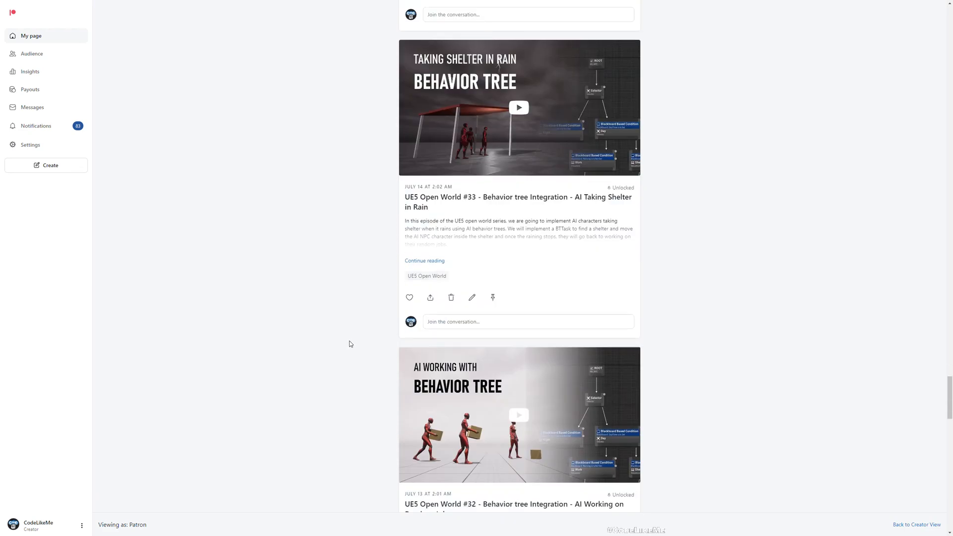
scroll(down, 3)
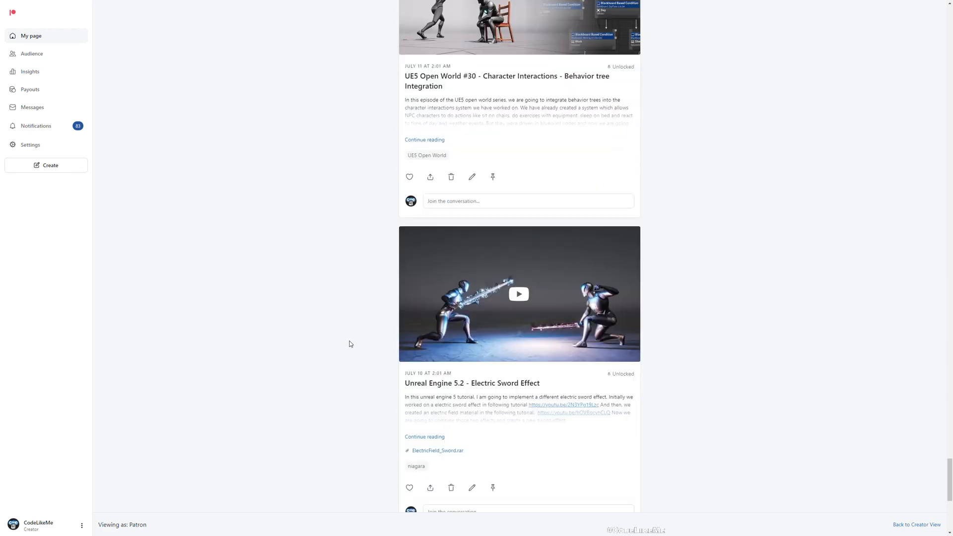
scroll(down, 3)
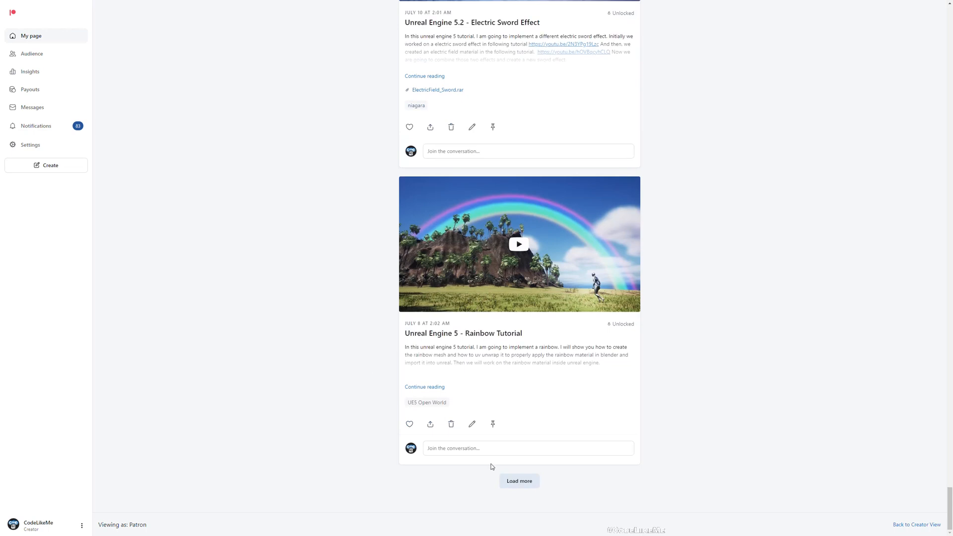